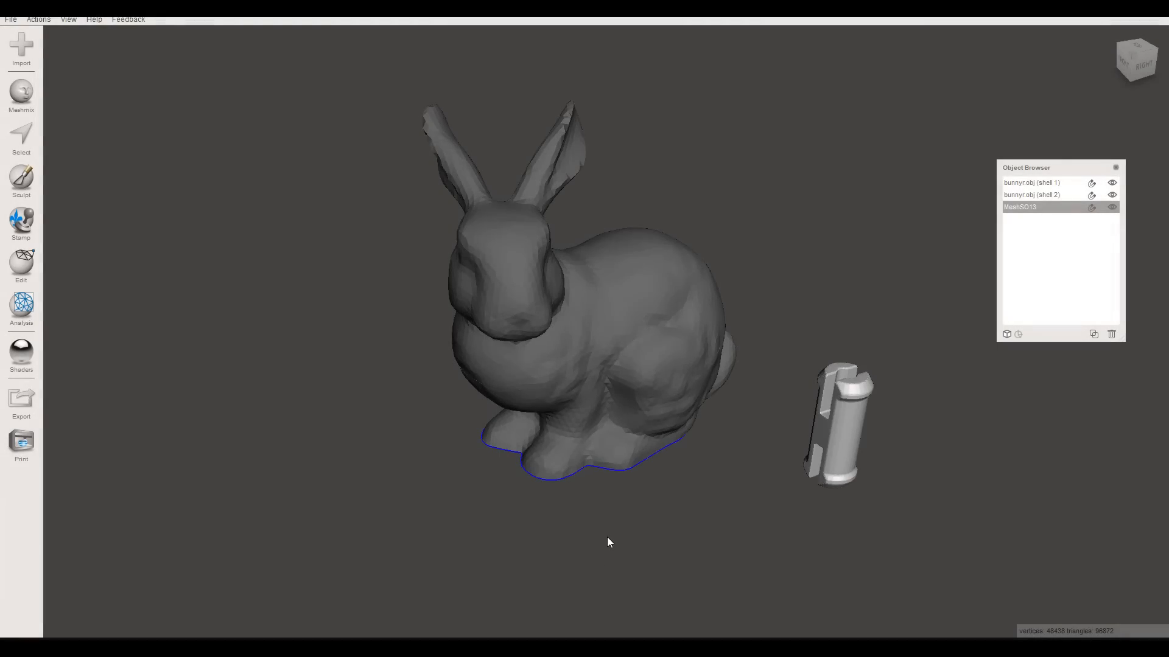
pyautogui.moveTo(1076, 238)
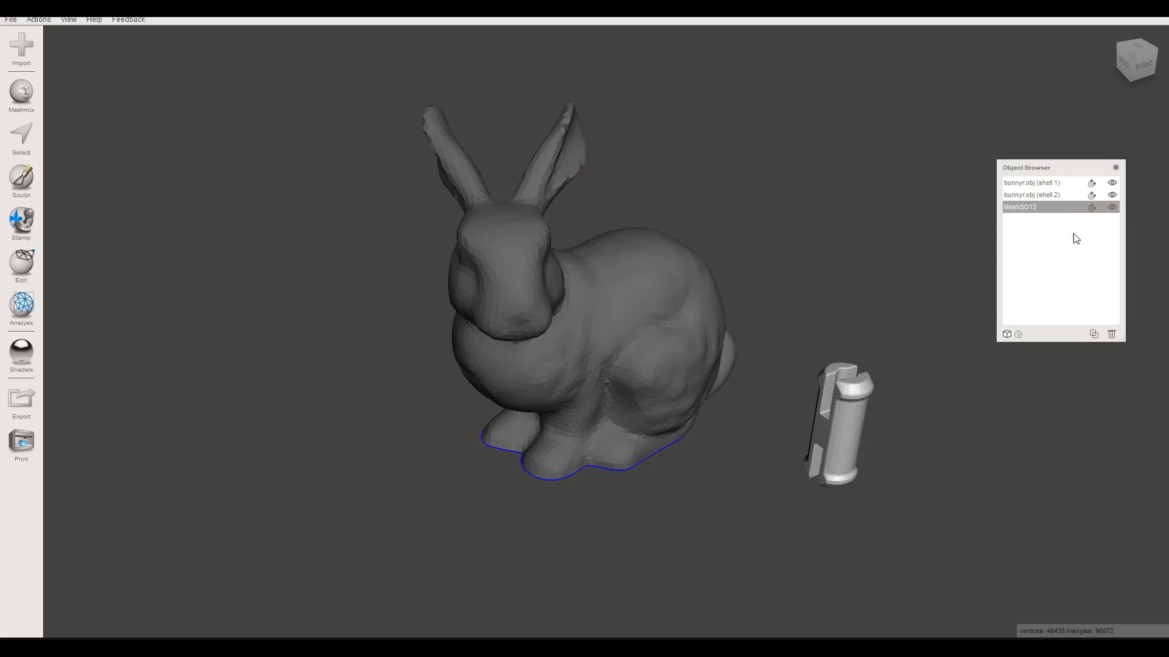
pyautogui.moveTo(1110, 224)
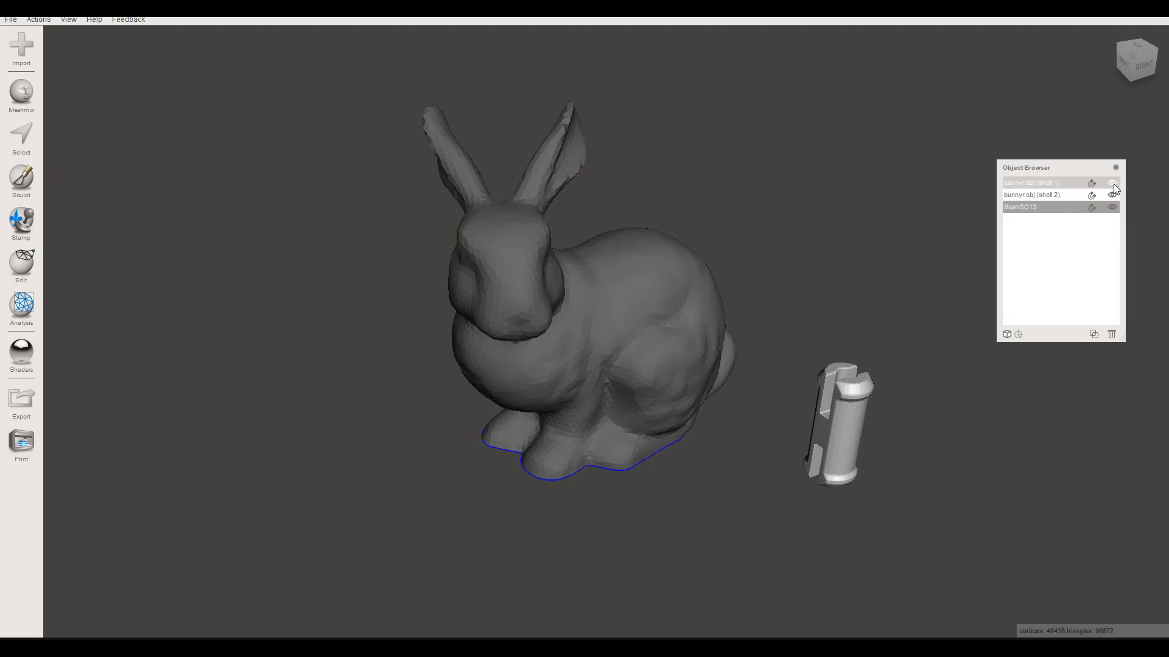
# Load the sample bunny into a fresh scene and bring up the Plane Cut operation.
pyautogui.click(1112, 183)
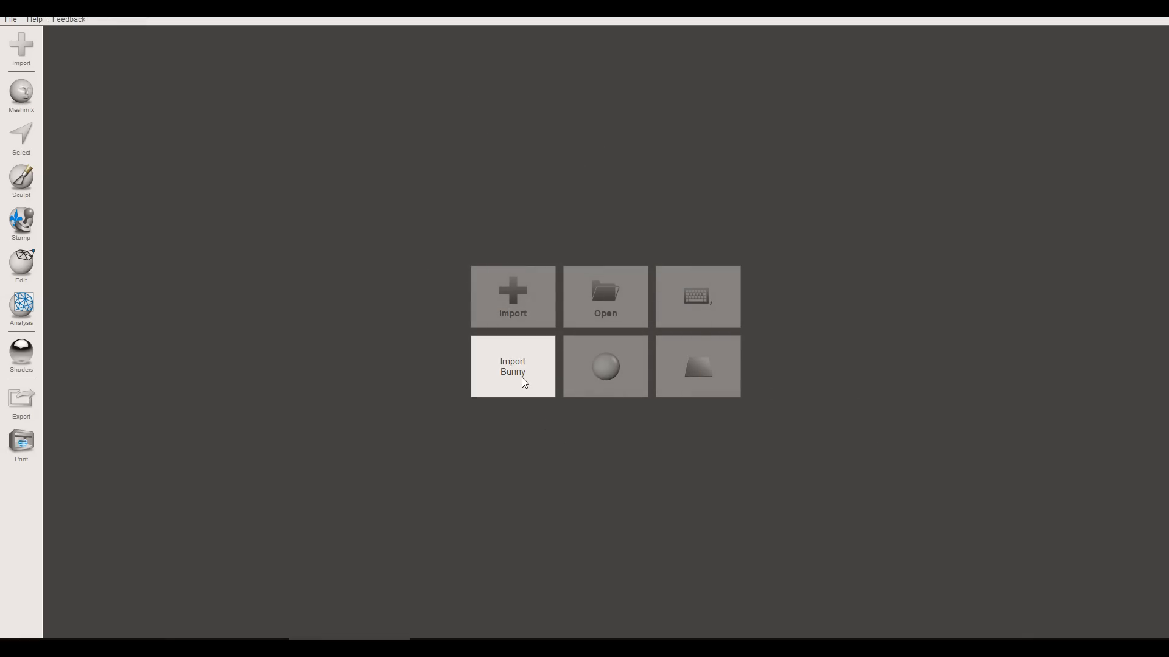
pyautogui.click(513, 367)
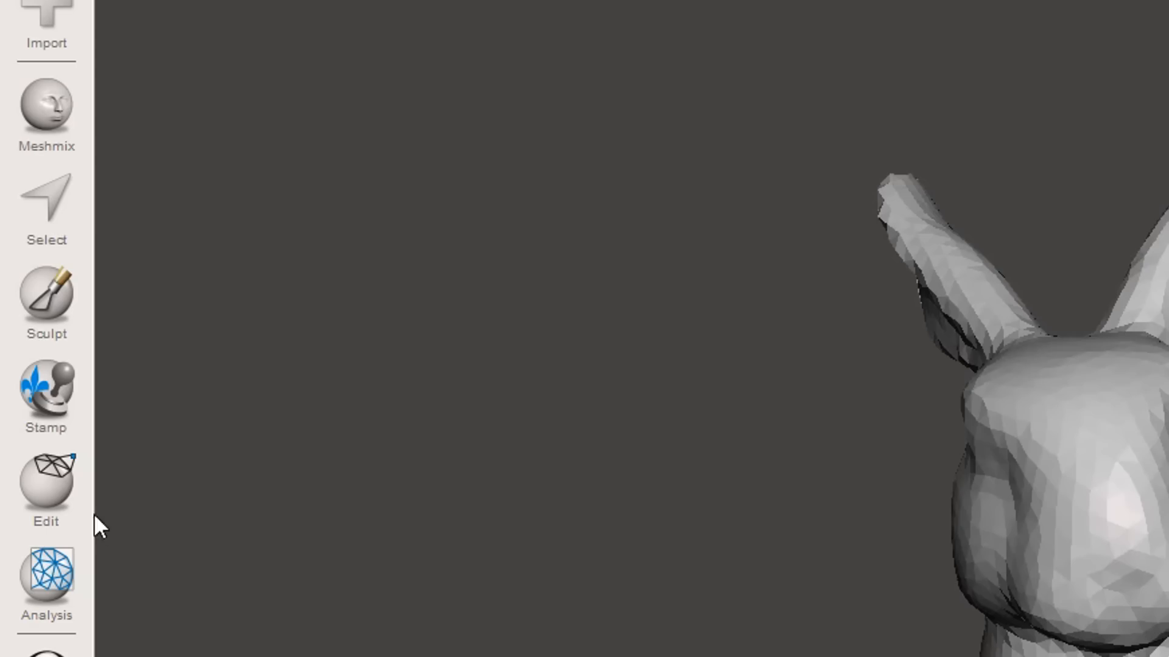
pyautogui.click(45, 484)
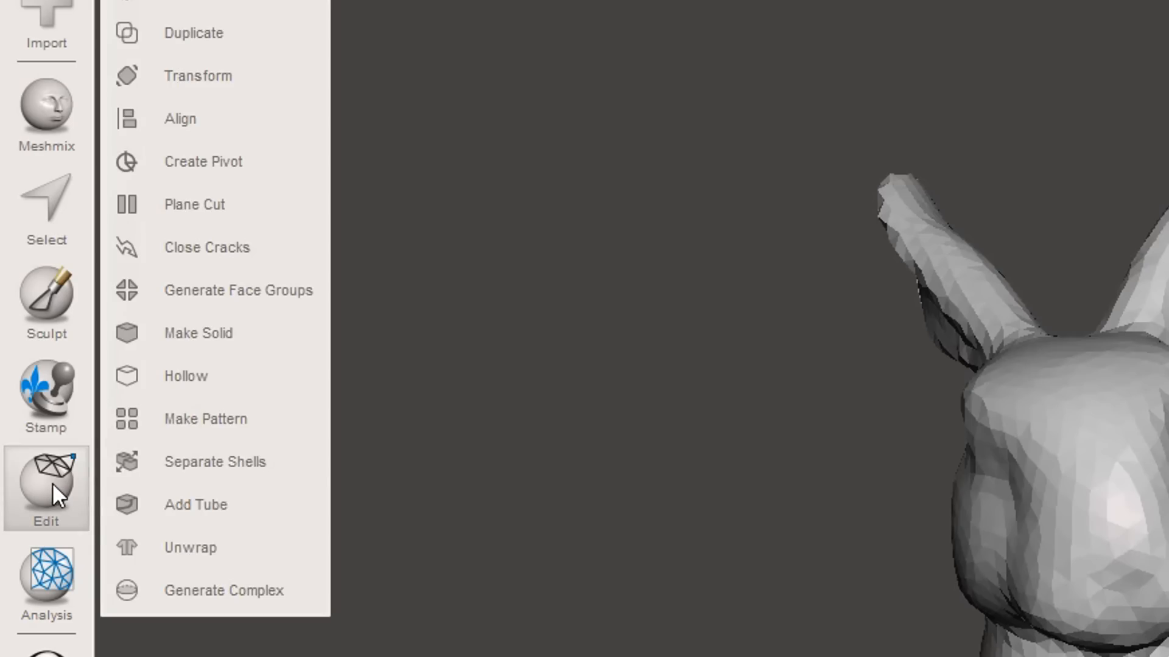
pyautogui.moveTo(220, 205)
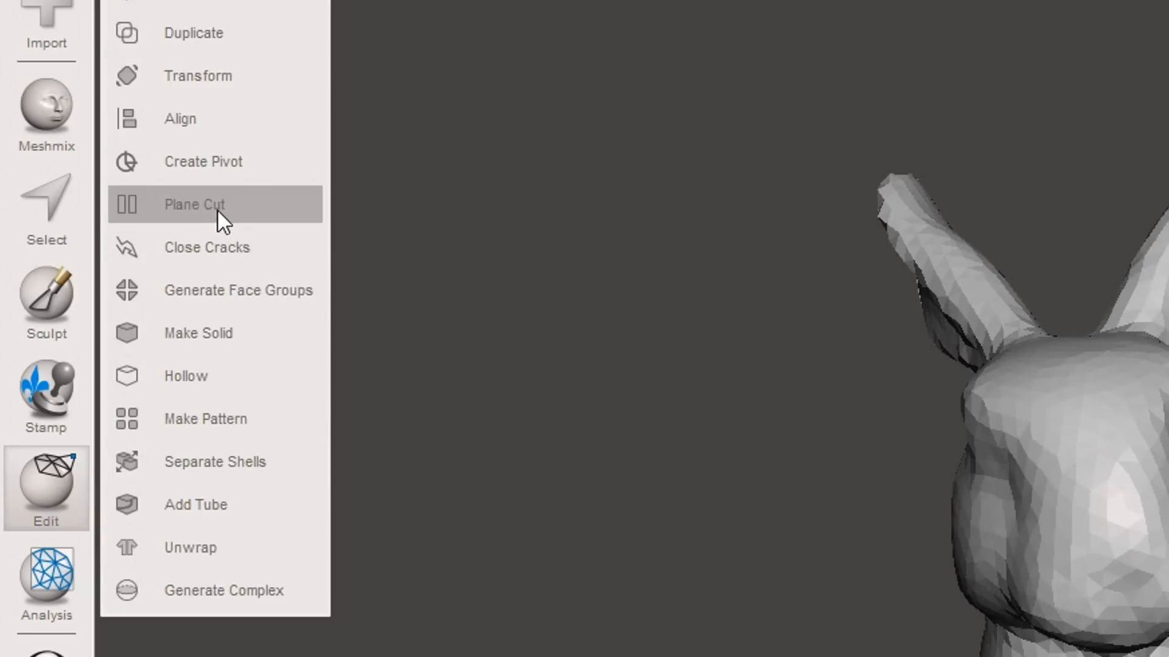
pyautogui.click(194, 204)
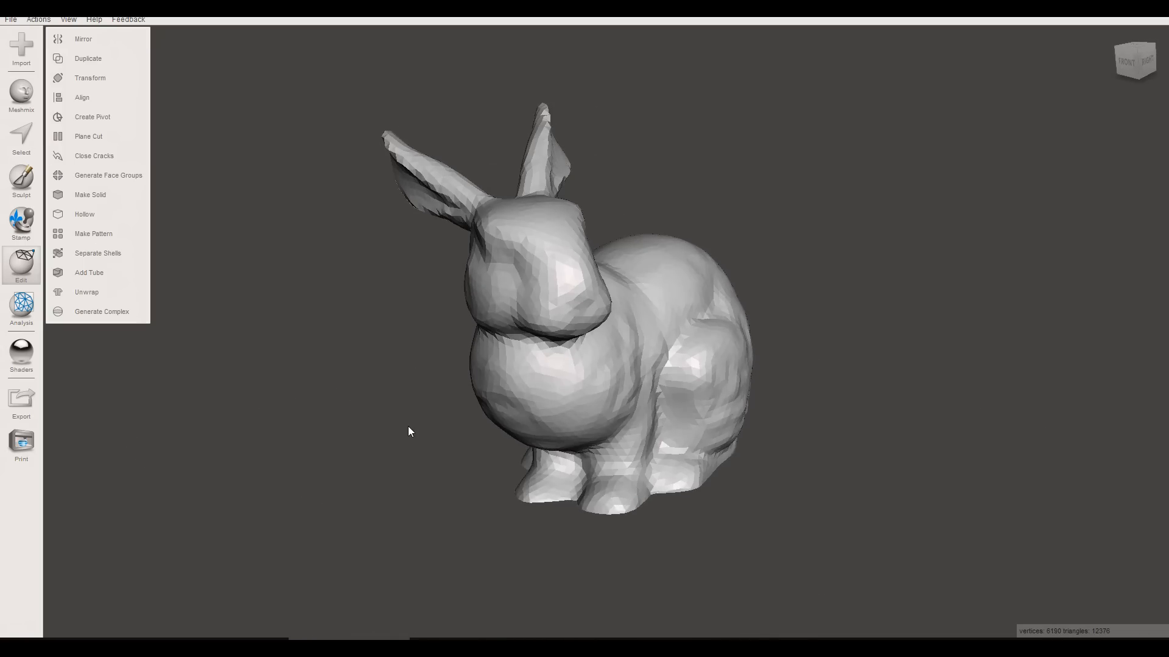
# Plane-cut the bunny with Slice (Keep Both), then select the upper shell in the Object Browser.
pyautogui.click(87, 135)
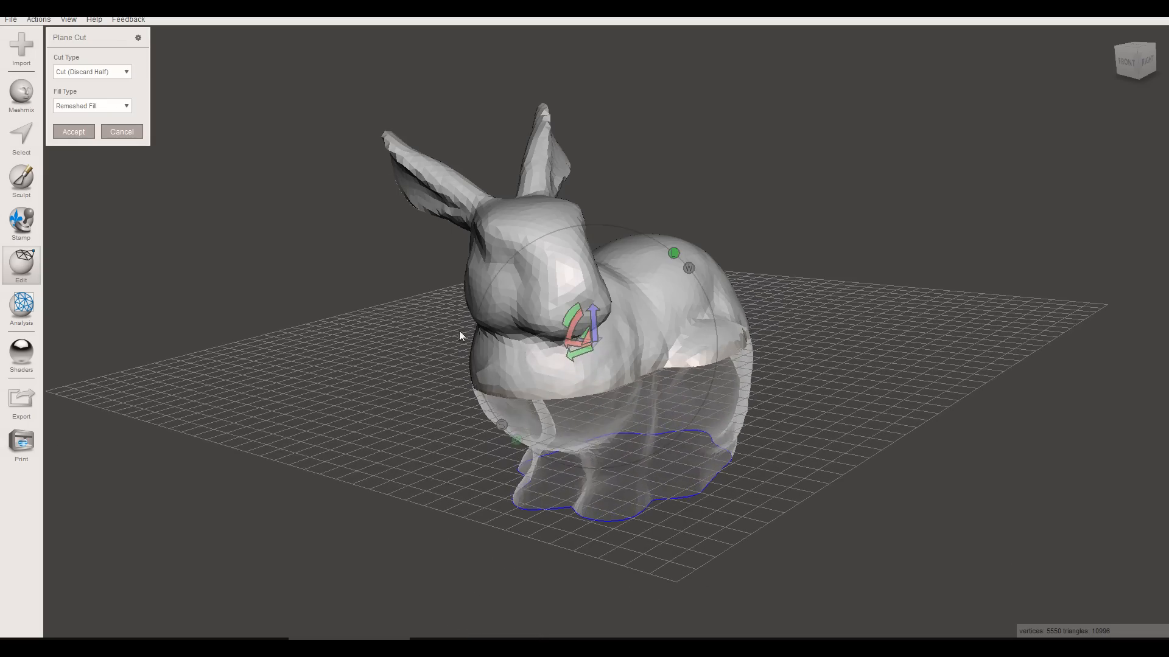
pyautogui.click(91, 72)
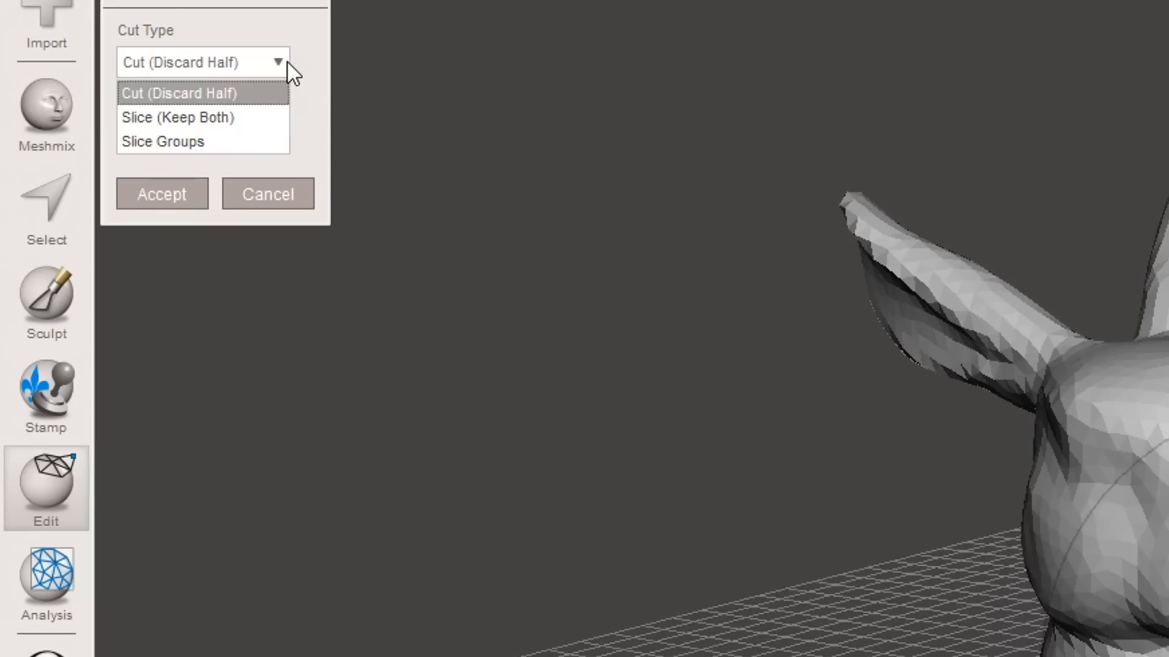
pyautogui.click(174, 117)
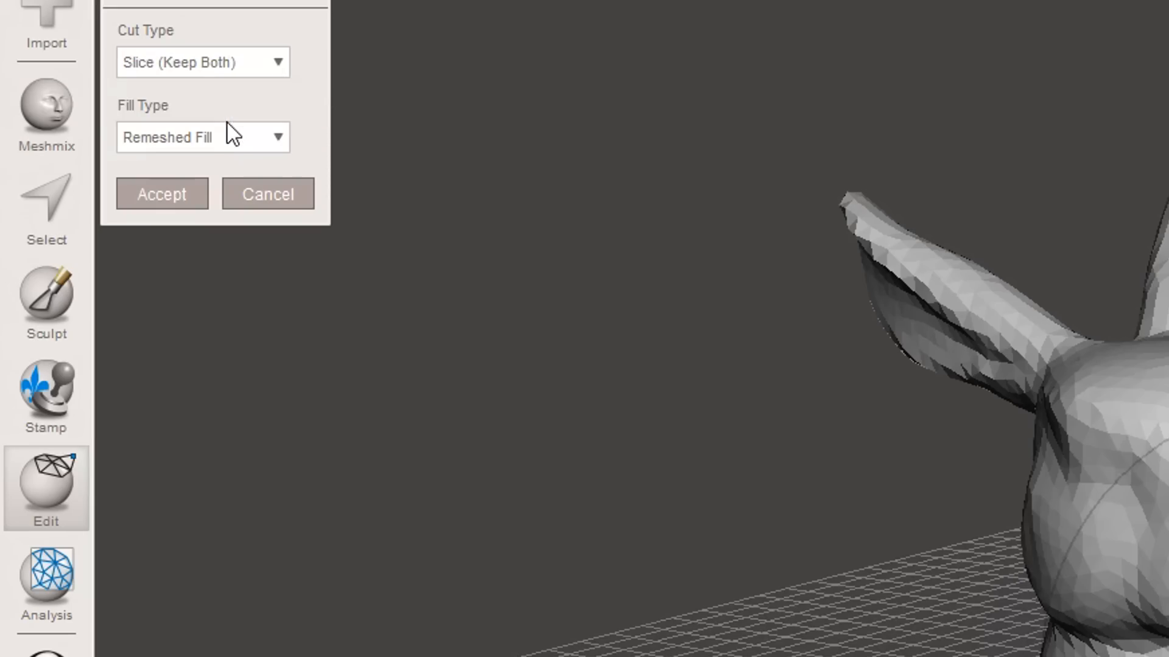
pyautogui.click(161, 193)
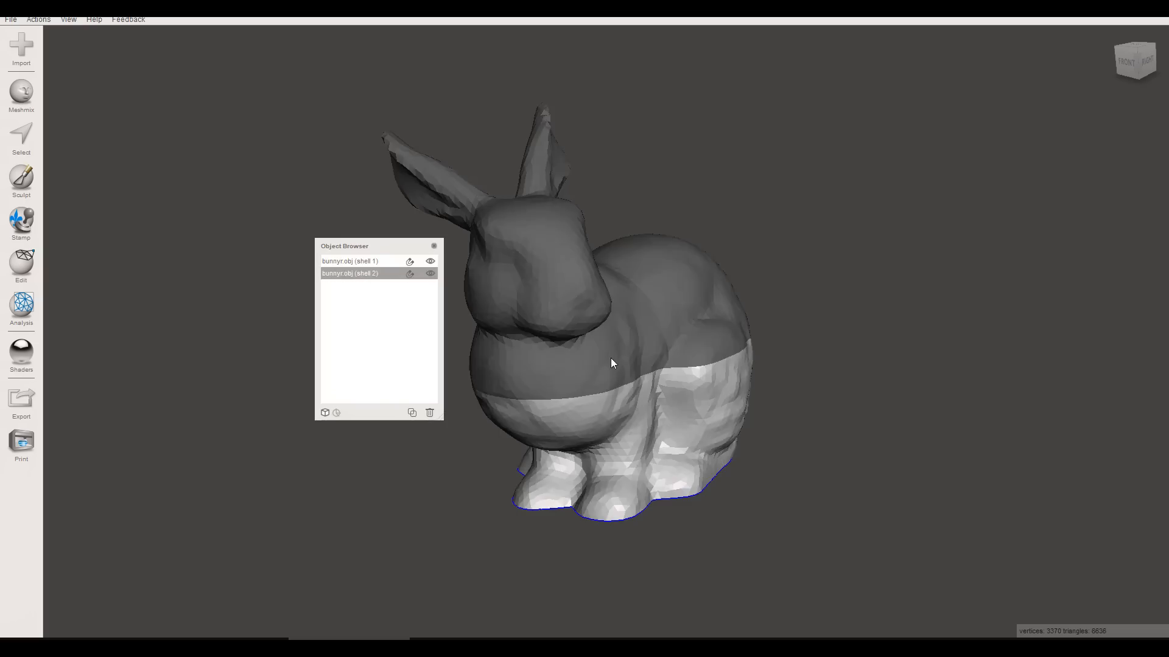
pyautogui.click(430, 260)
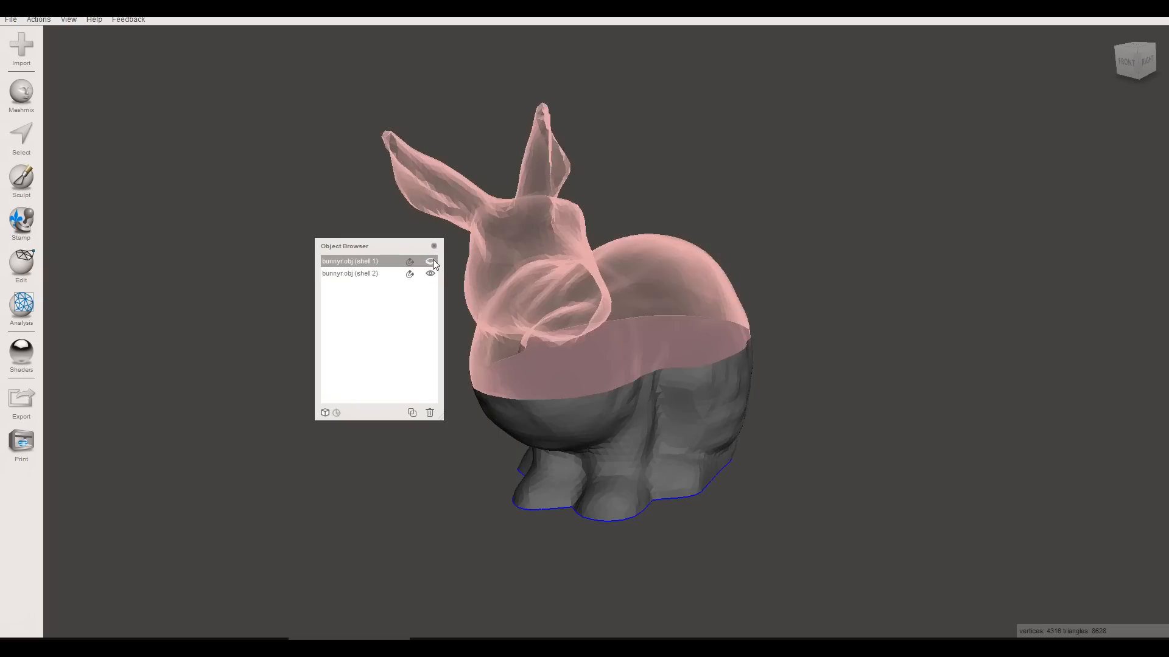
pyautogui.click(431, 261)
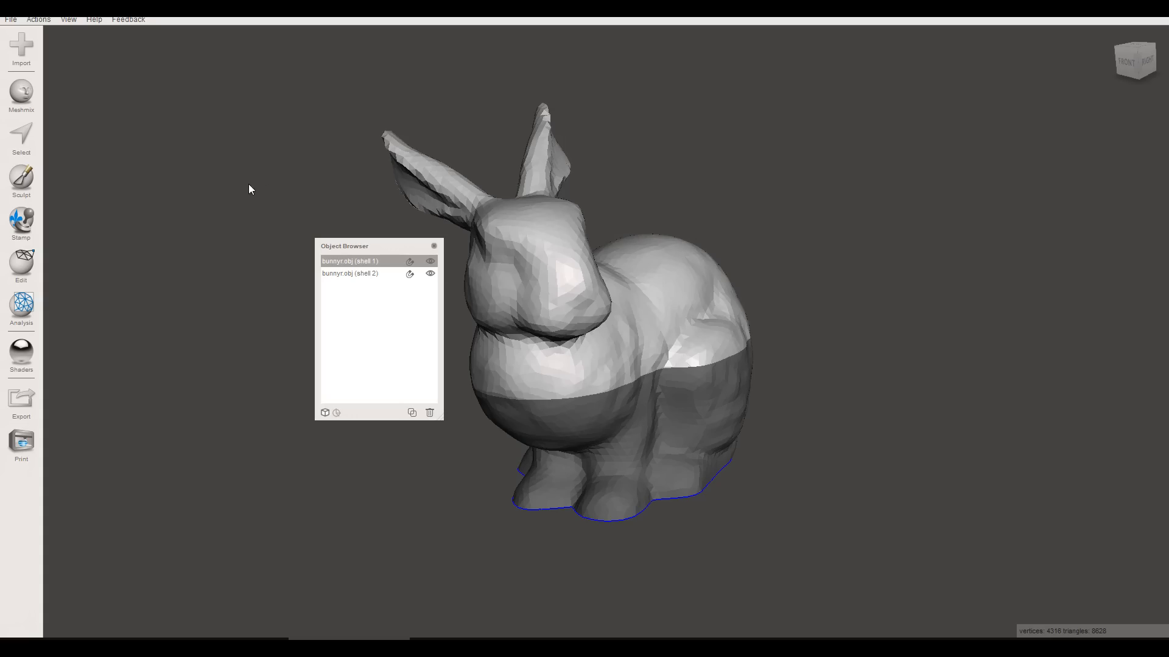
# Drop the Meshmix cylinder plug into the scene and seat it on the lower shell's cut face.
pyautogui.click(21, 95)
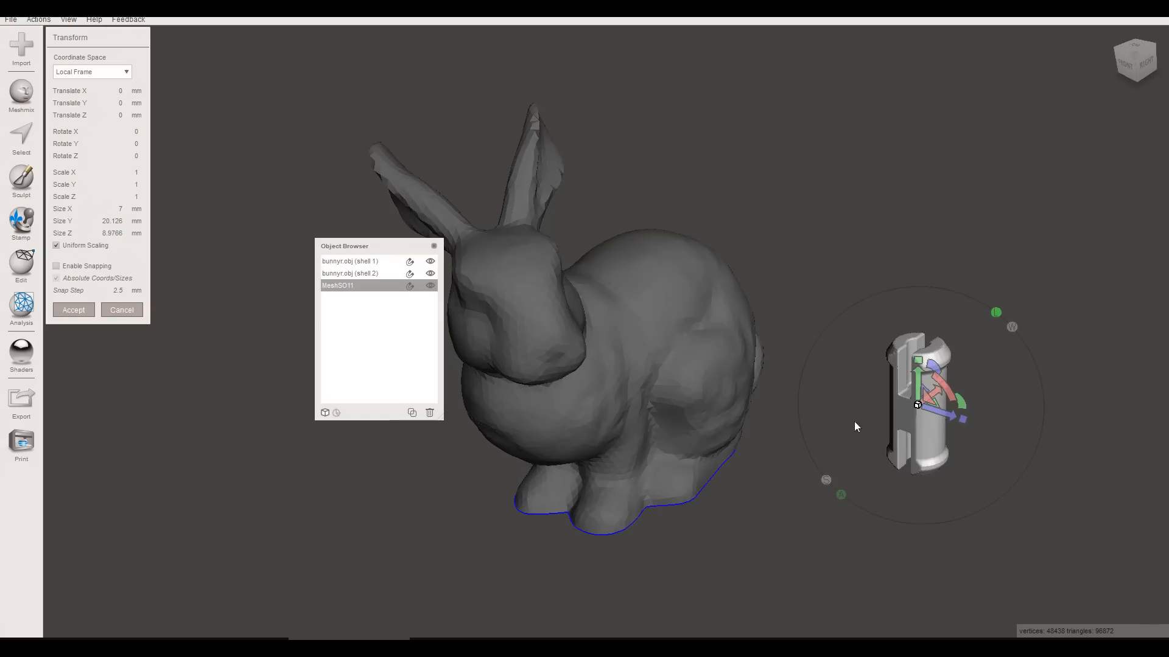
pyautogui.moveTo(895, 416)
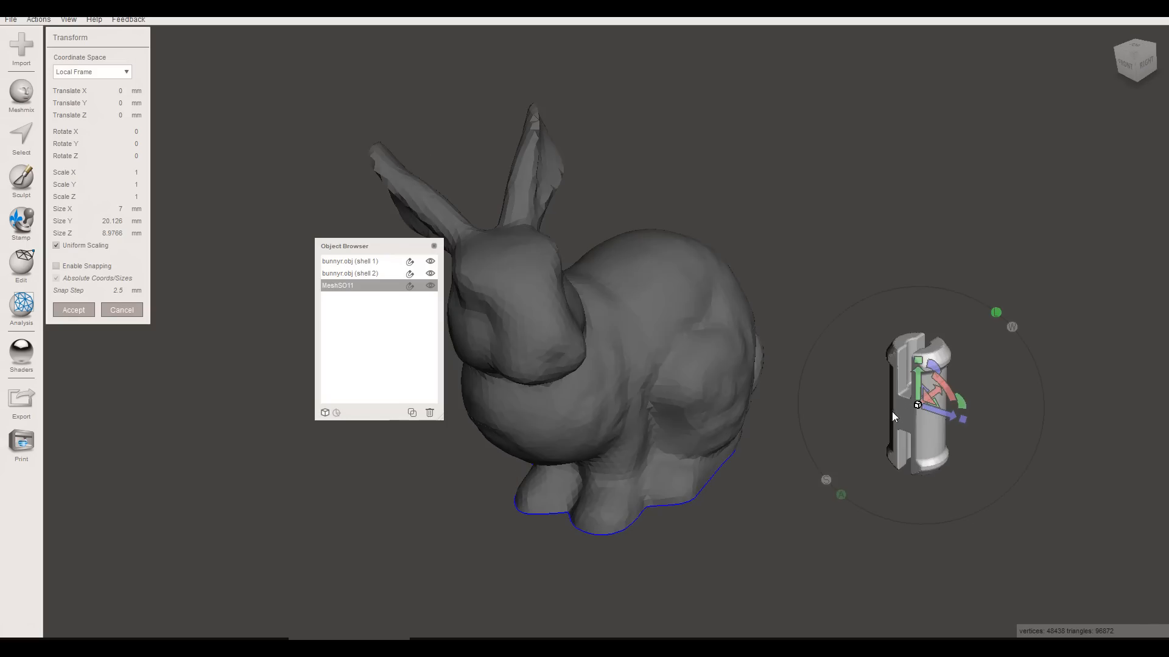
pyautogui.moveTo(868, 413)
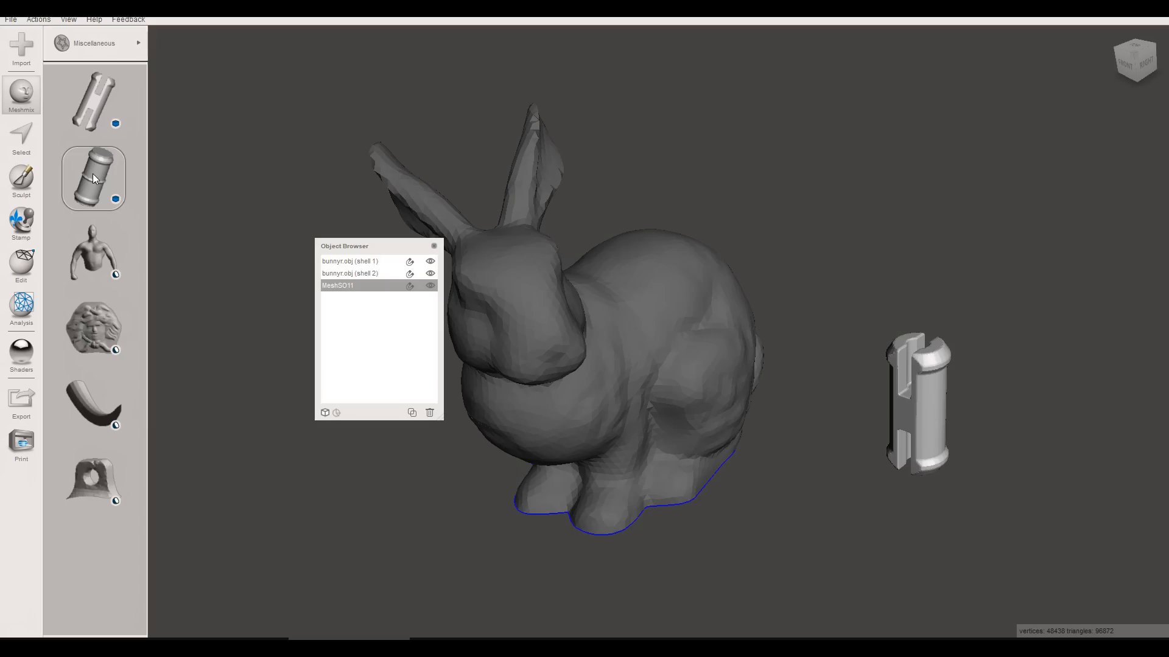
pyautogui.click(94, 178)
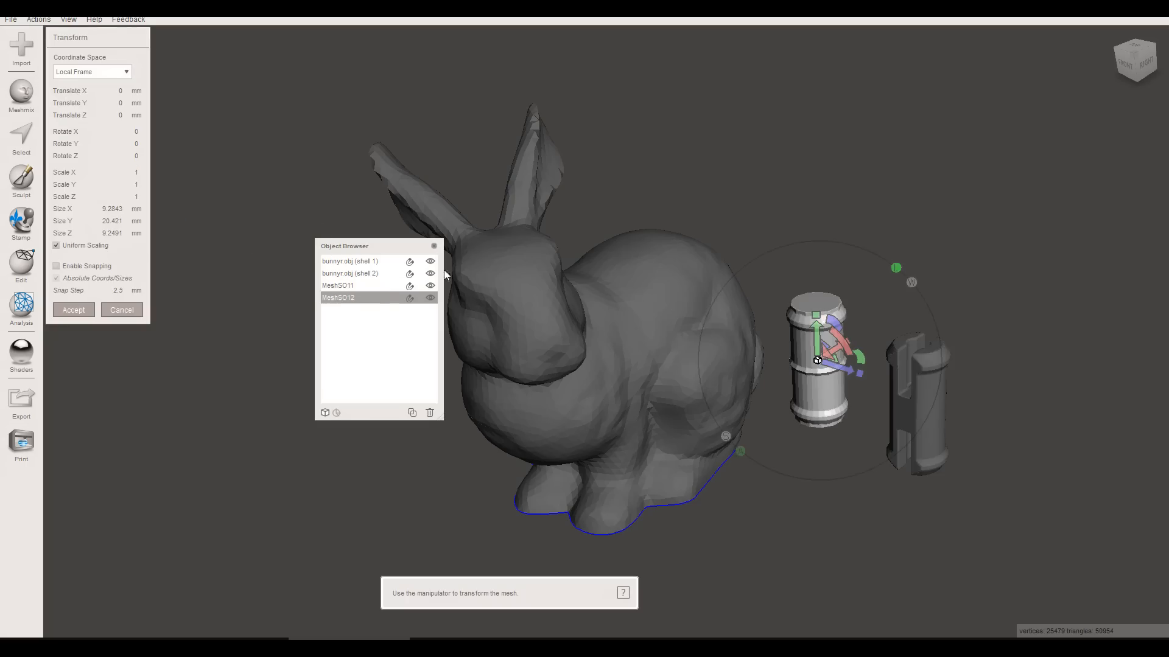
pyautogui.click(73, 309)
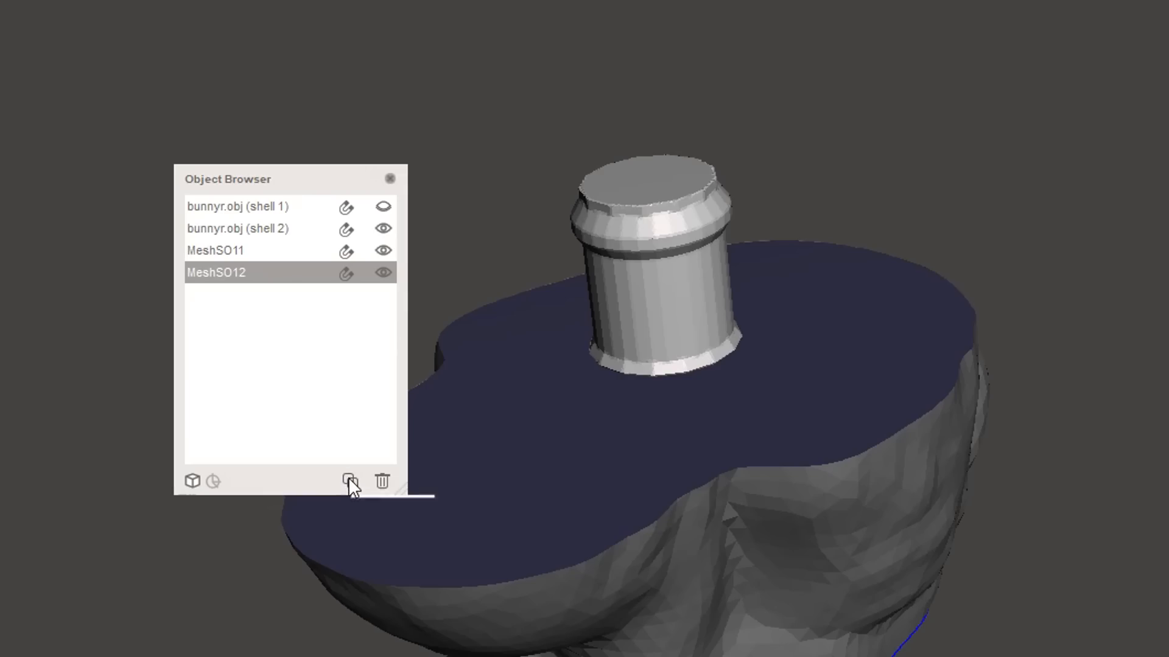
# Duplicate and hide MeshSO12, then Boolean-subtract the plug from shell 2 to carve its socket.
pyautogui.click(350, 482)
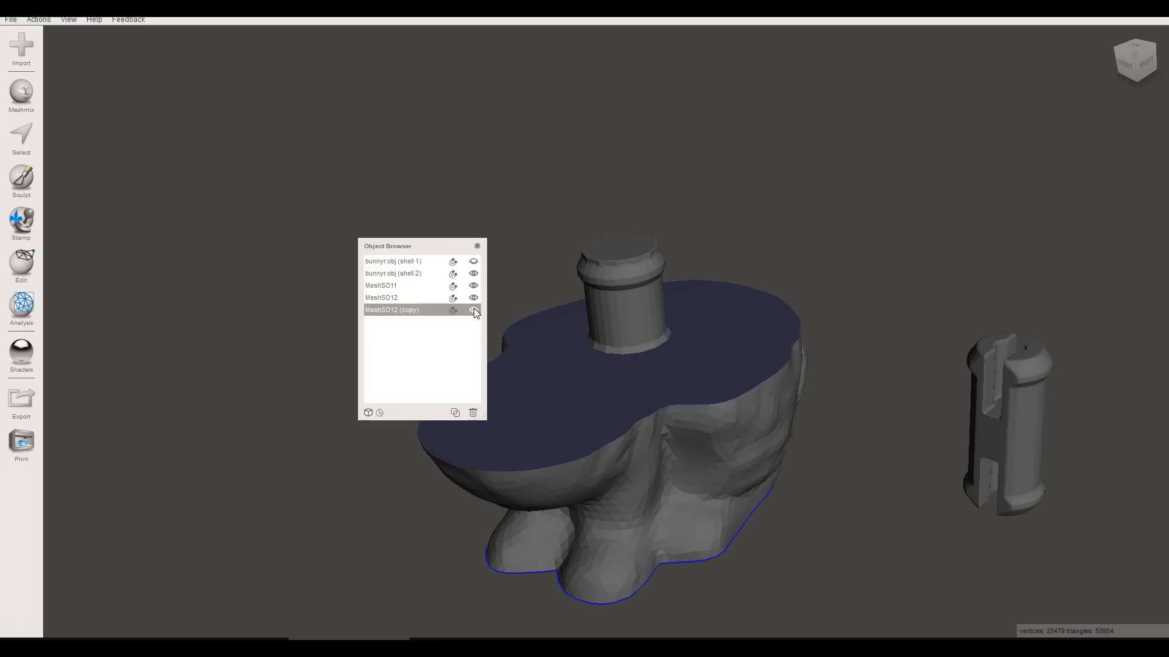
pyautogui.click(381, 297)
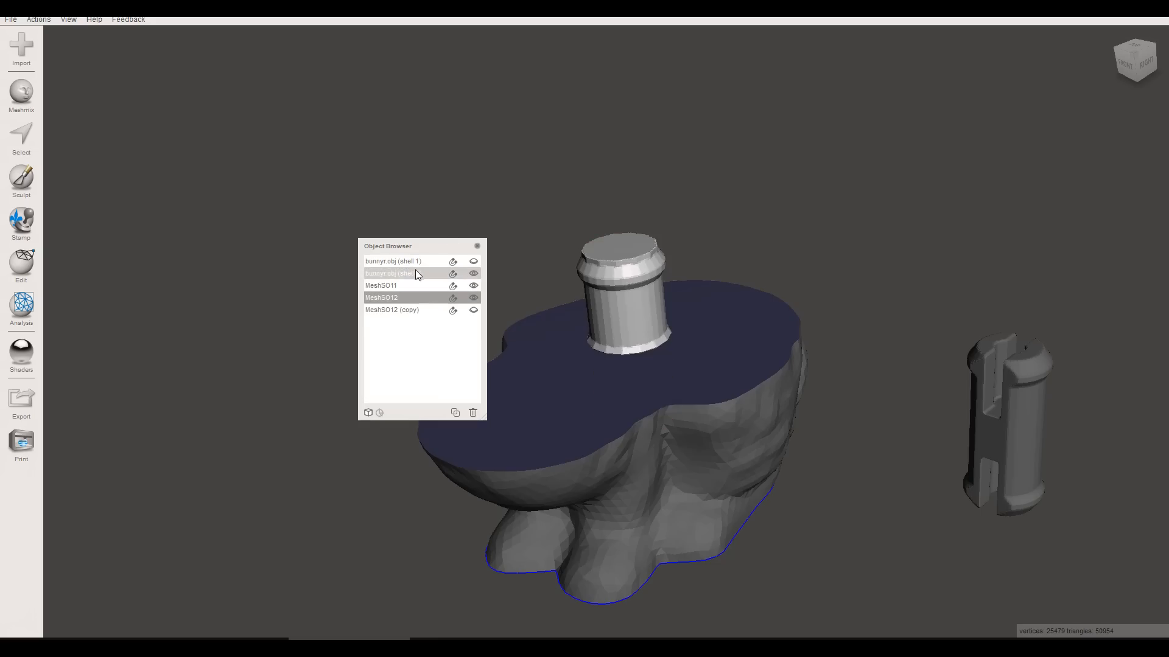
pyautogui.click(393, 273)
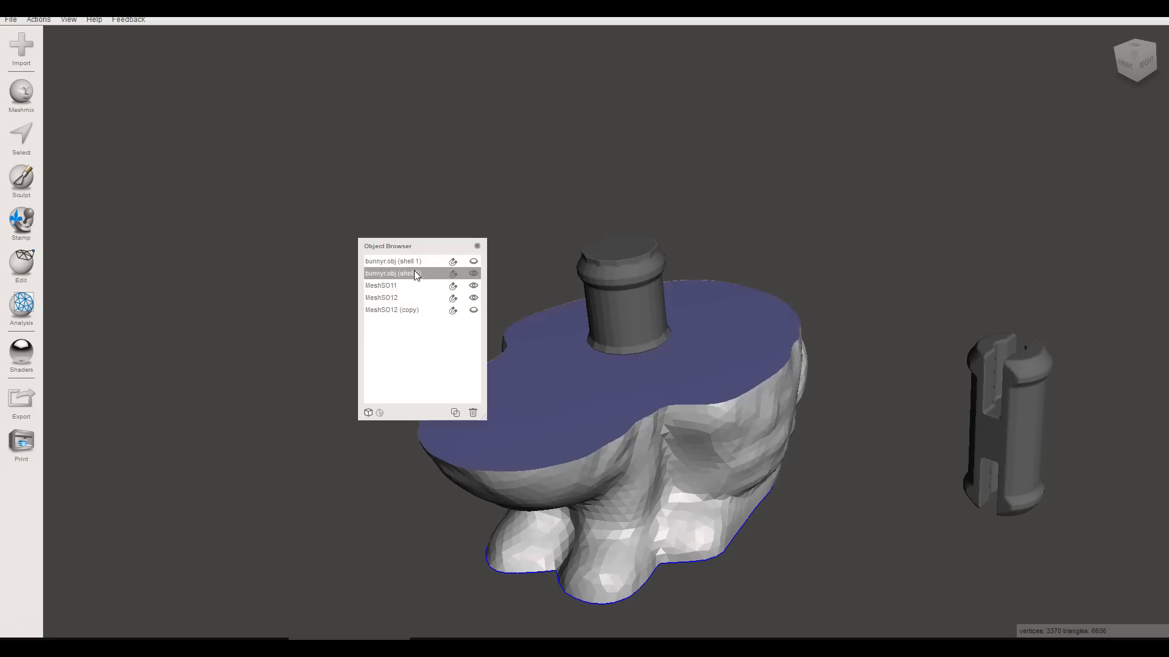
pyautogui.click(381, 297)
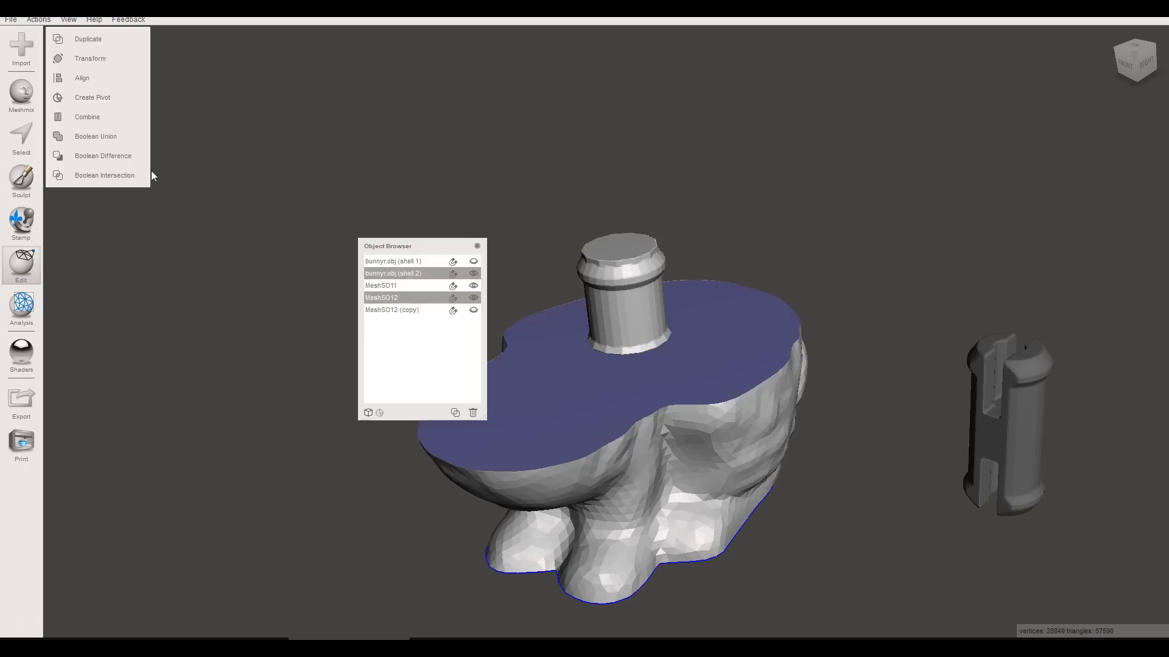
pyautogui.click(102, 154)
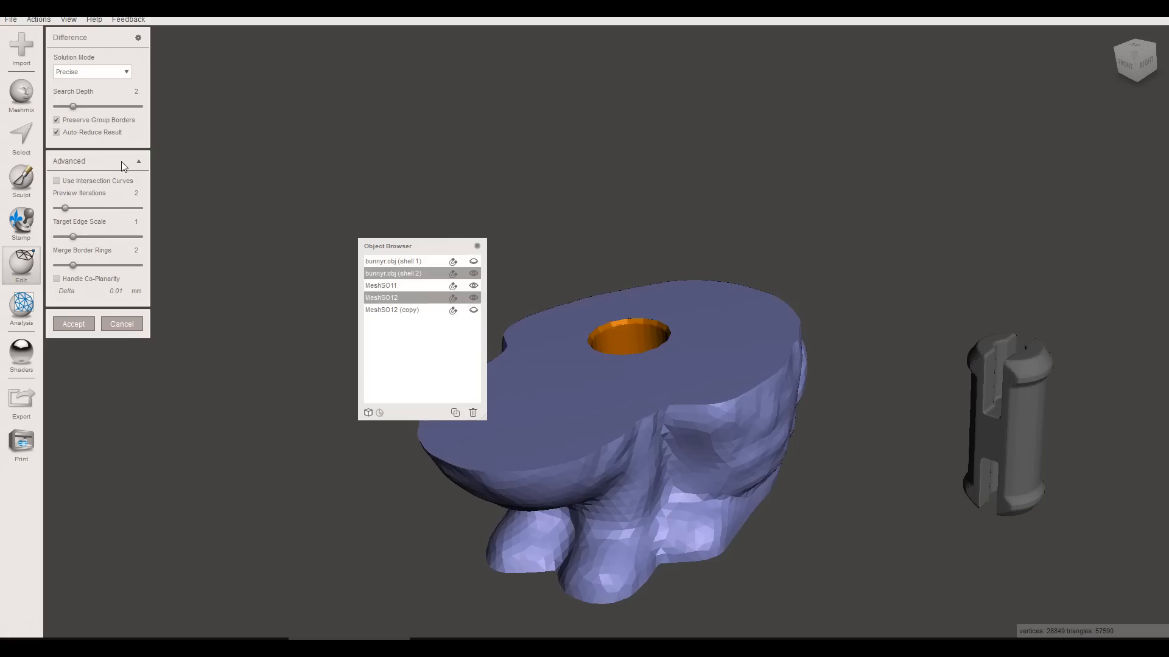
pyautogui.click(73, 324)
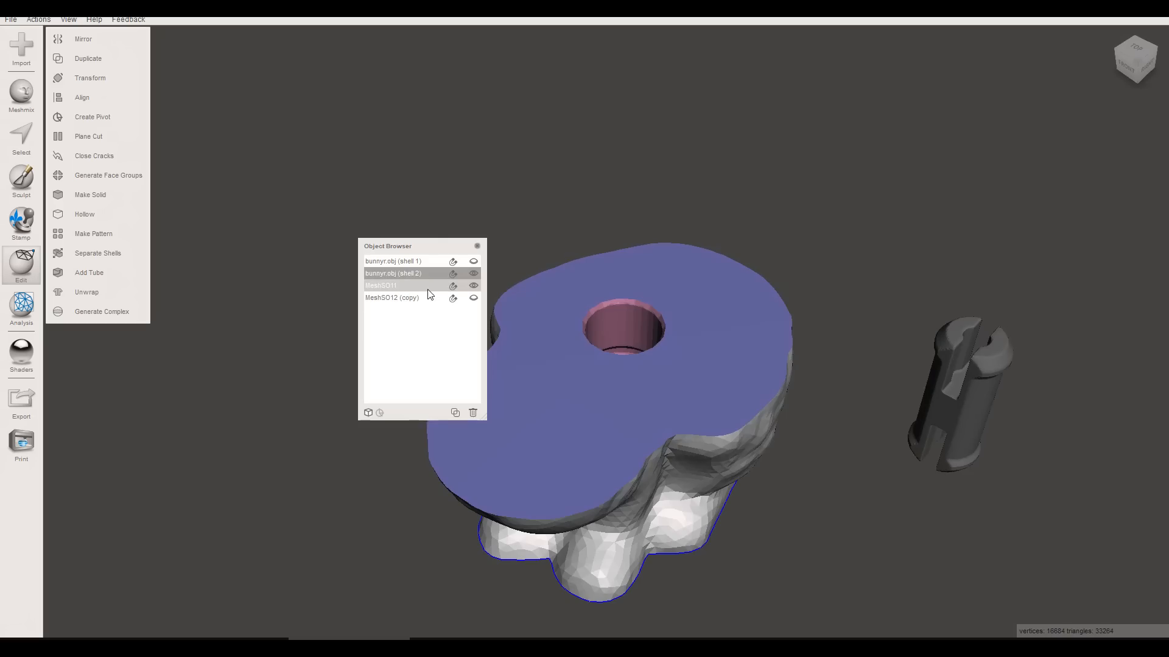
# Hide the lower piece and Boolean-subtract the MeshSO12 copy from shell 1 for a matching hole.
pyautogui.click(474, 261)
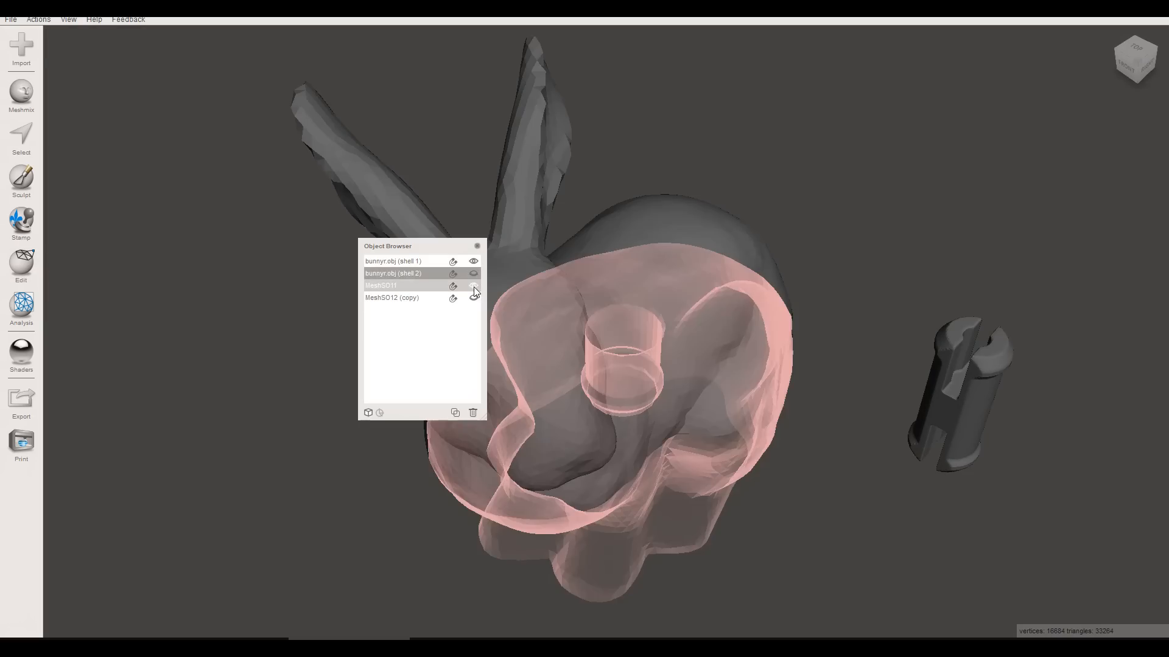
pyautogui.click(473, 286)
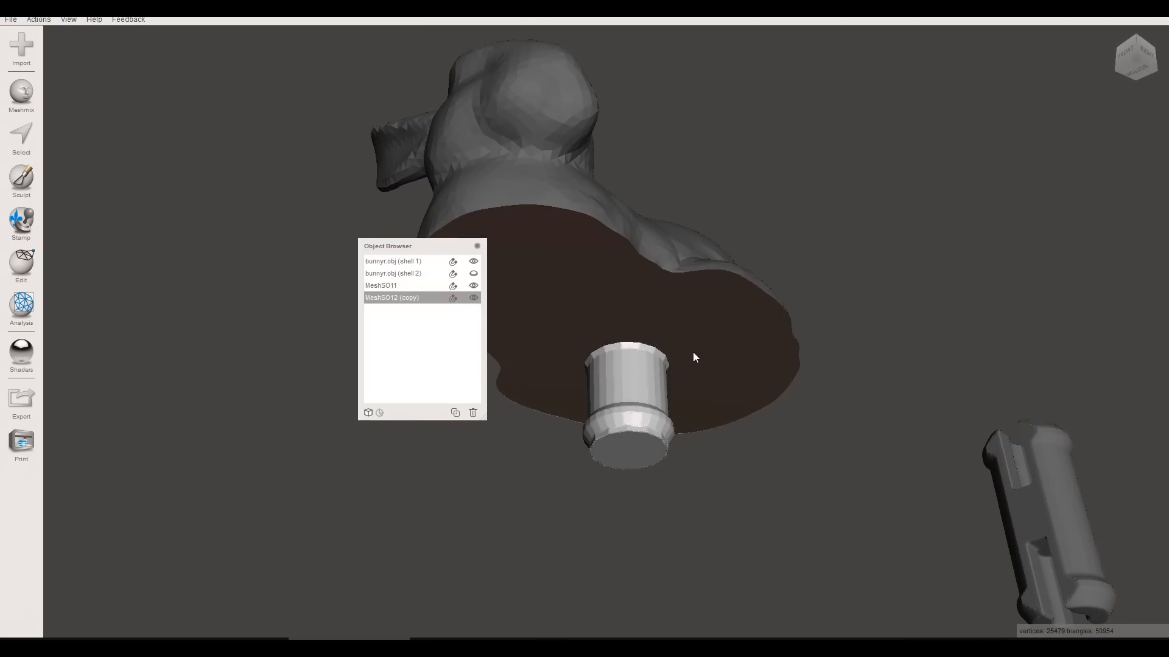
pyautogui.click(393, 260)
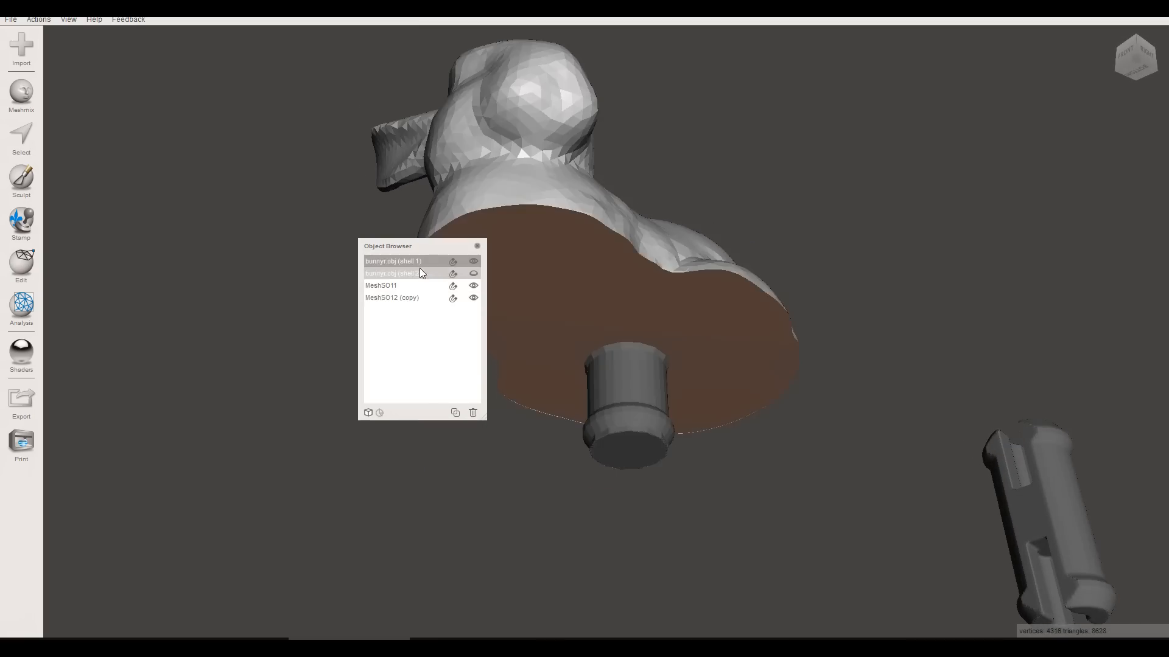
pyautogui.click(391, 297)
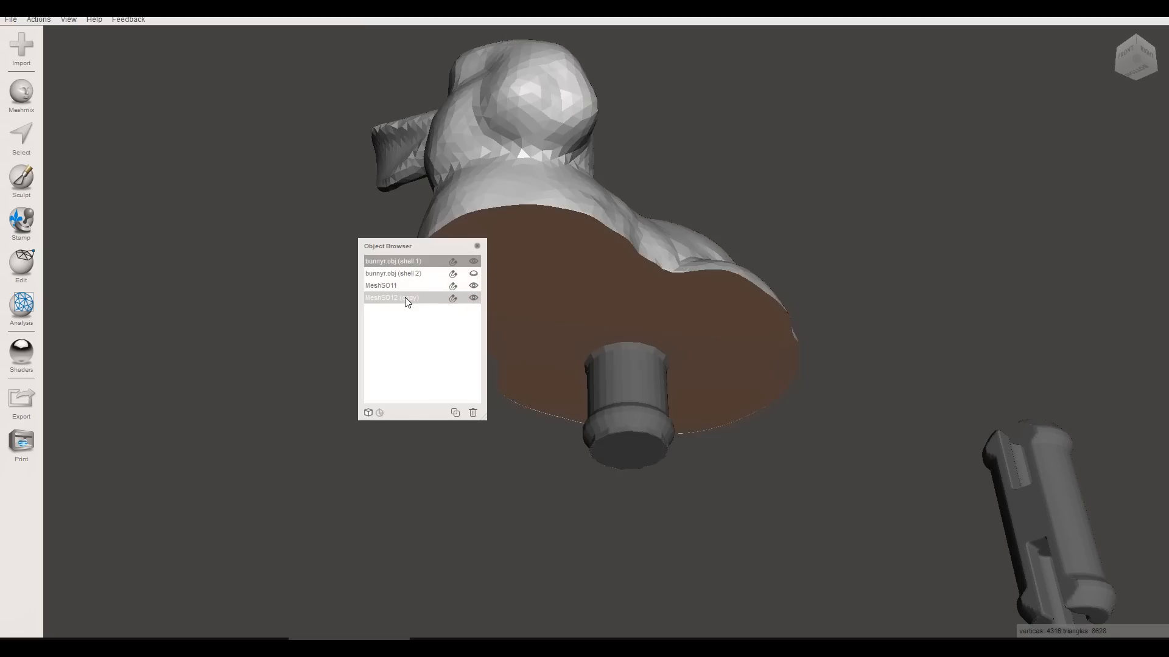
pyautogui.click(21, 264)
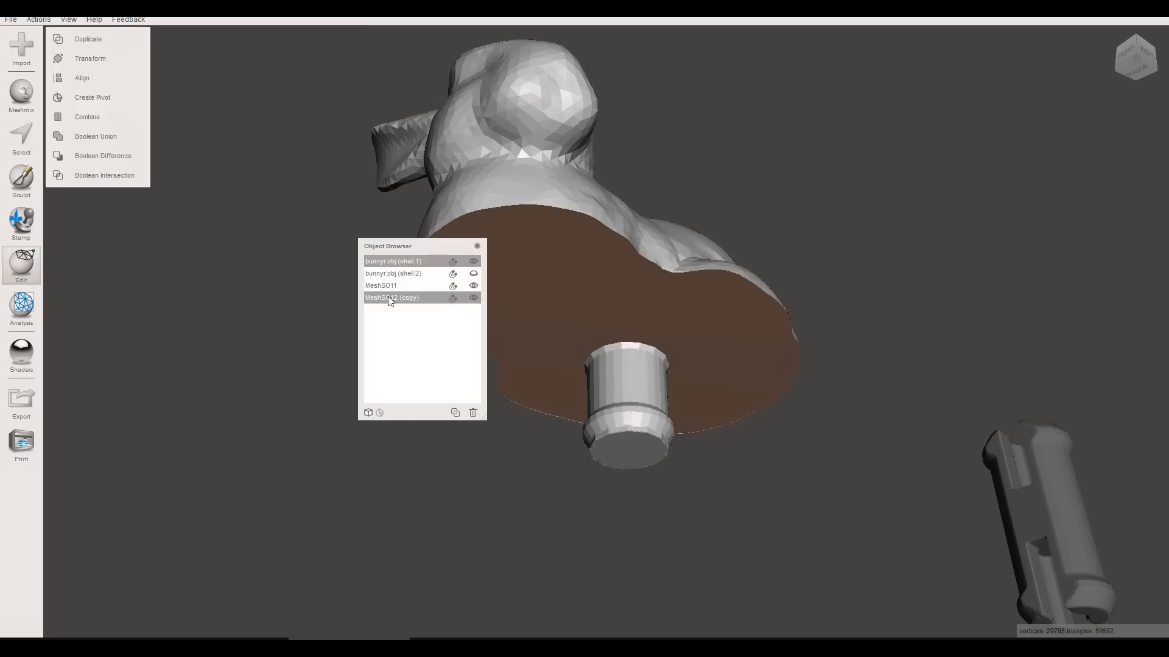
pyautogui.click(102, 155)
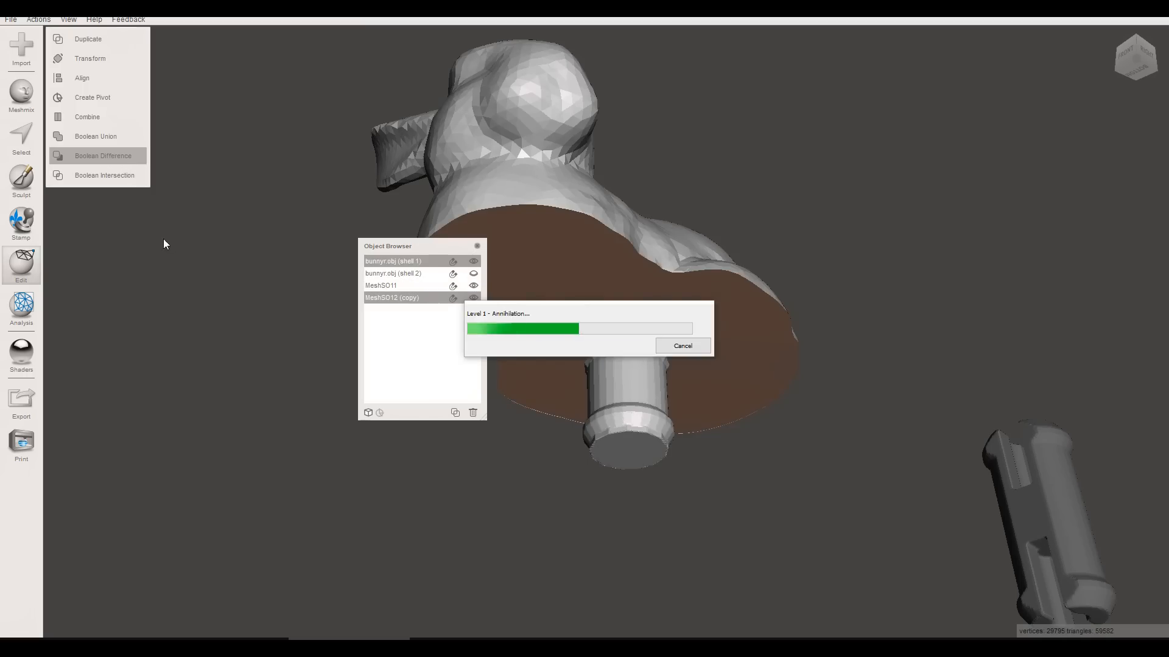
pyautogui.click(102, 155)
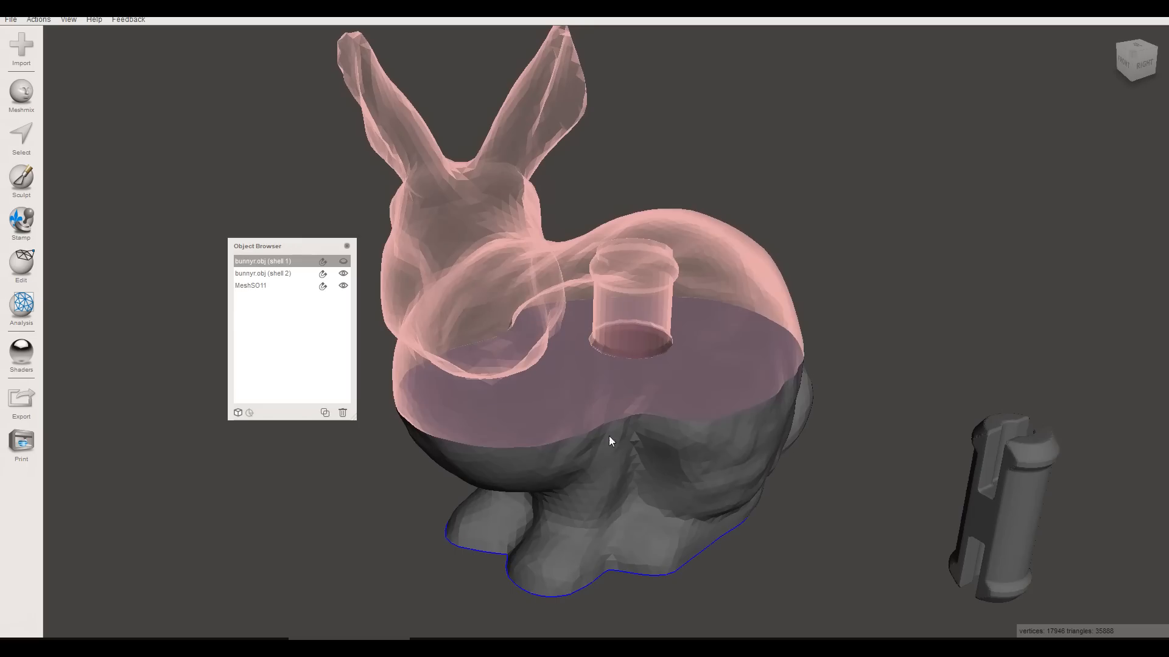
pyautogui.moveTo(1017, 470)
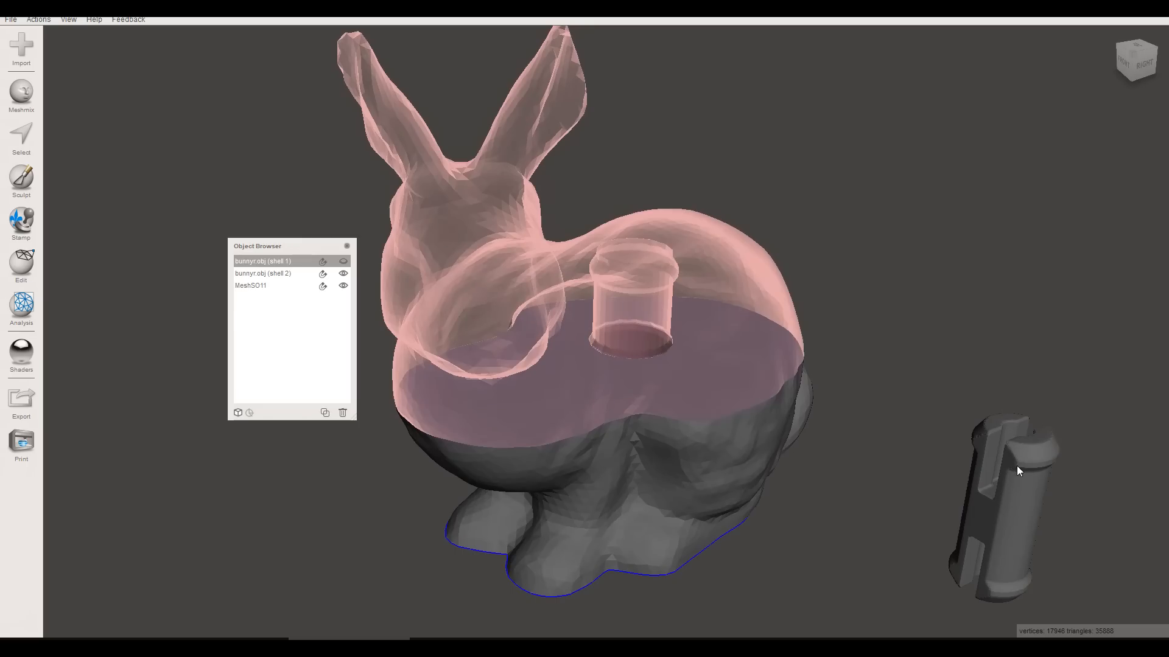
pyautogui.moveTo(958, 453)
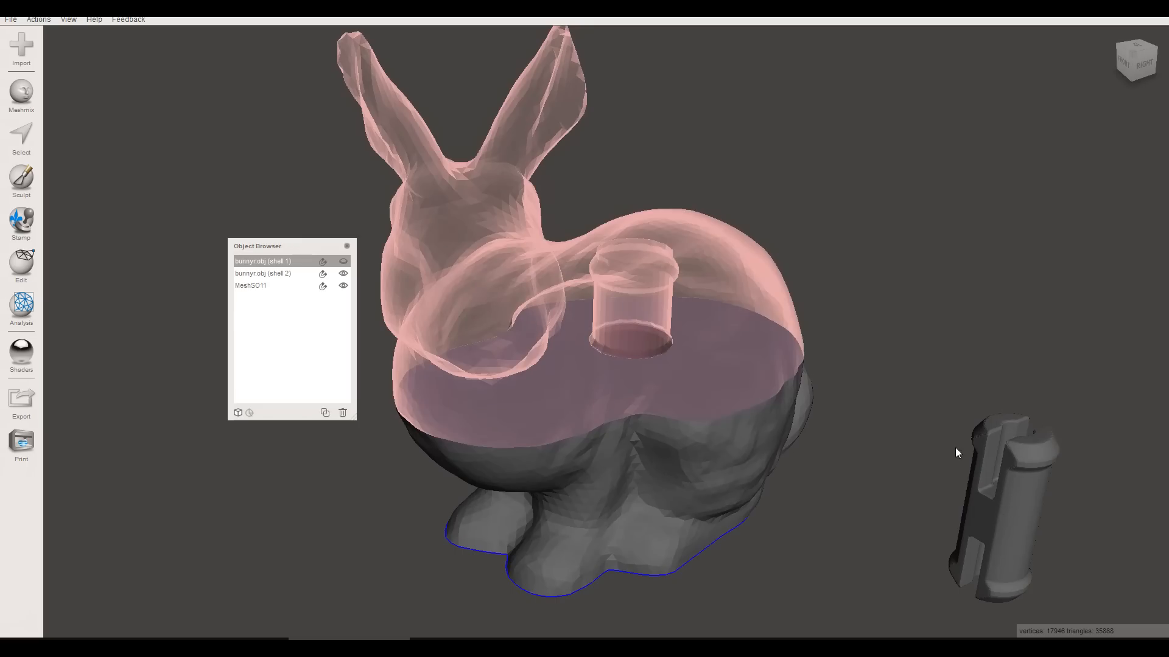
pyautogui.click(21, 309)
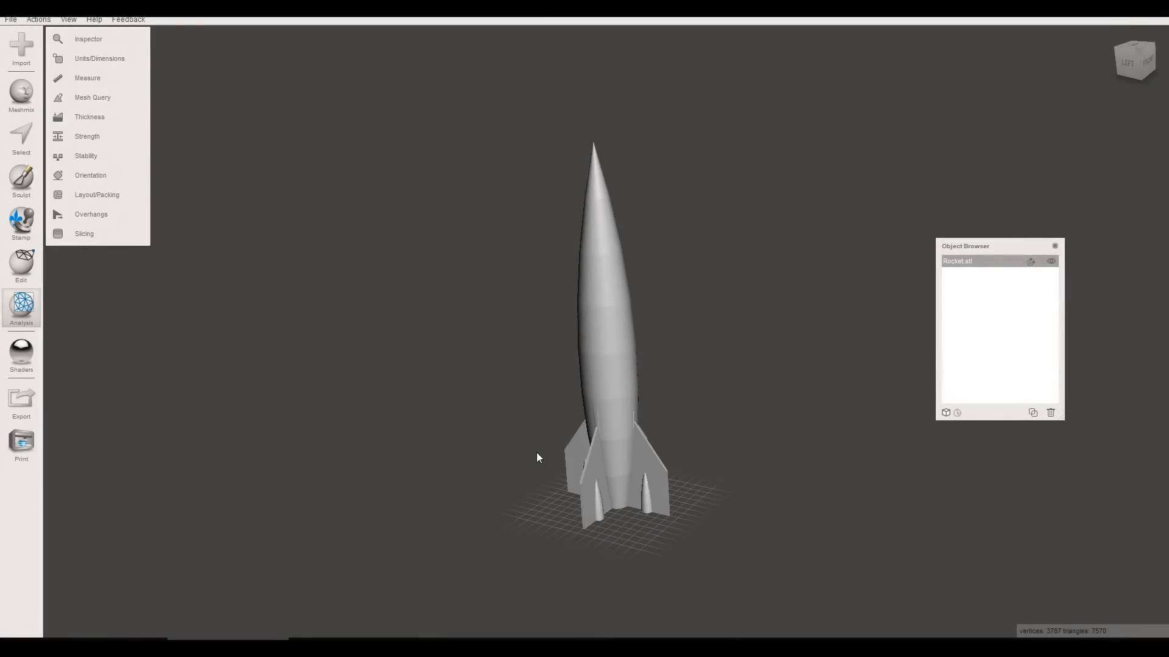
pyautogui.moveTo(117, 39)
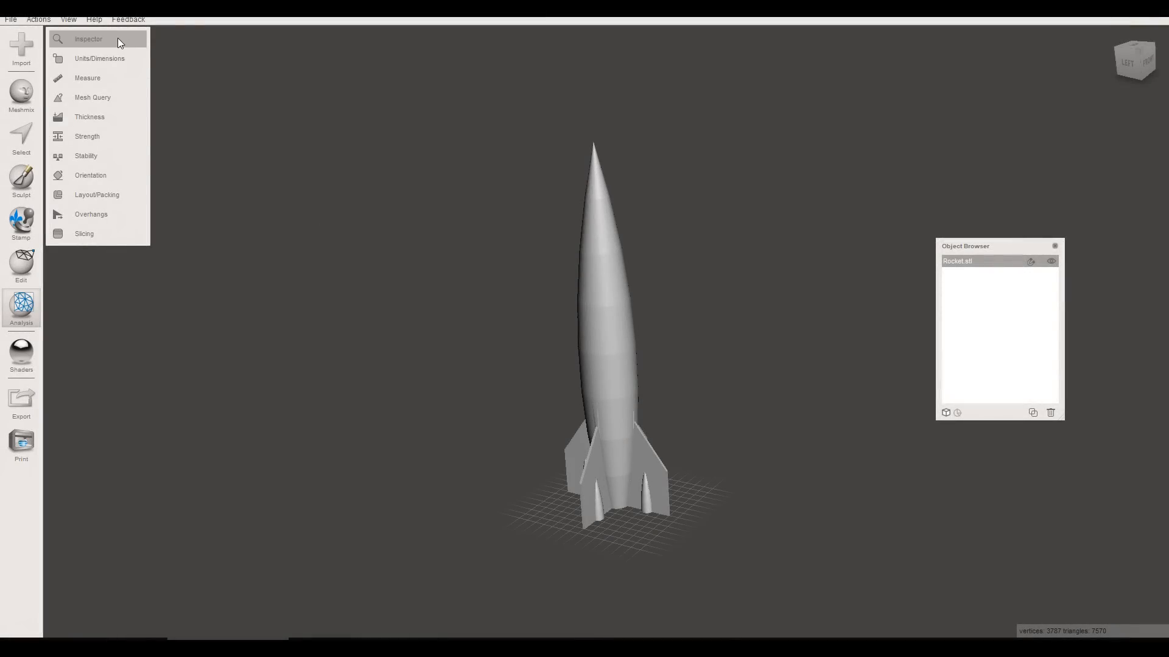
# Run Inspector on the rocket, then Separate Shells, dismissing the 'No multiple shells found' message.
pyautogui.click(88, 39)
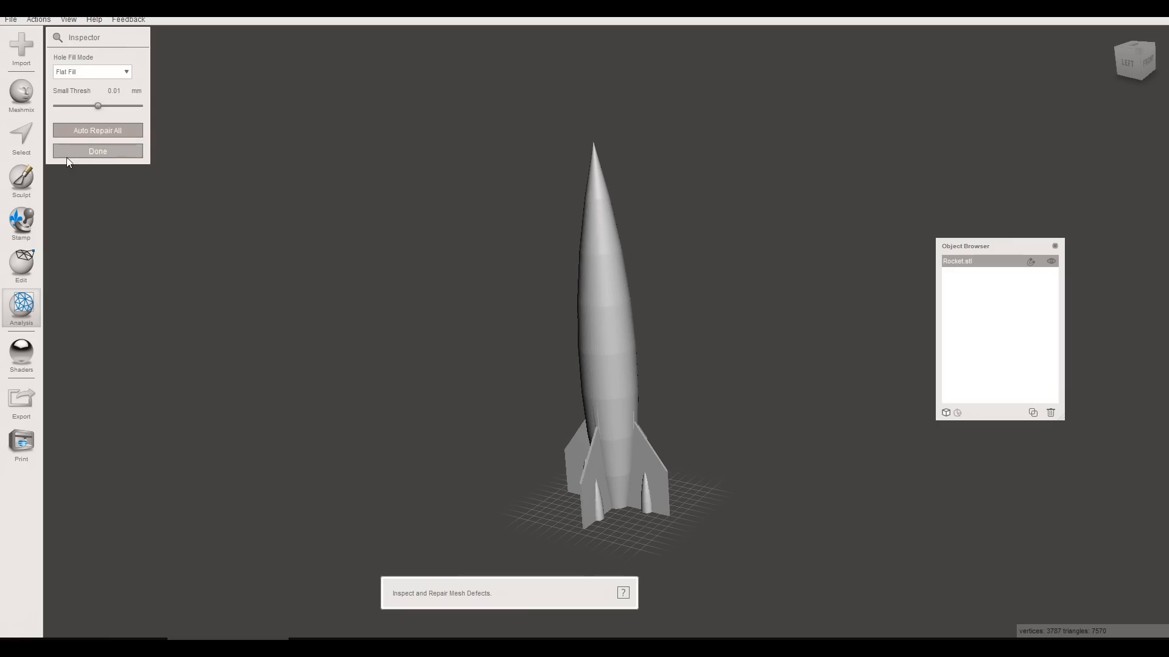
pyautogui.click(21, 268)
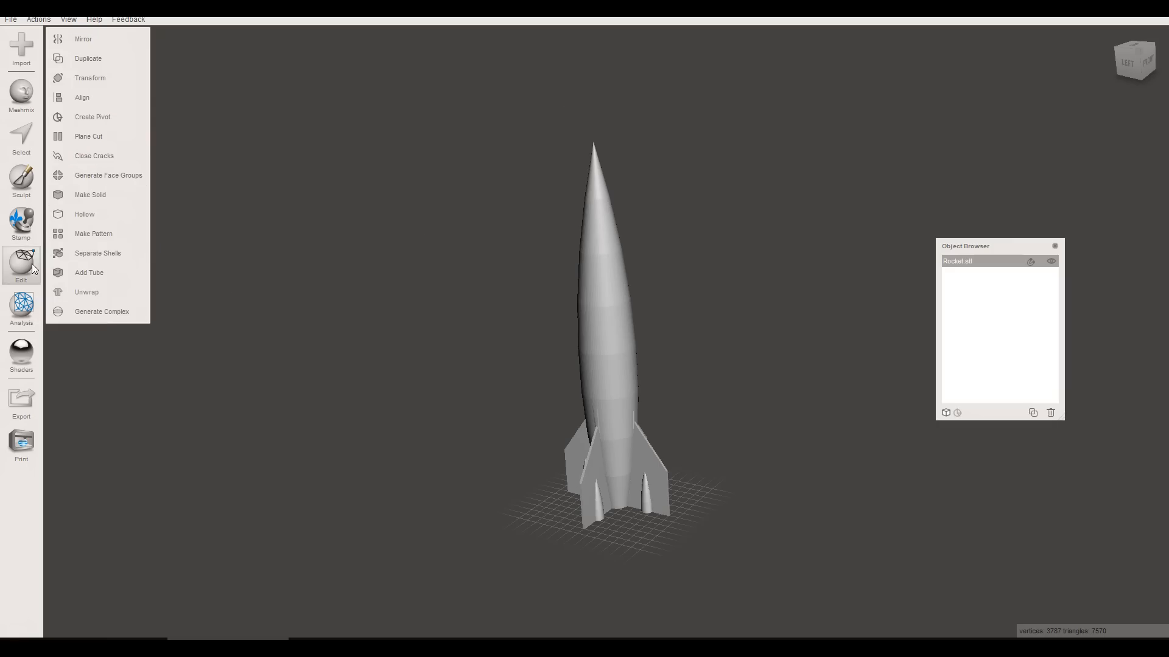
pyautogui.click(97, 253)
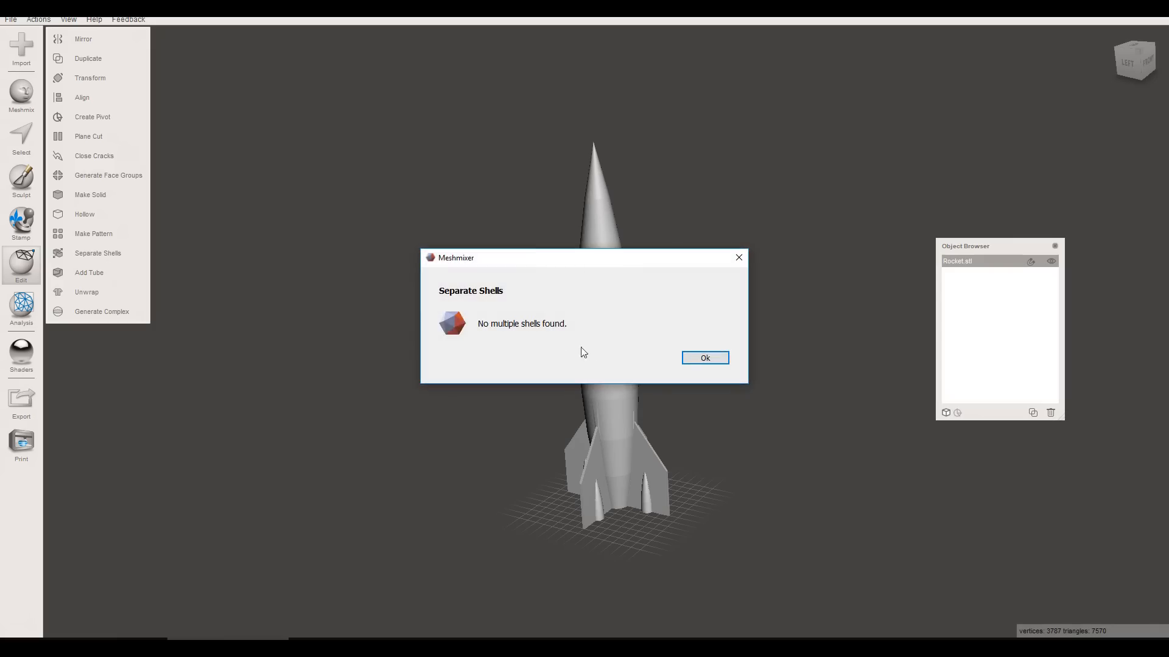
pyautogui.moveTo(663, 454)
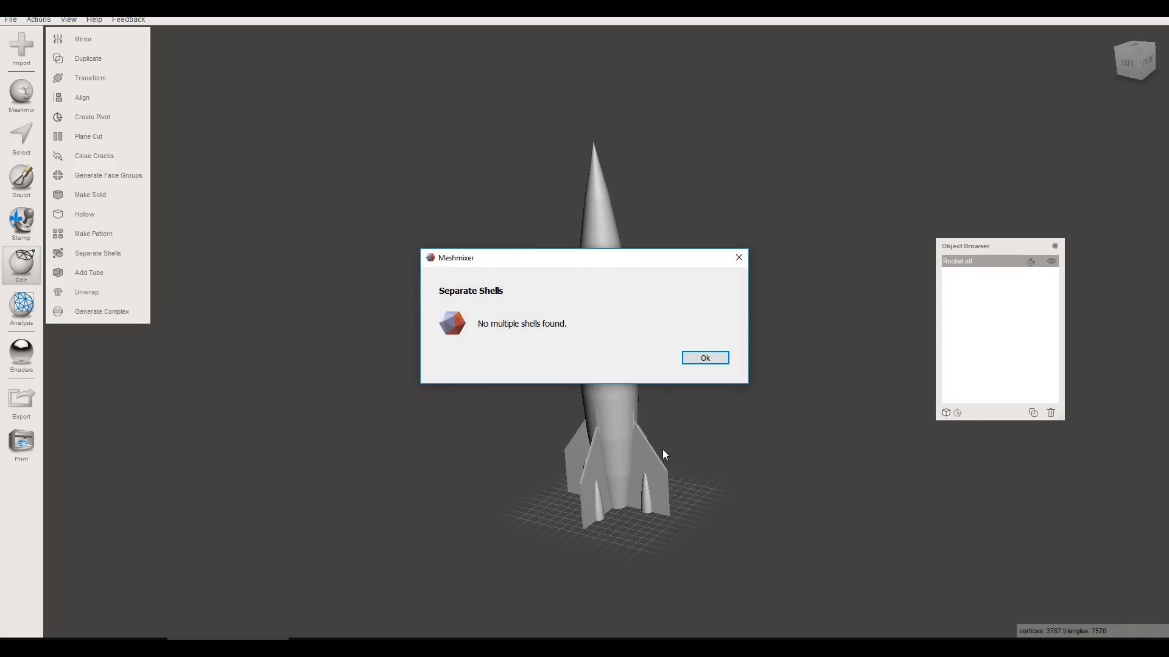
pyautogui.moveTo(711, 378)
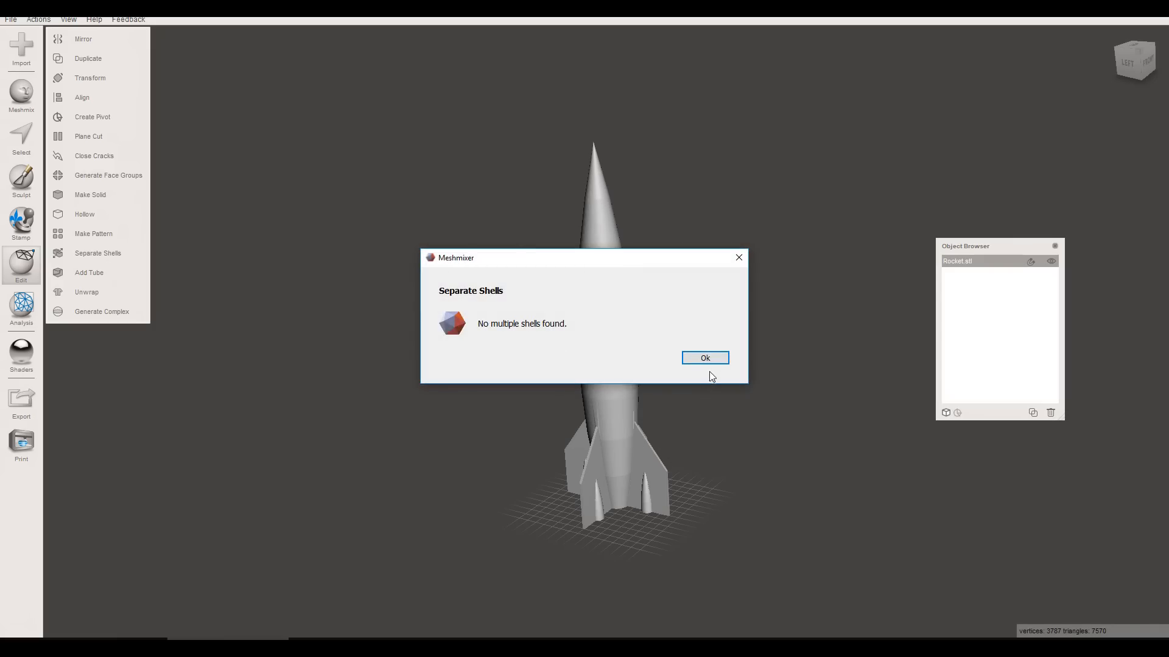
pyautogui.click(703, 358)
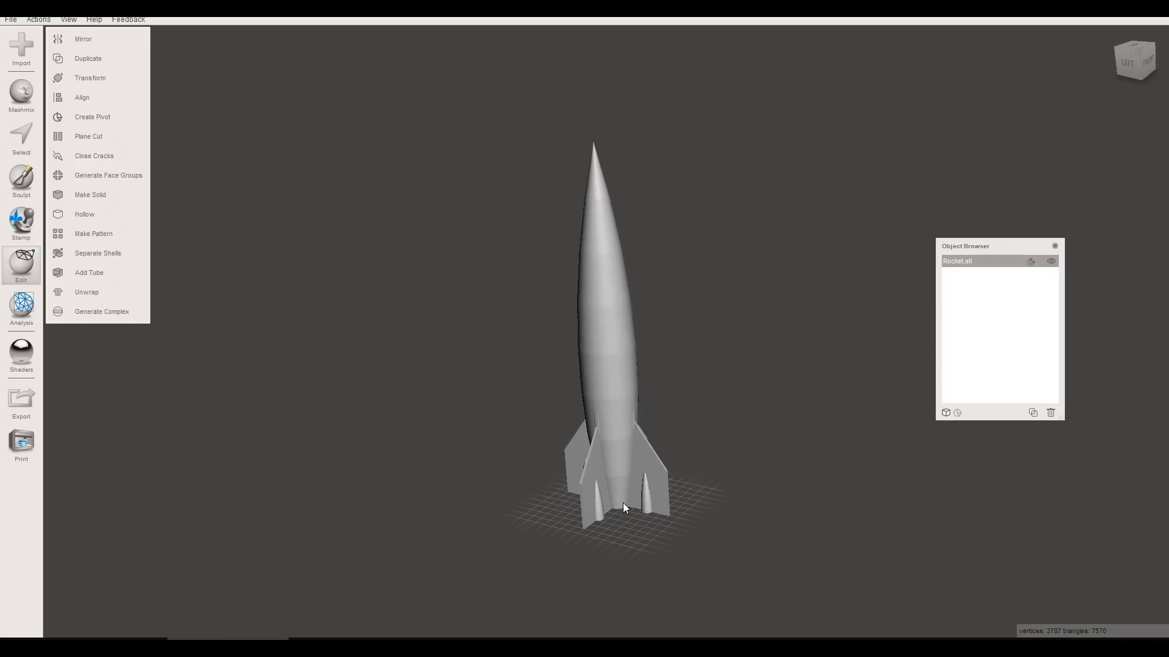
pyautogui.moveTo(636, 528)
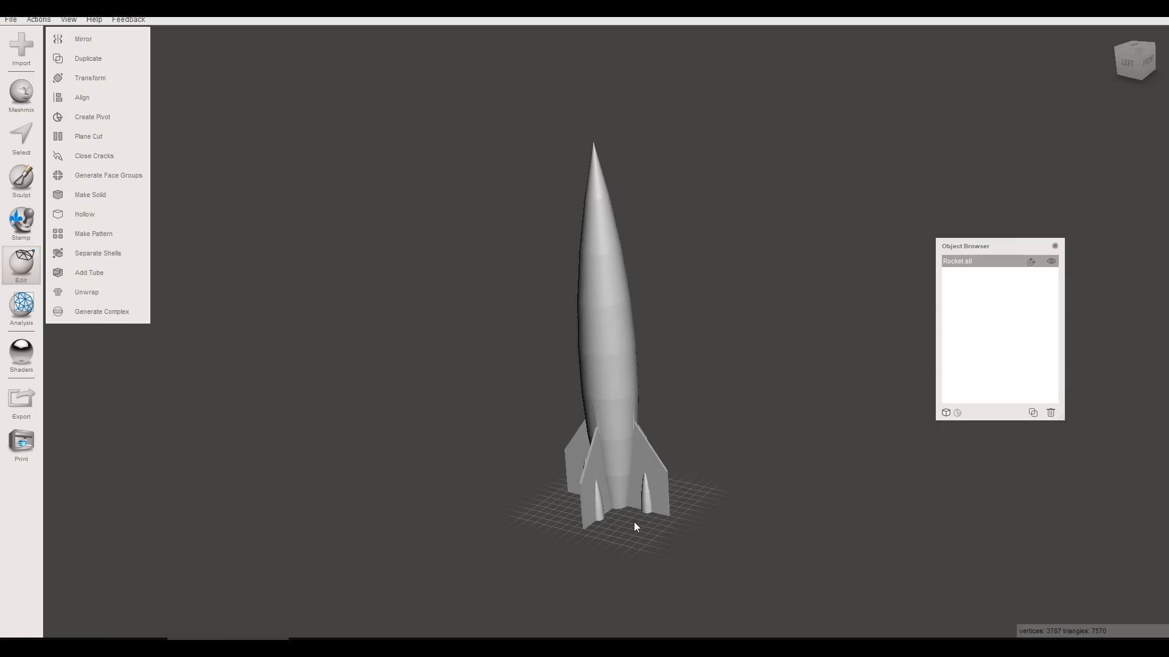
pyautogui.moveTo(374, 311)
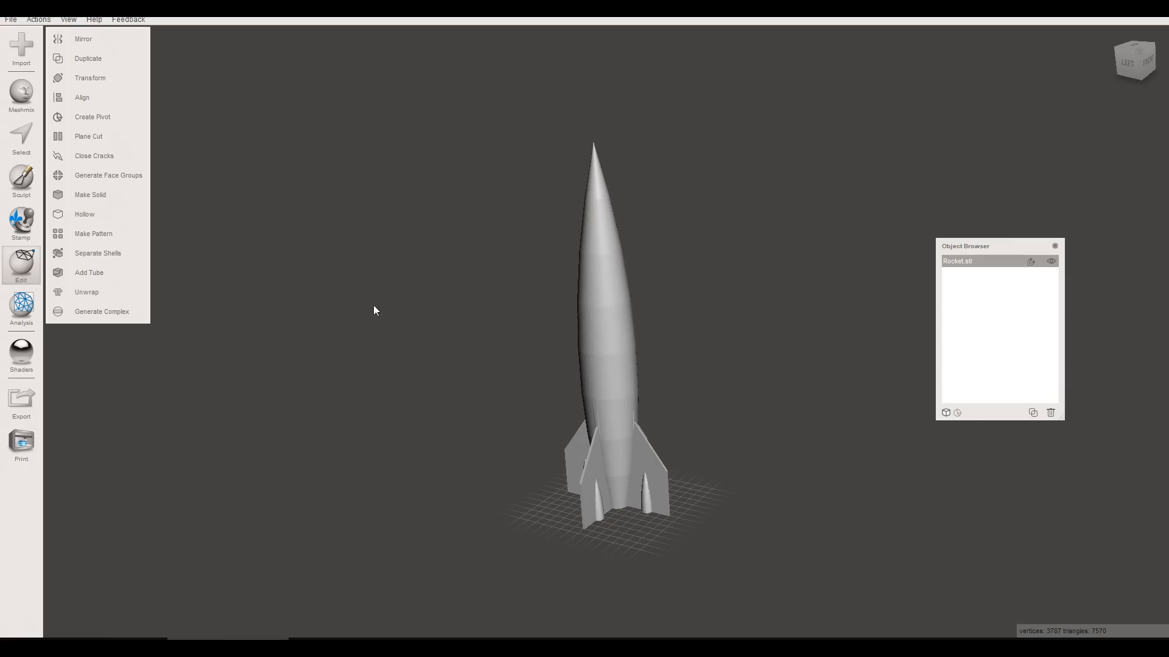
# Transform the rocket to Size Y 300 mm with uniform scaling and align its base to the platform.
pyautogui.click(89, 78)
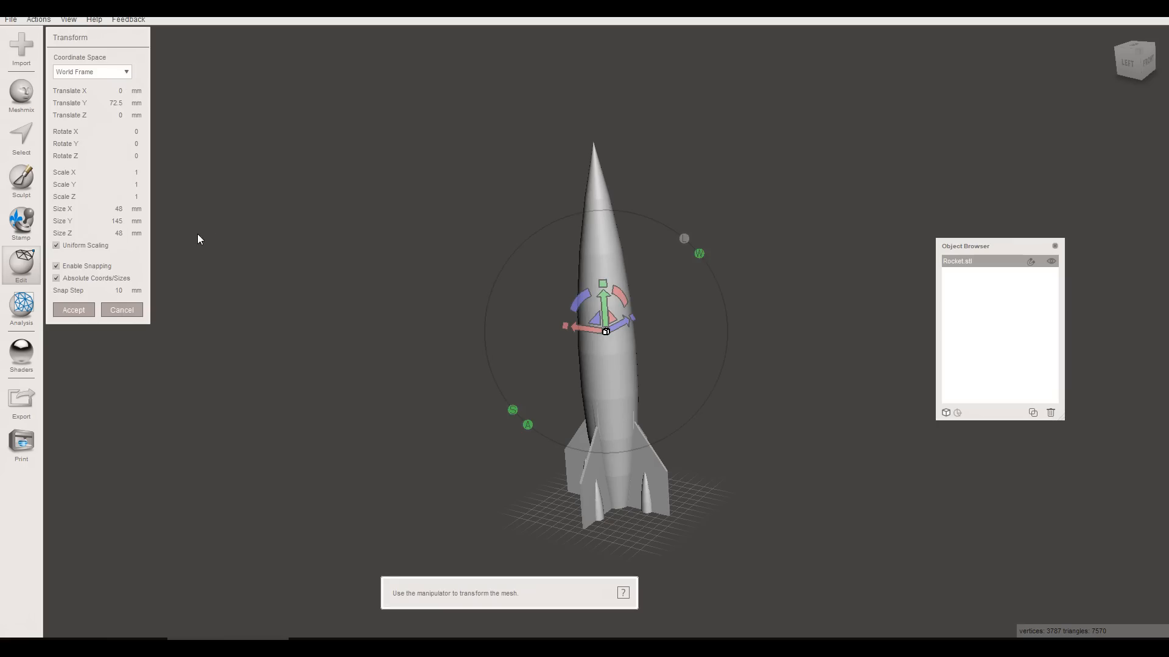
pyautogui.moveTo(191, 241)
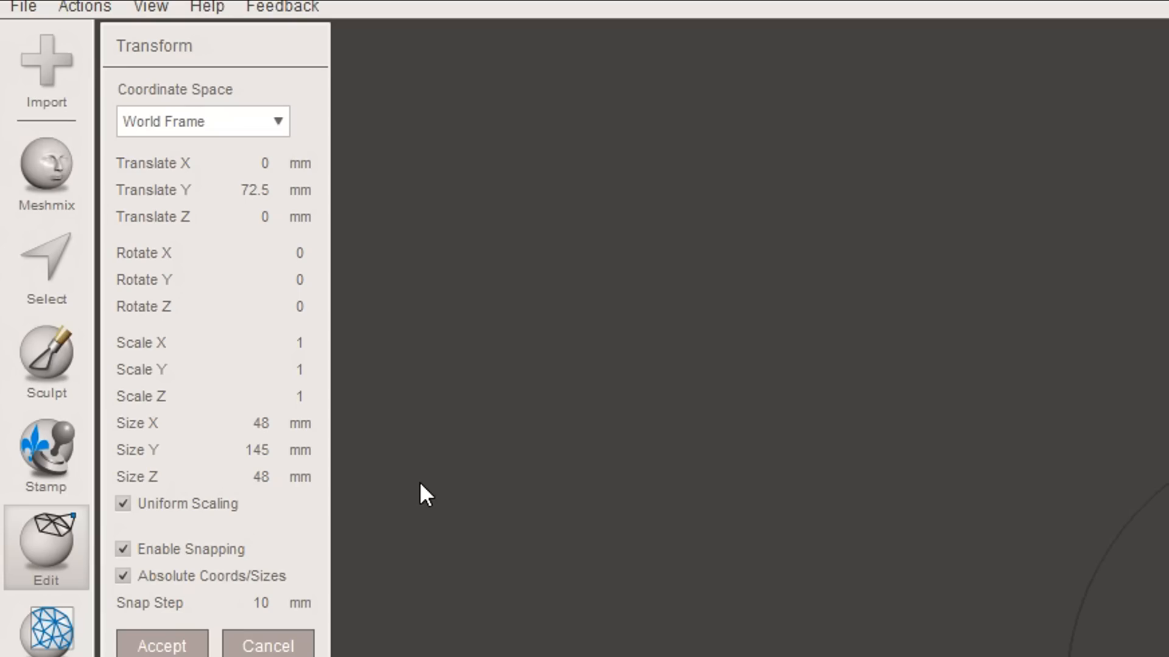
pyautogui.moveTo(372, 484)
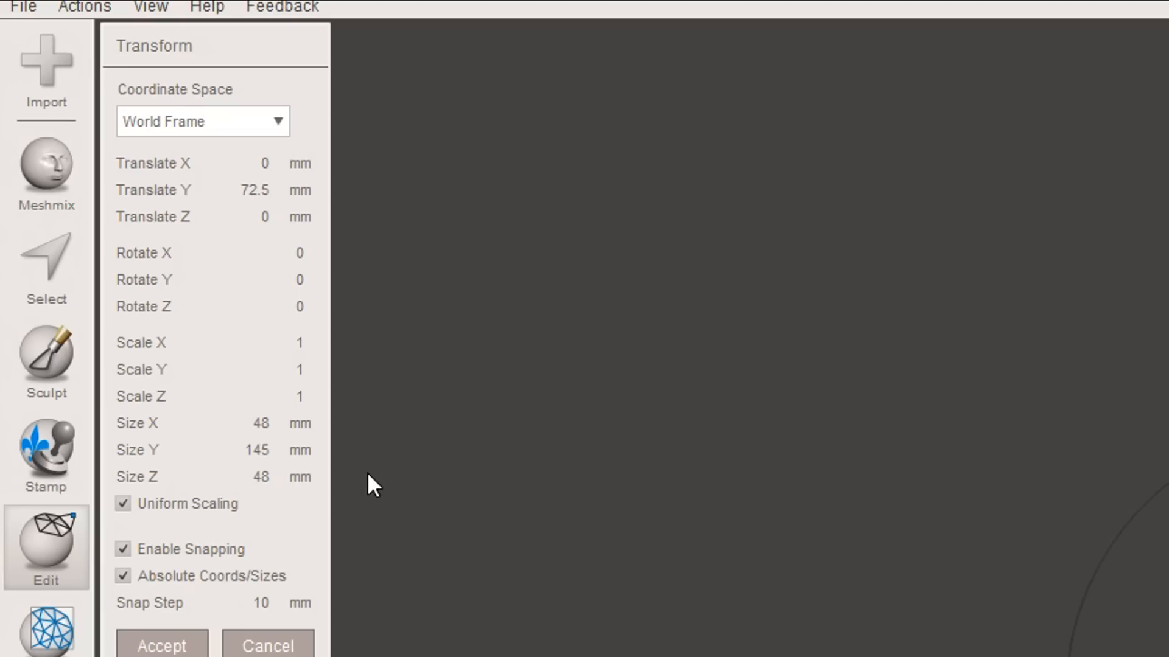
pyautogui.moveTo(340, 476)
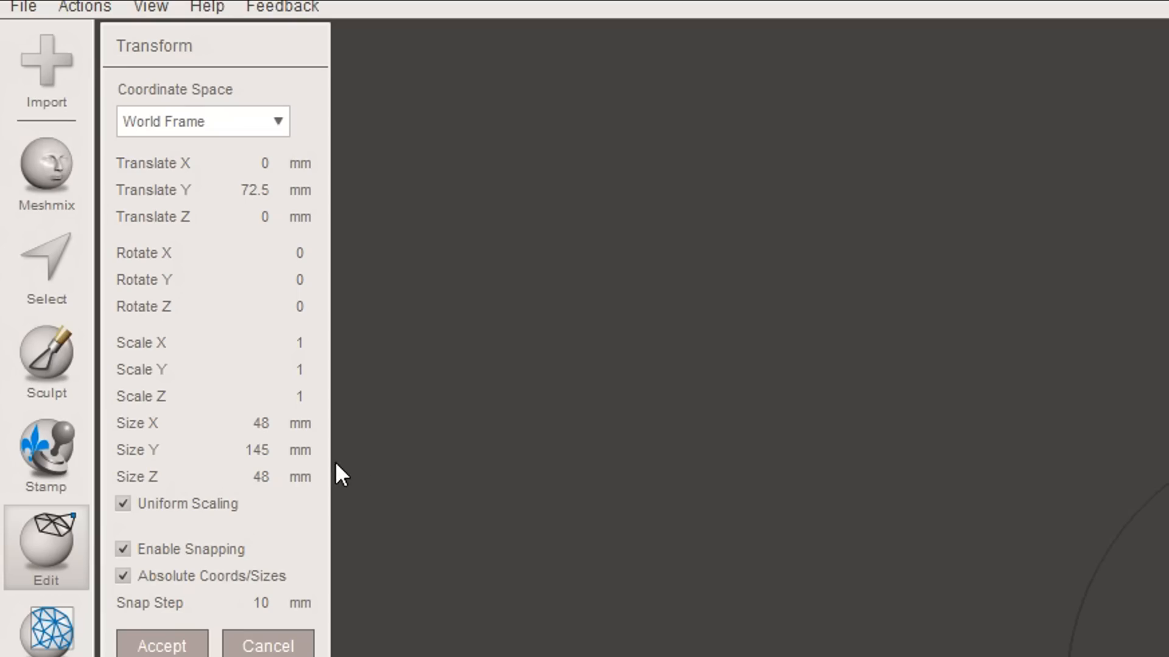
pyautogui.click(241, 450)
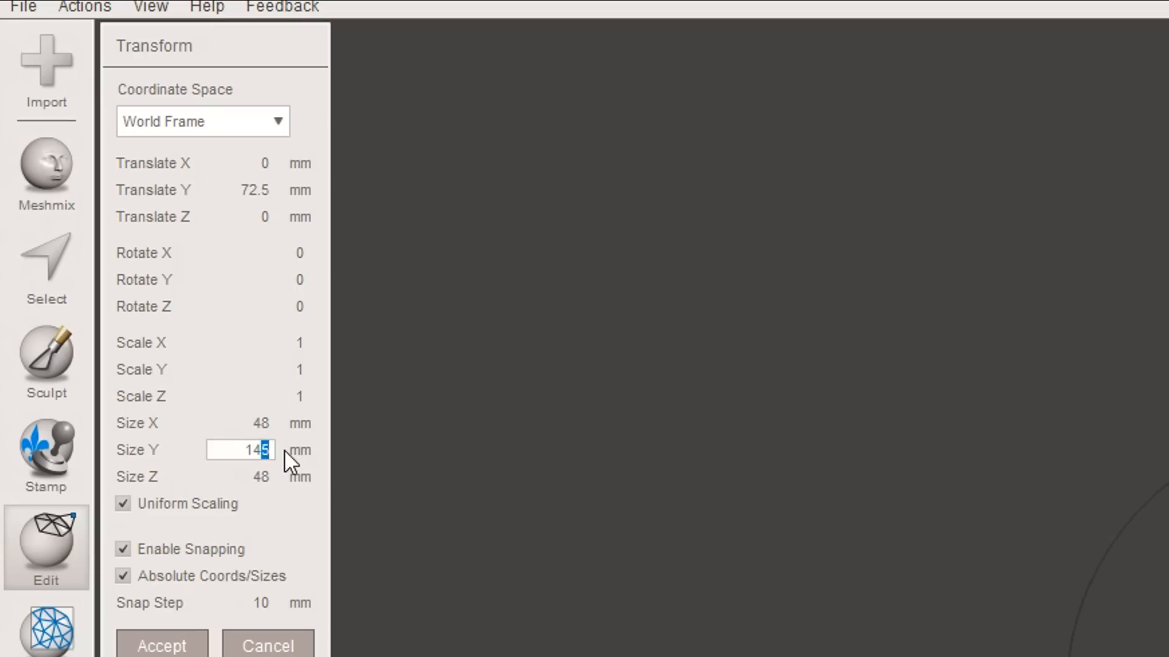
pyautogui.write('300')
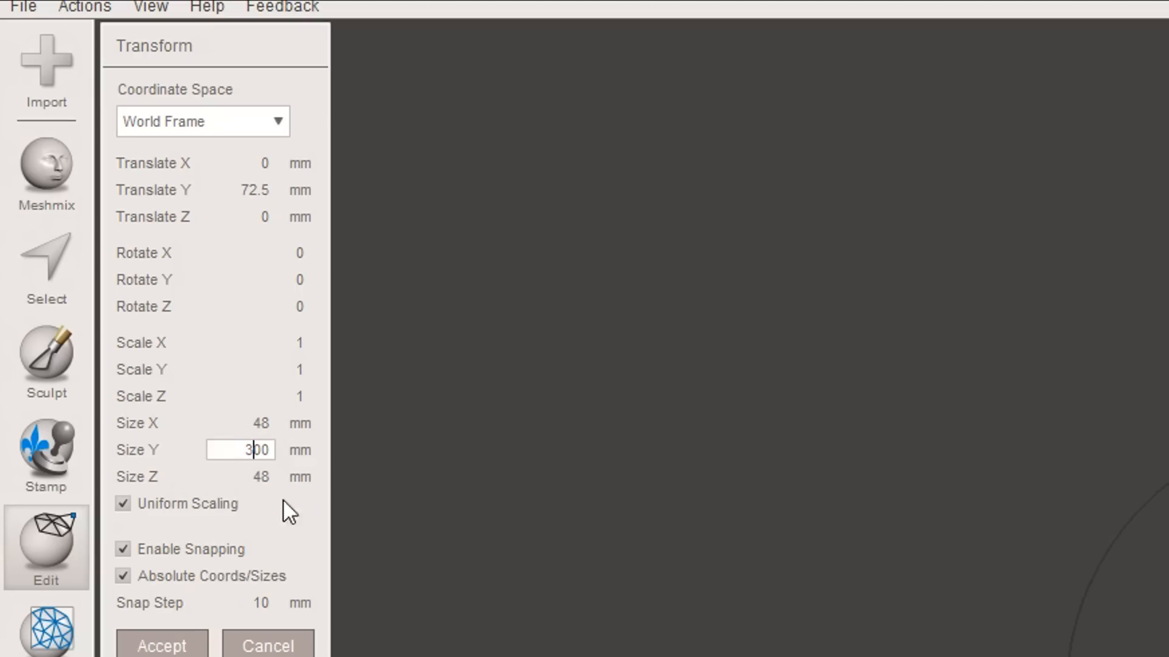
pyautogui.press('Return')
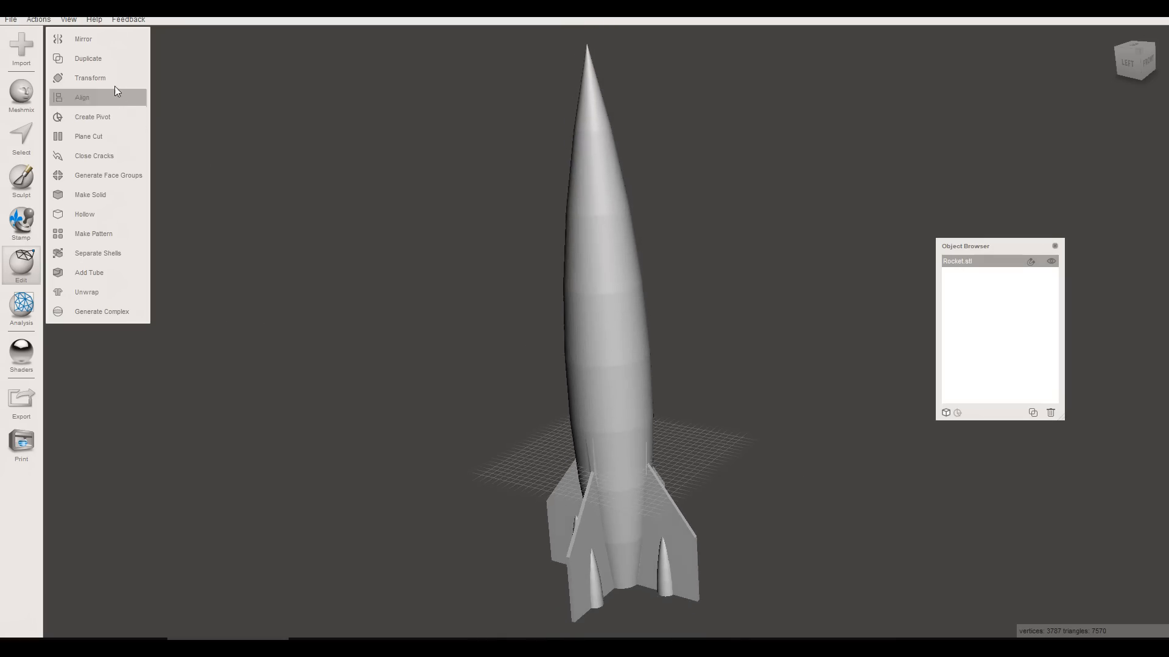
pyautogui.click(88, 78)
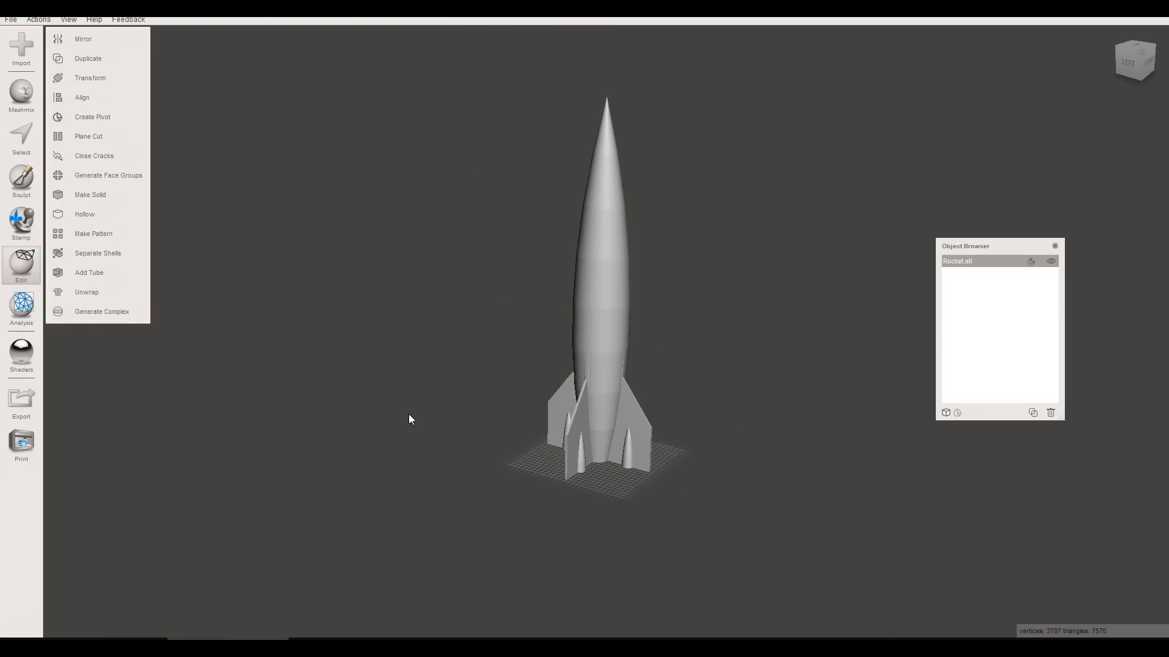
pyautogui.moveTo(101, 137)
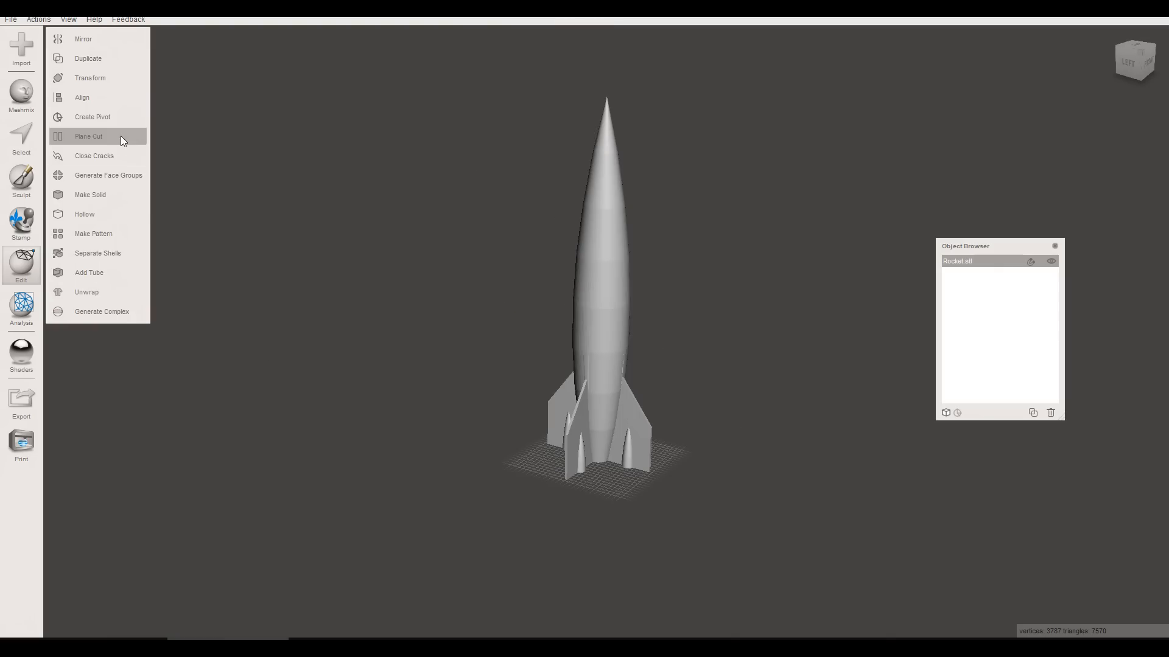
# Plane-cut the rocket above the fins with the keep-both cut type.
pyautogui.click(87, 135)
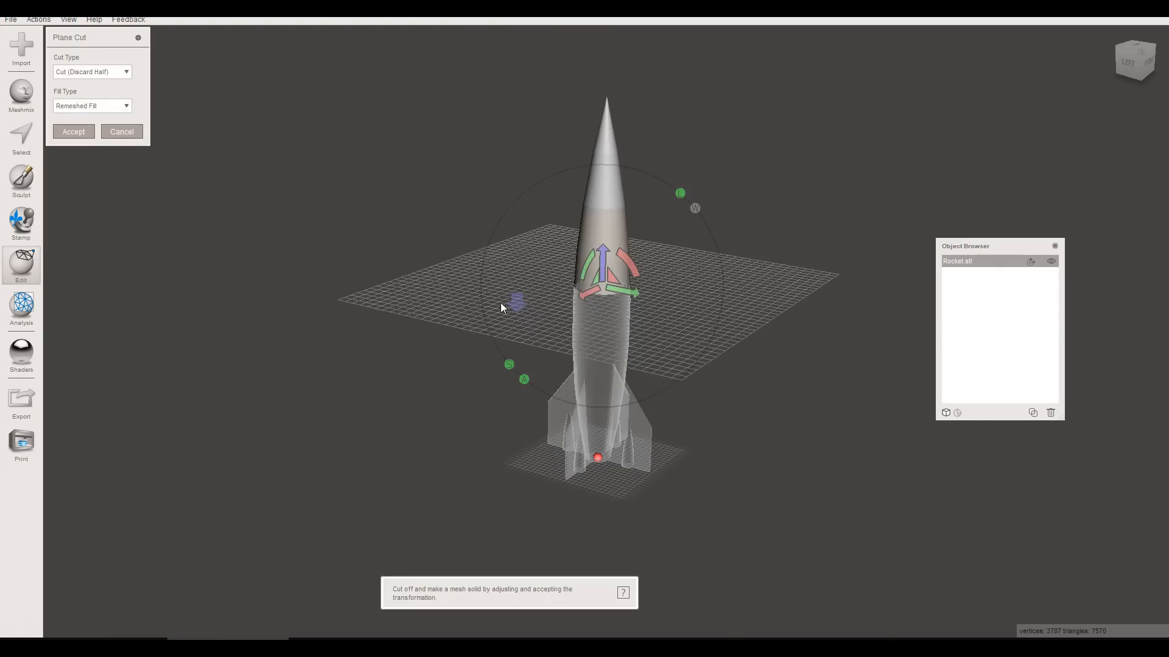
pyautogui.moveTo(526, 381)
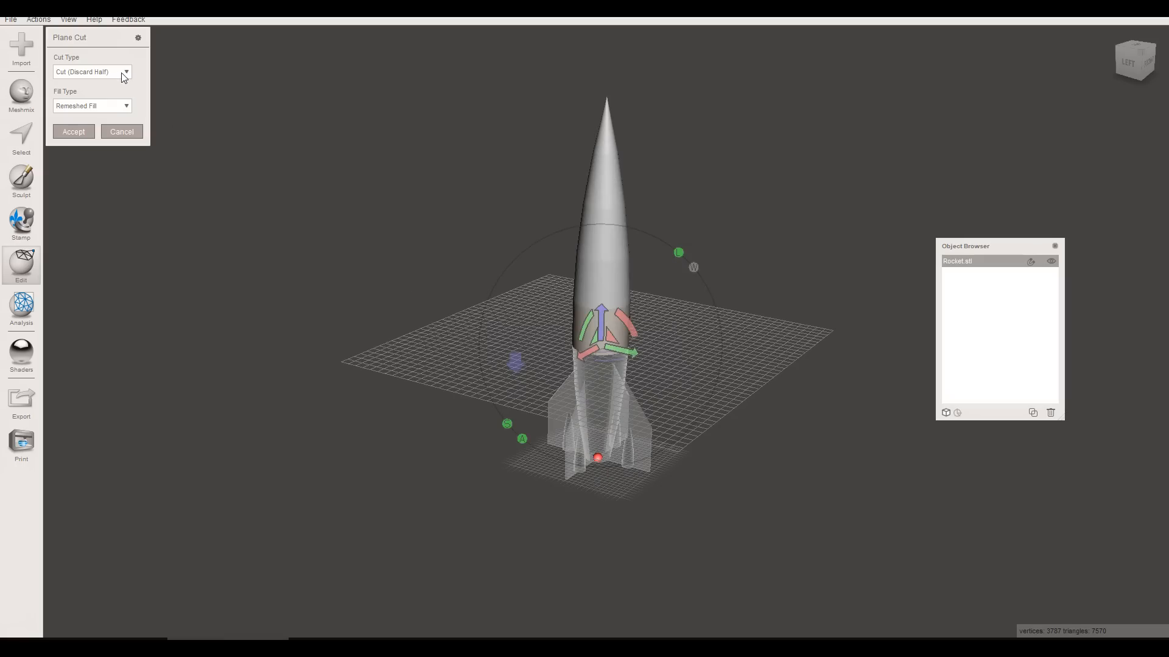
pyautogui.click(91, 72)
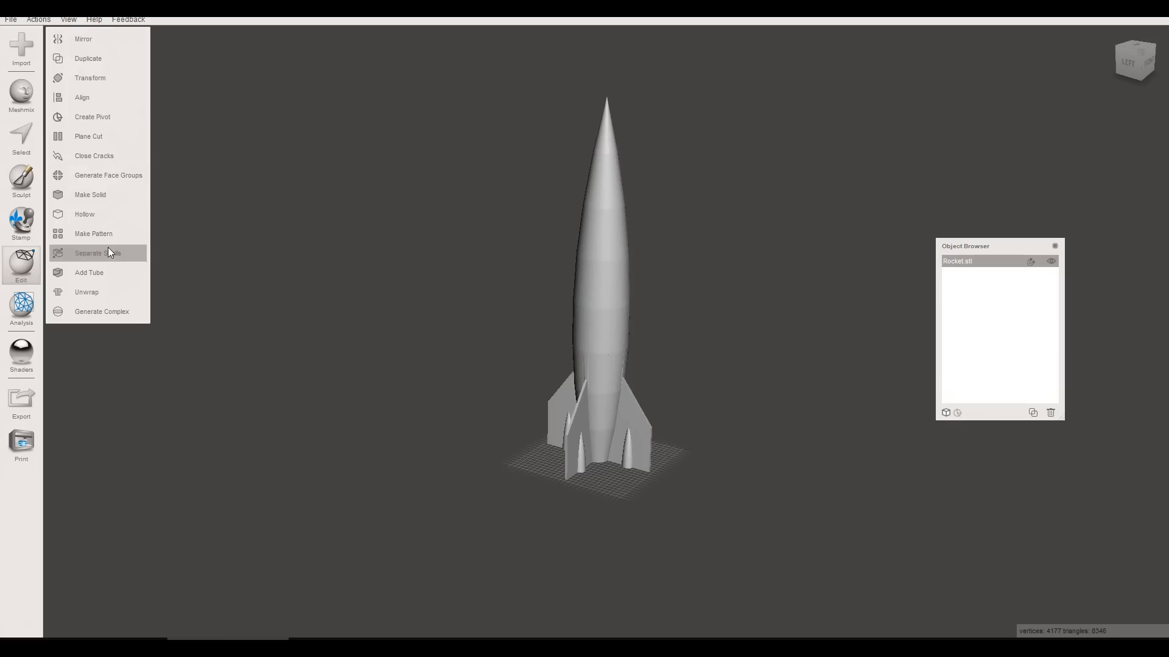
# Separate the shells, plane-cut the upper shell near the nose, and toggle visibility to verify.
pyautogui.click(97, 253)
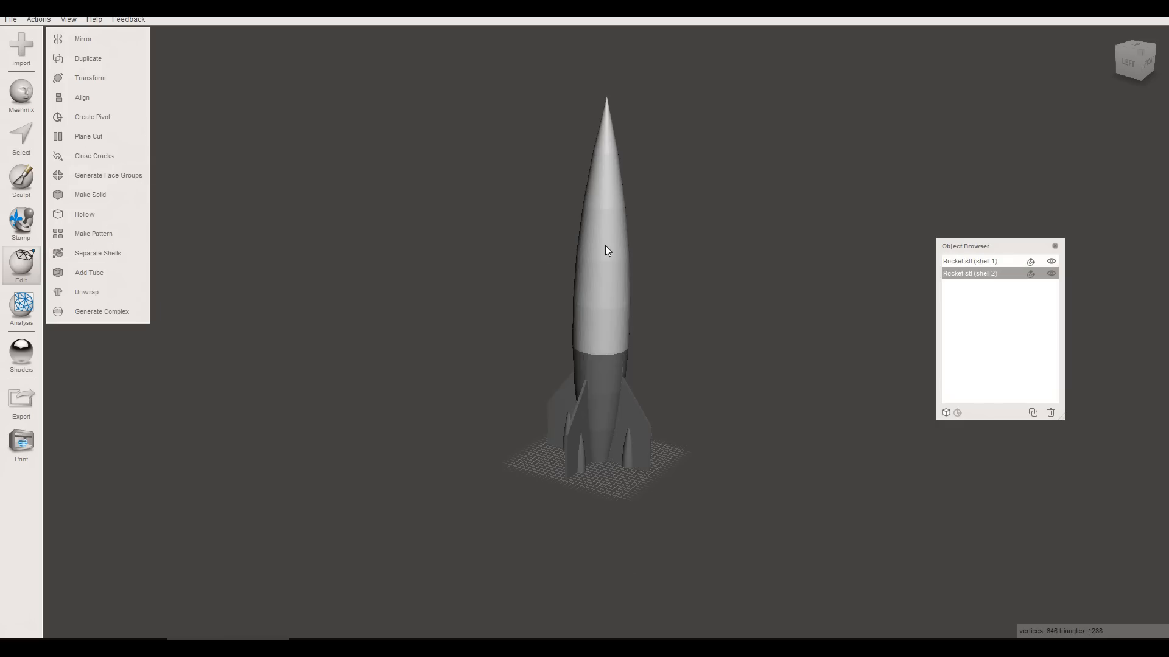
pyautogui.moveTo(122, 154)
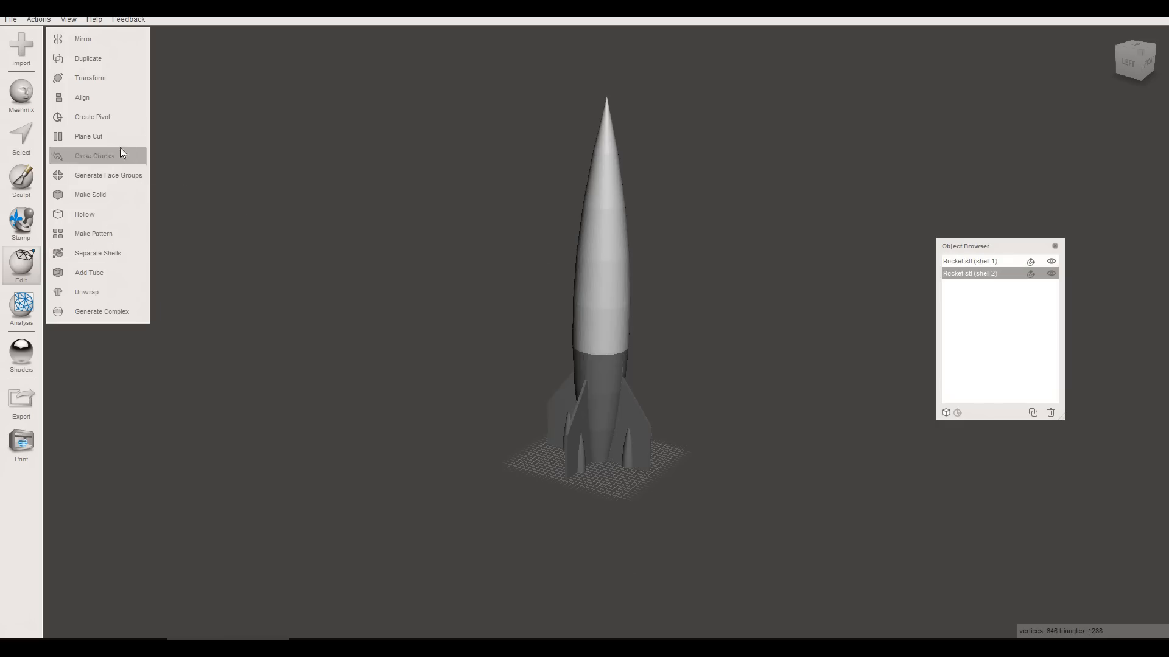
pyautogui.moveTo(105, 141)
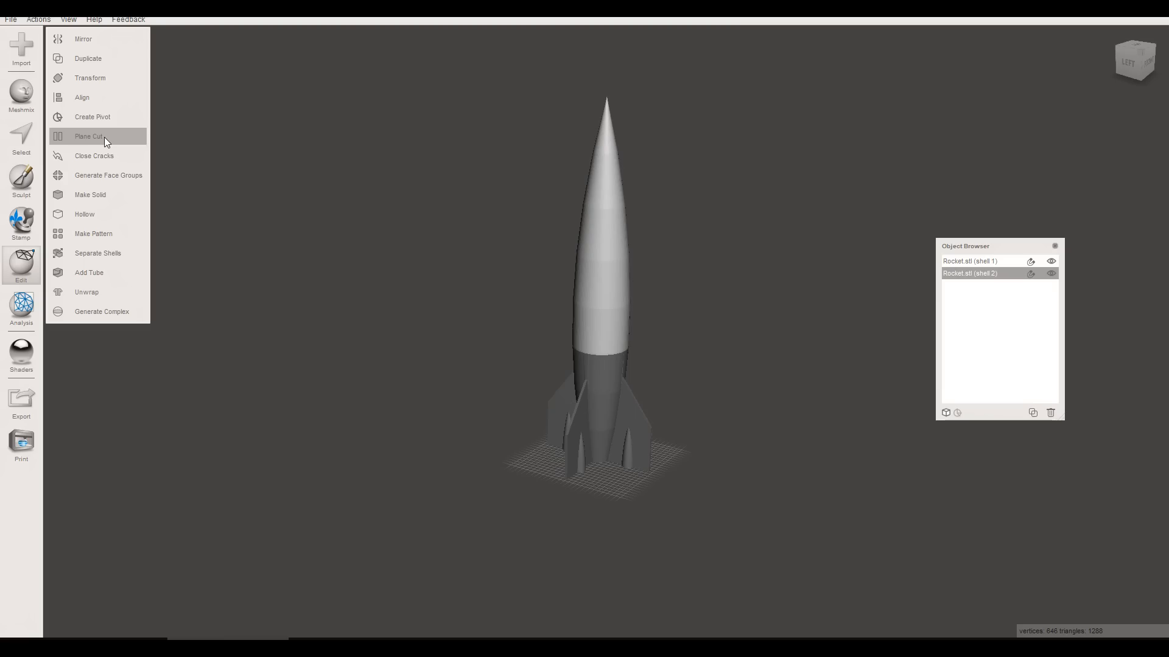
pyautogui.click(89, 136)
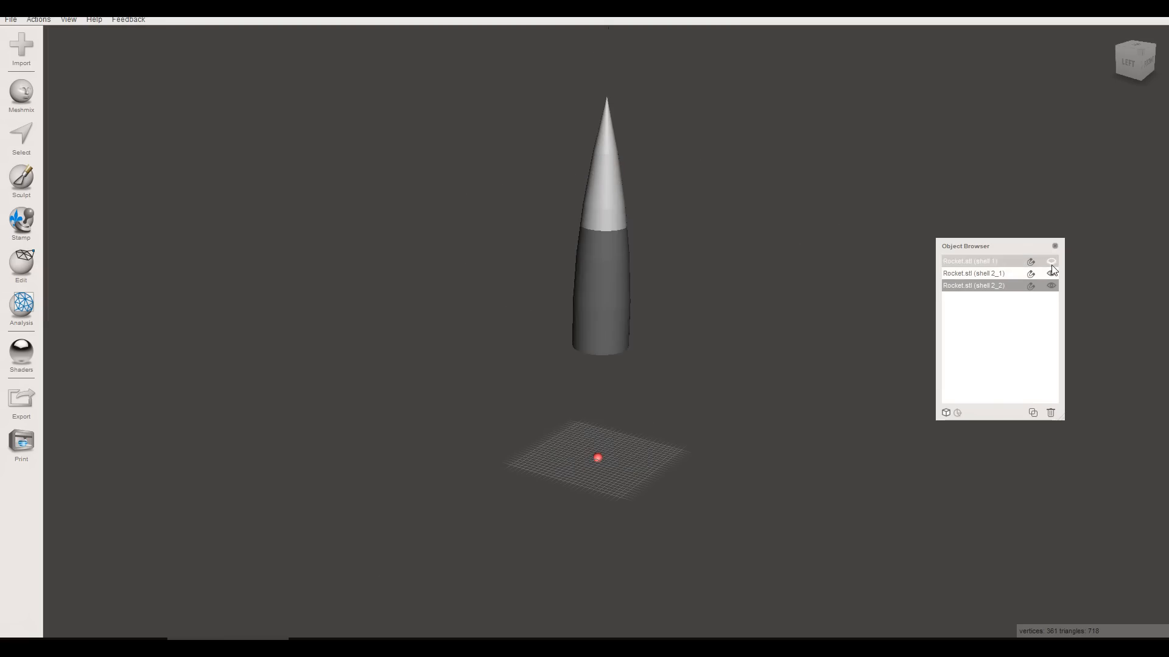
pyautogui.click(1051, 272)
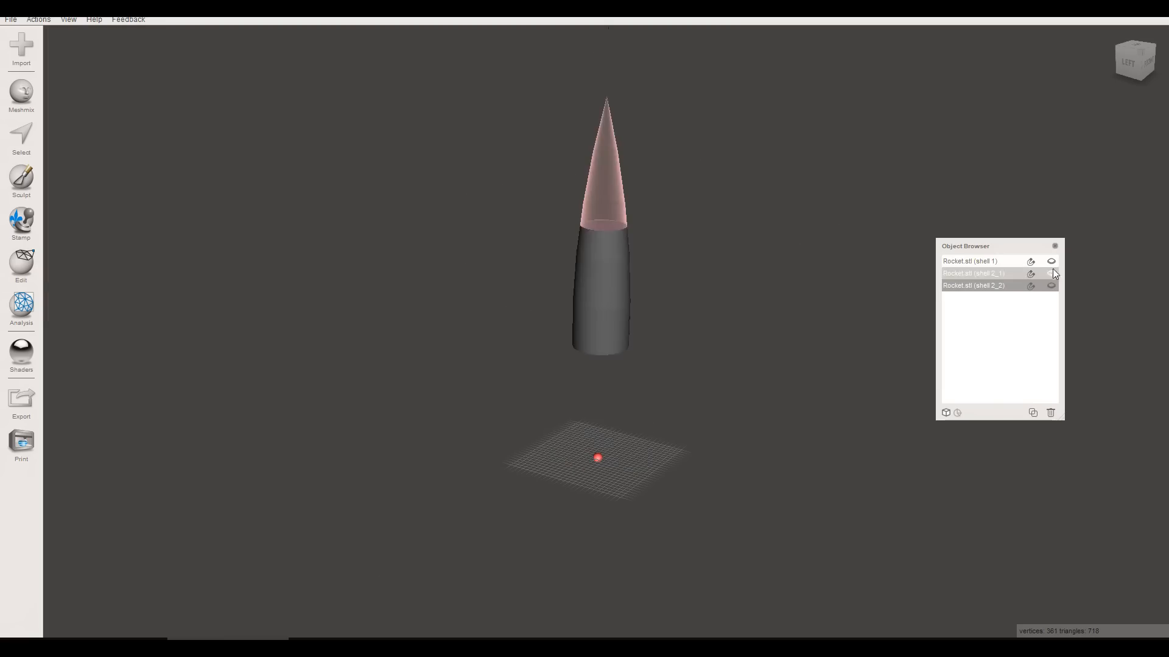
pyautogui.click(1050, 273)
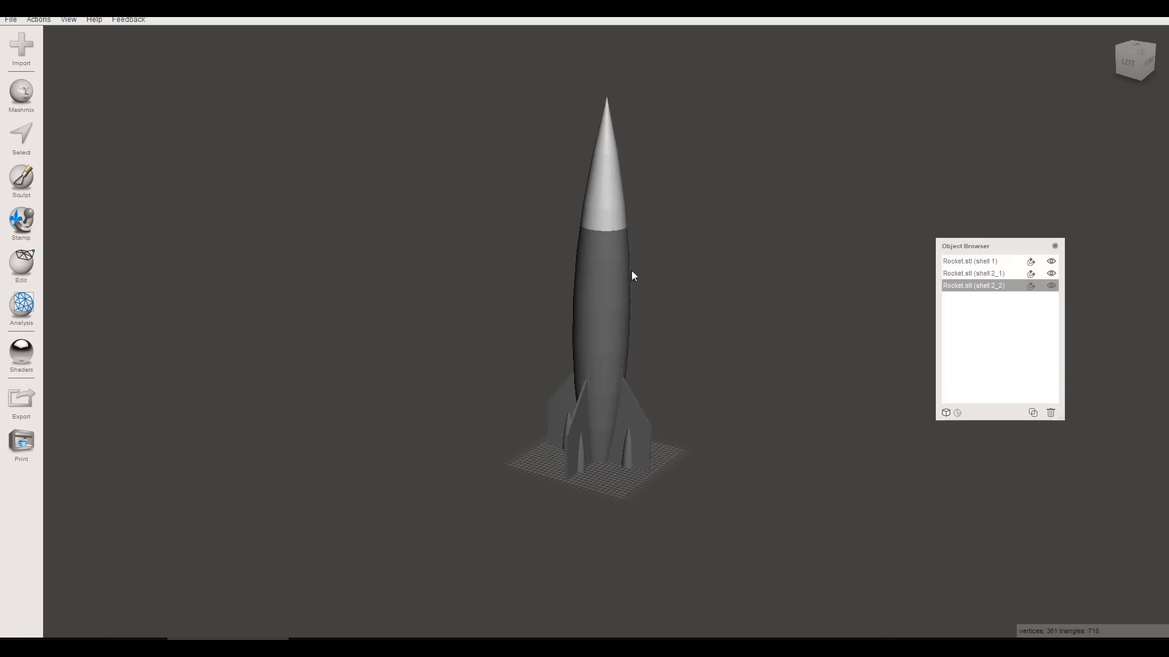
pyautogui.moveTo(21, 91)
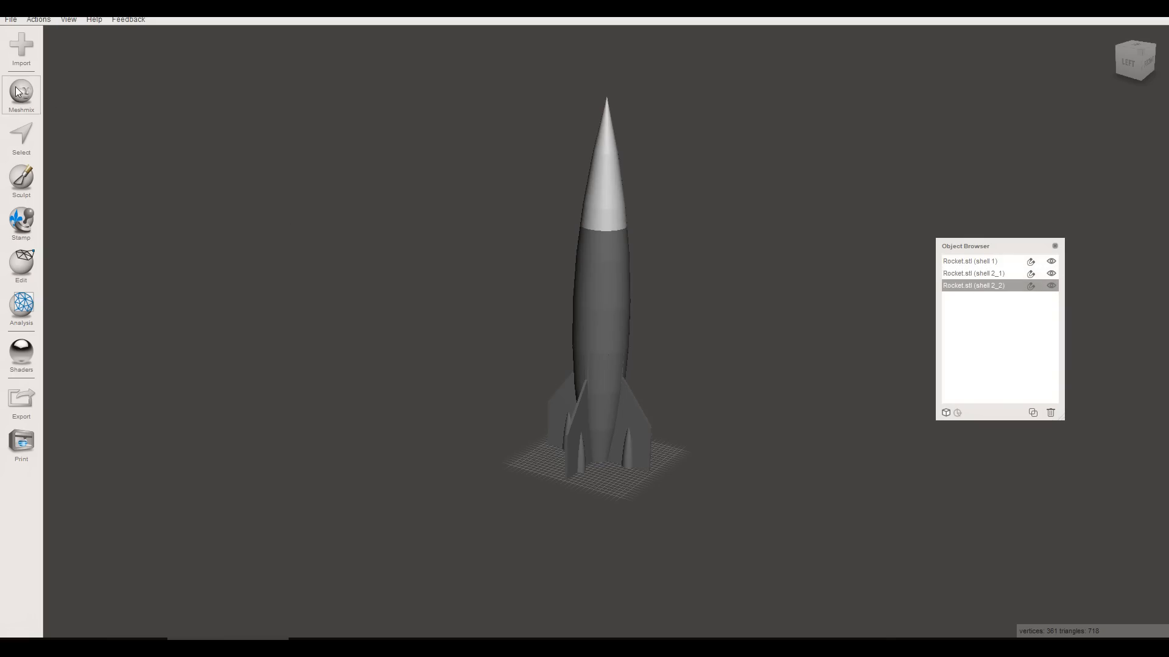
# Add two Meshmix cylinder pins, hide shells 2_1 and 2_2, and select one pin.
pyautogui.click(21, 94)
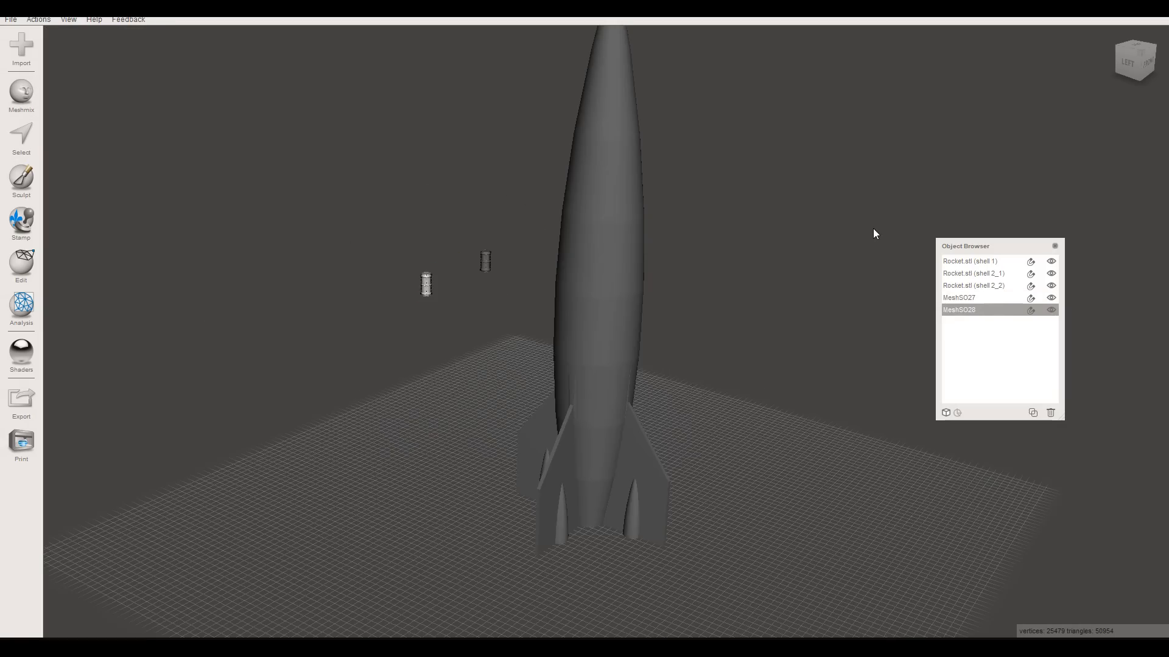
pyautogui.moveTo(425, 290)
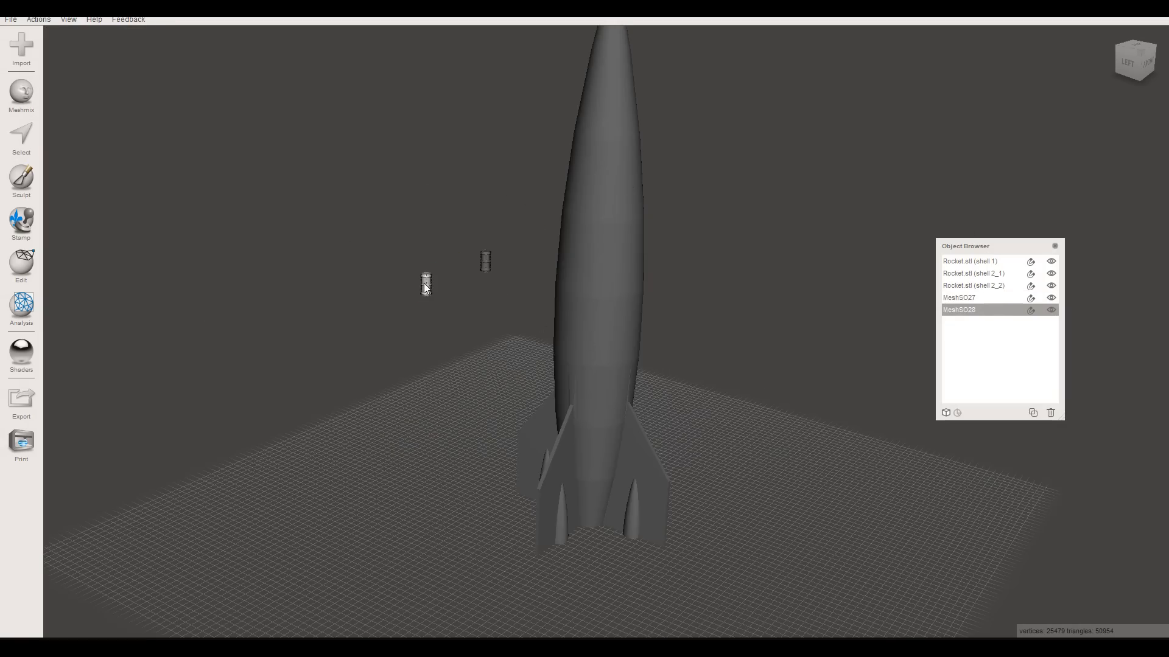
pyautogui.moveTo(615, 166)
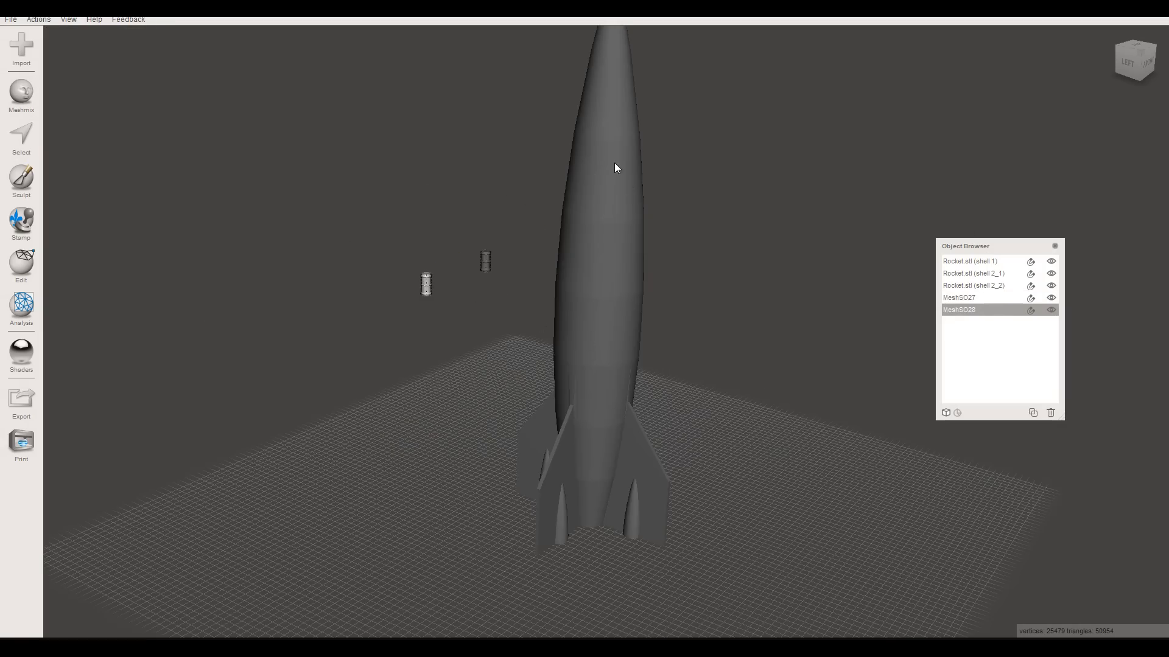
pyautogui.click(969, 297)
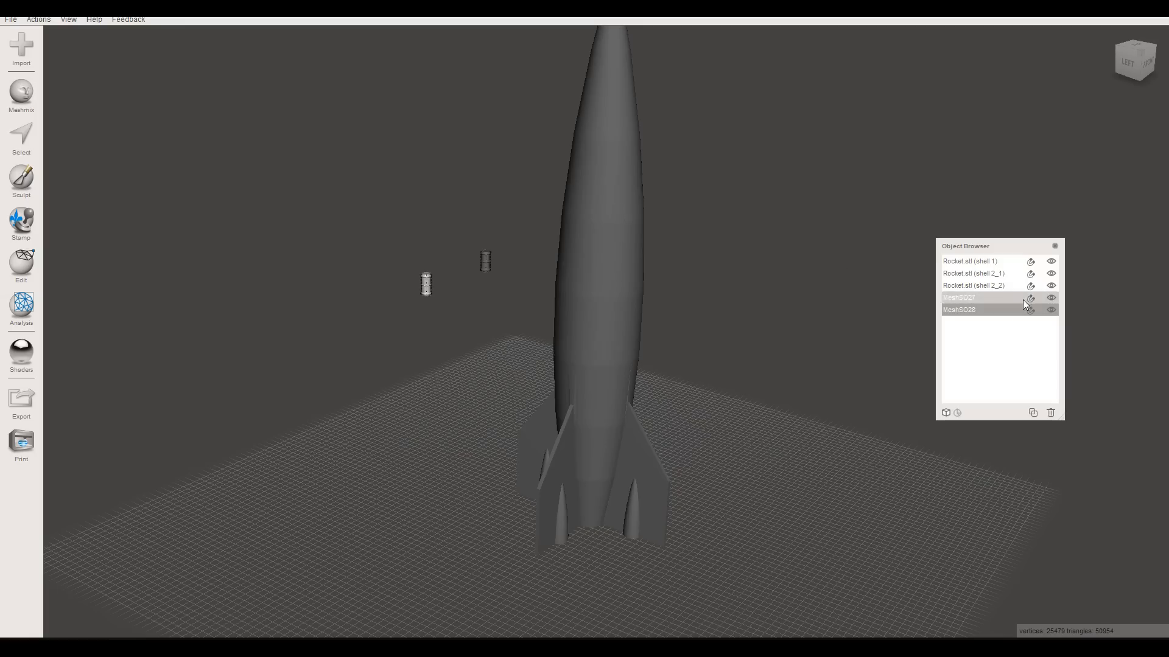
pyautogui.click(1050, 285)
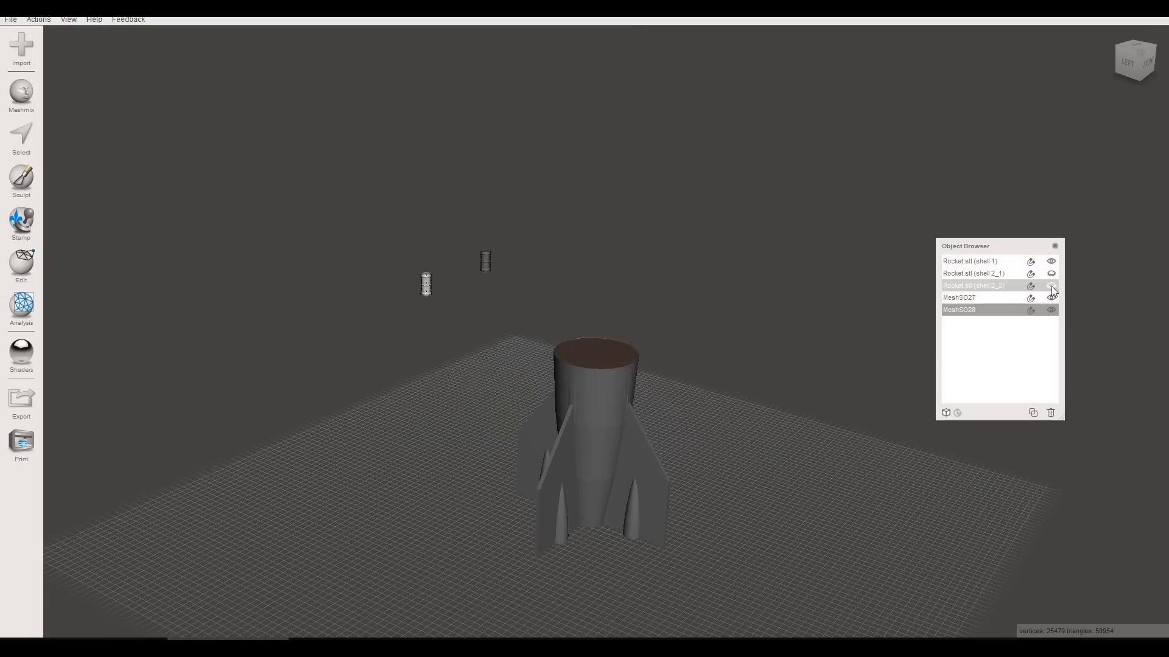
pyautogui.click(1051, 284)
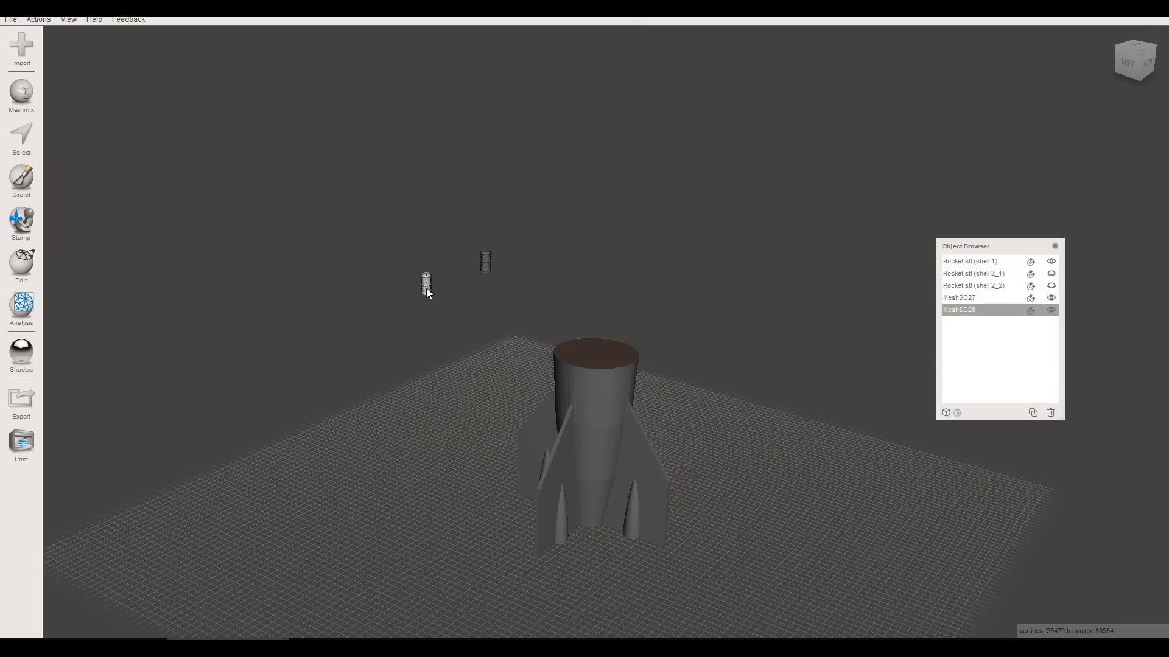
pyautogui.moveTo(397, 304)
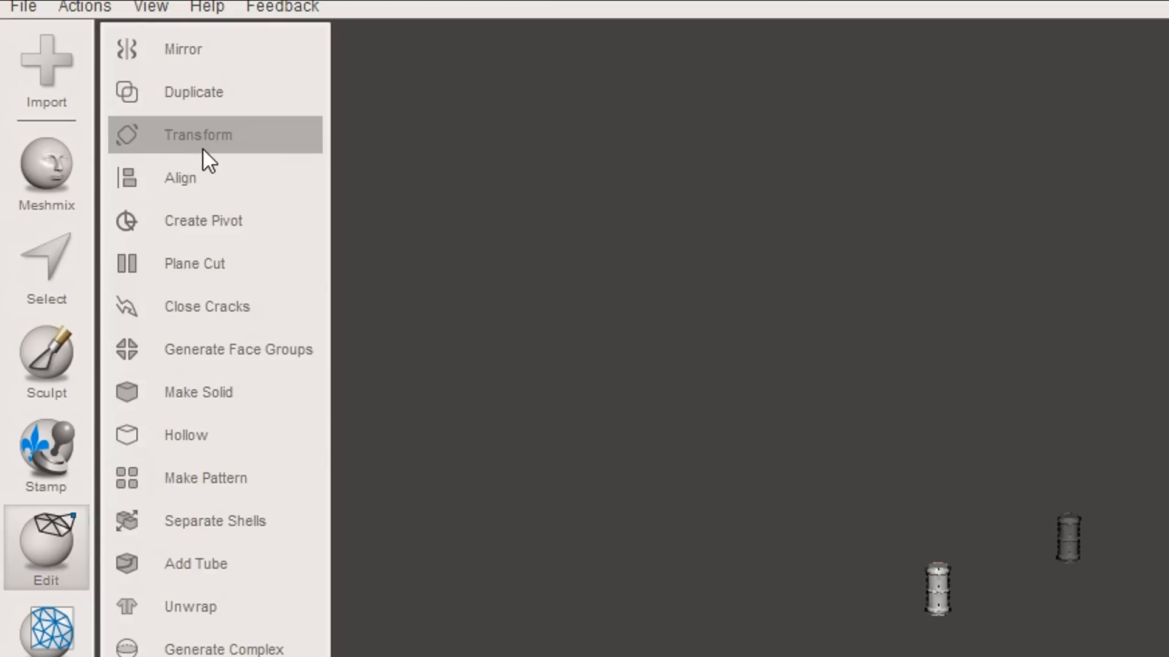
# Transform the first pin to X 0, Z 0 and Y 100 onto the base's cut face.
pyautogui.click(197, 135)
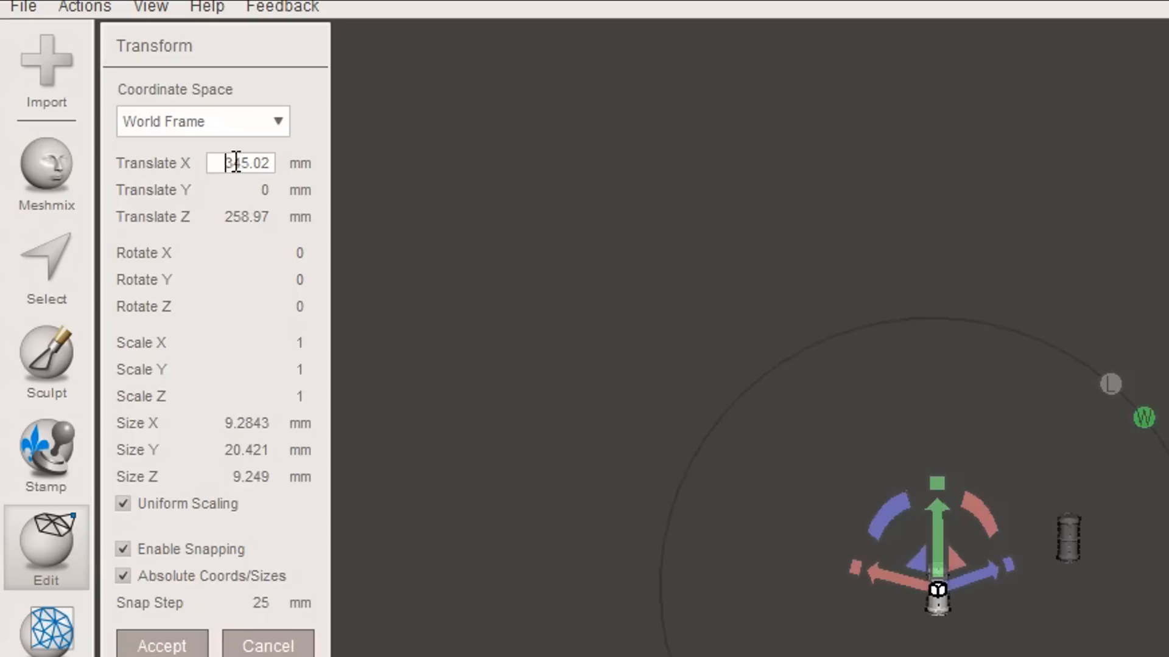
pyautogui.write('0')
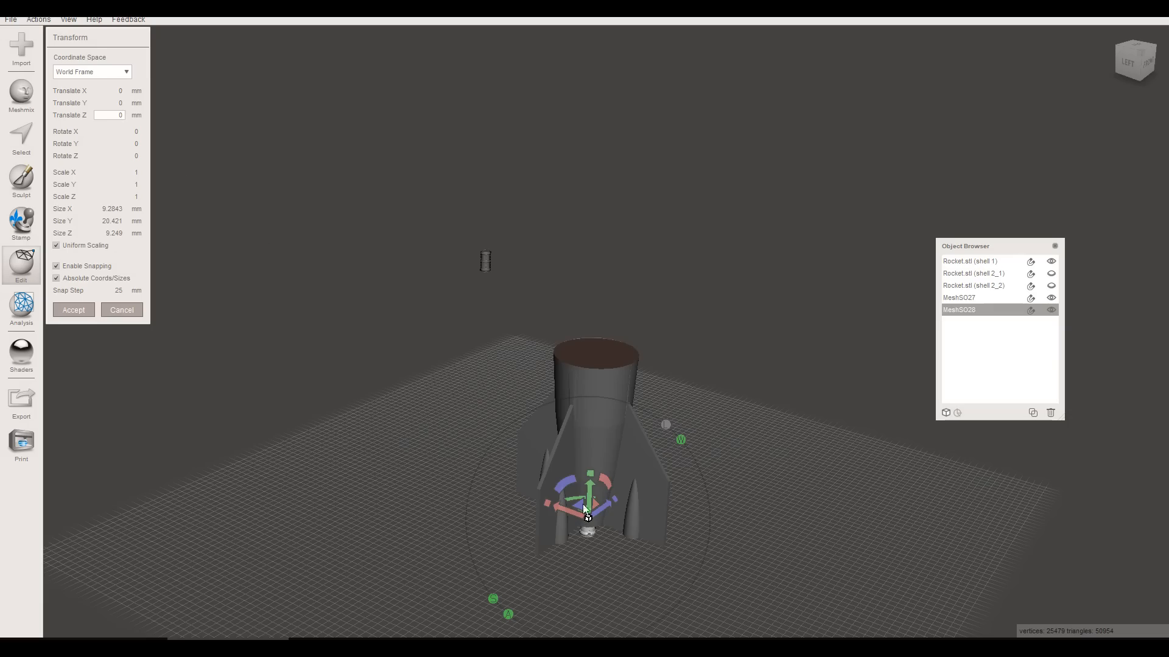
pyautogui.click(109, 102)
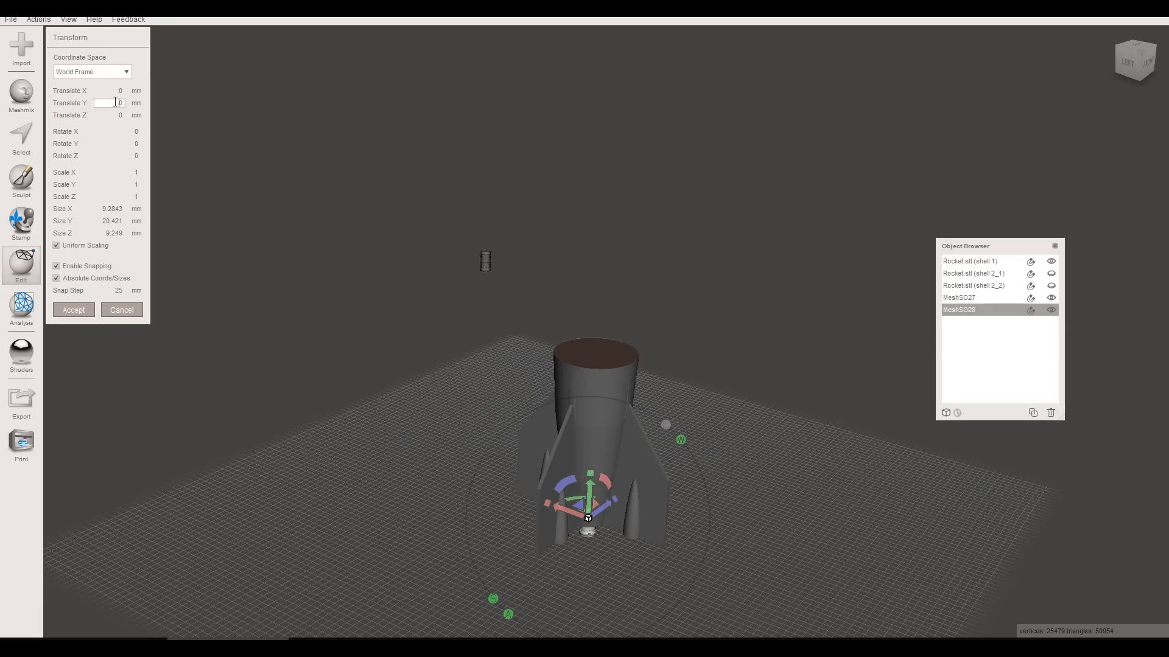
pyautogui.write('100')
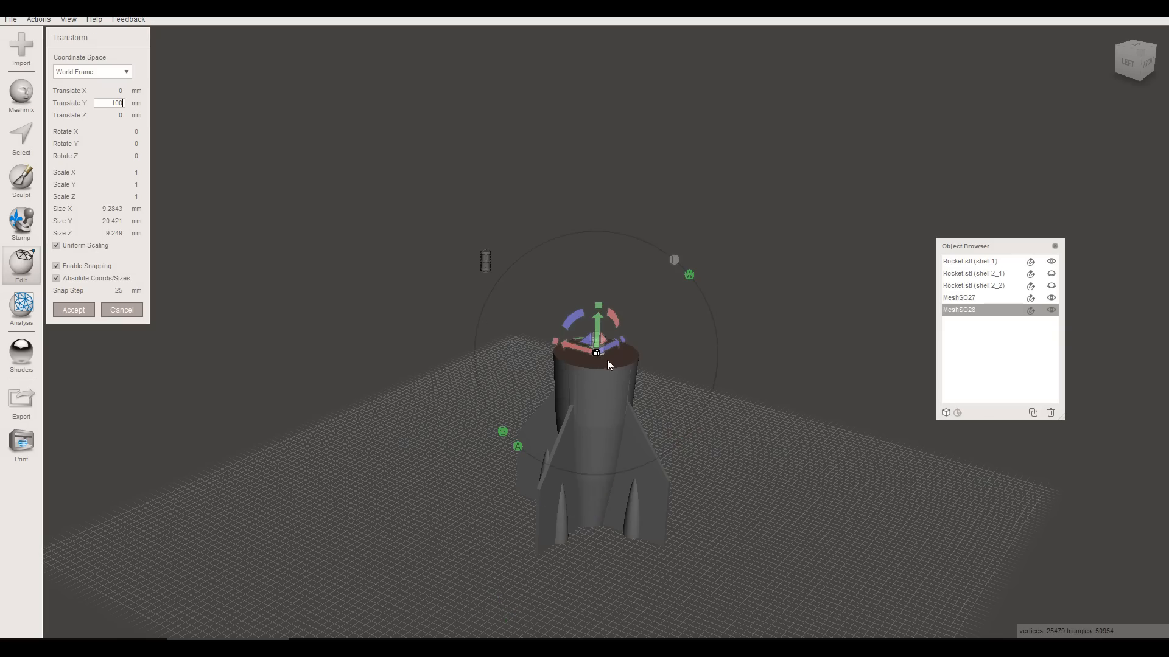
# Move the second pin onto the middle piece's axis at Y 200 and accept.
pyautogui.scroll(-3)
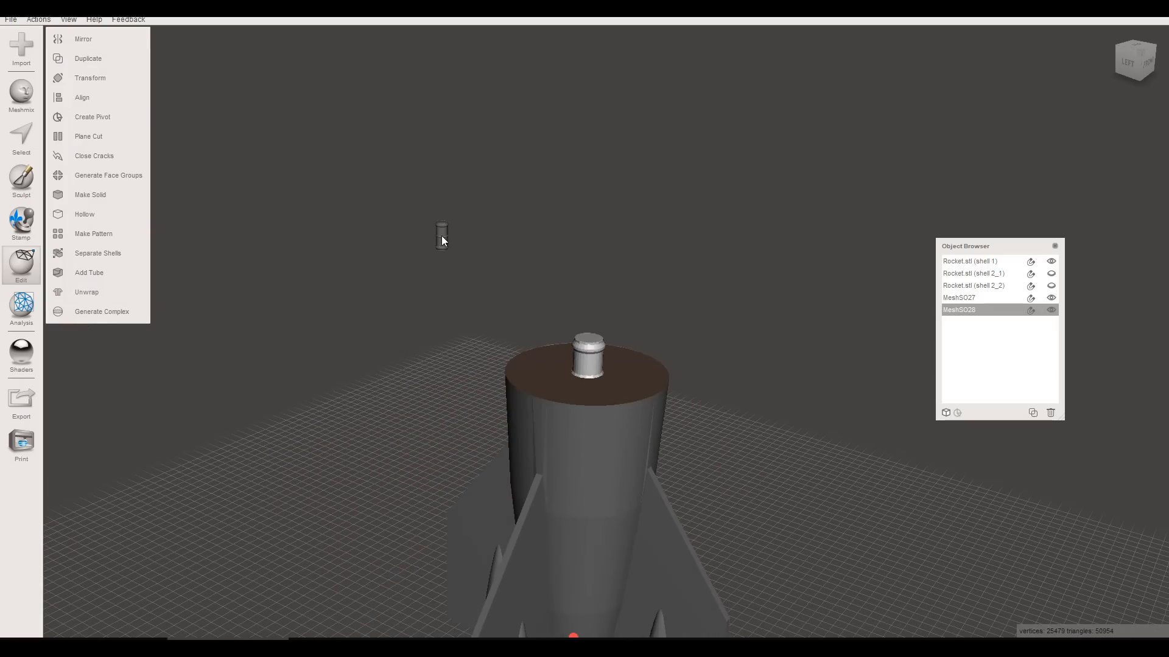
pyautogui.click(89, 78)
pyautogui.write('200')
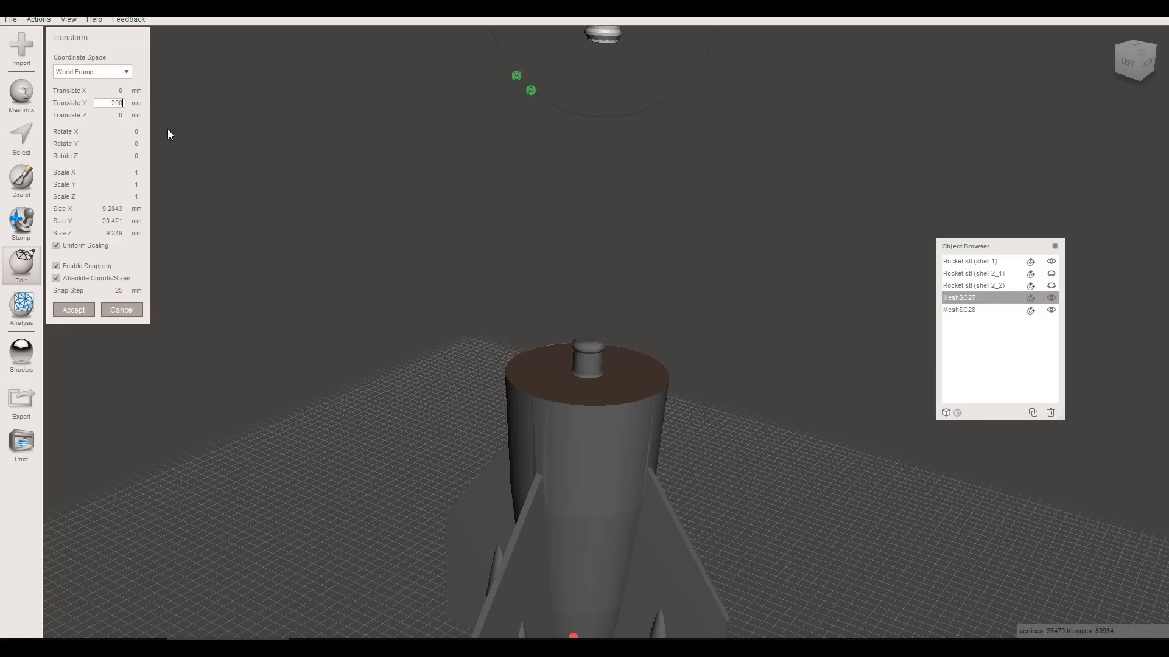
pyautogui.click(73, 311)
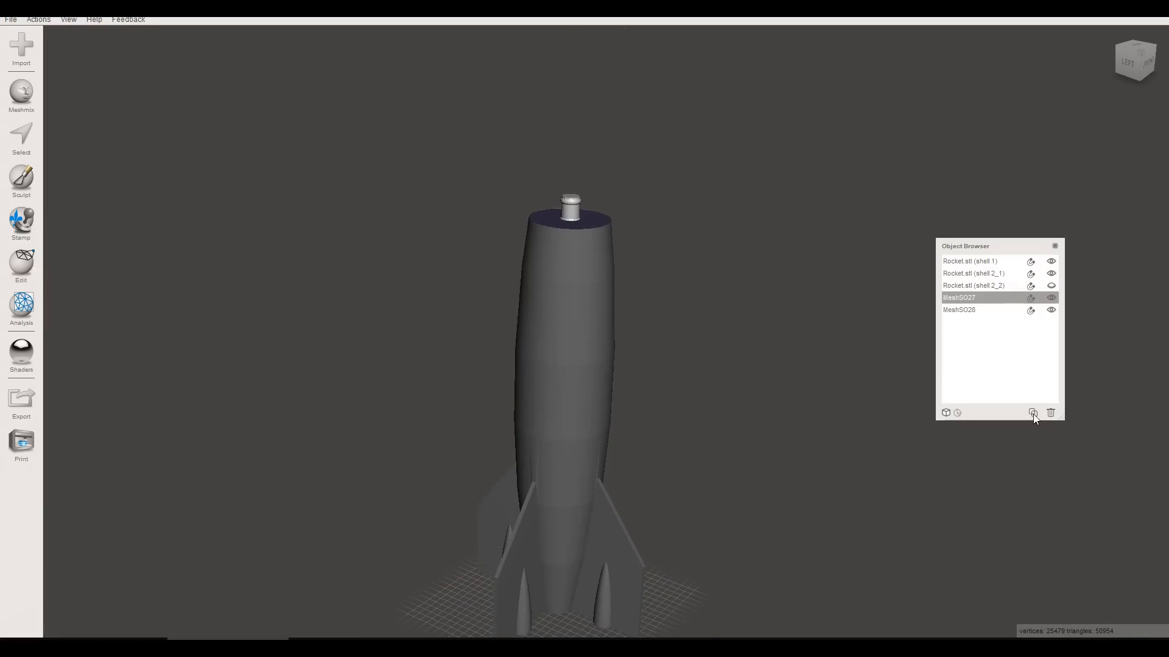
# Duplicate both pin cylinders to get spare copies in the Object Browser.
pyautogui.click(1032, 412)
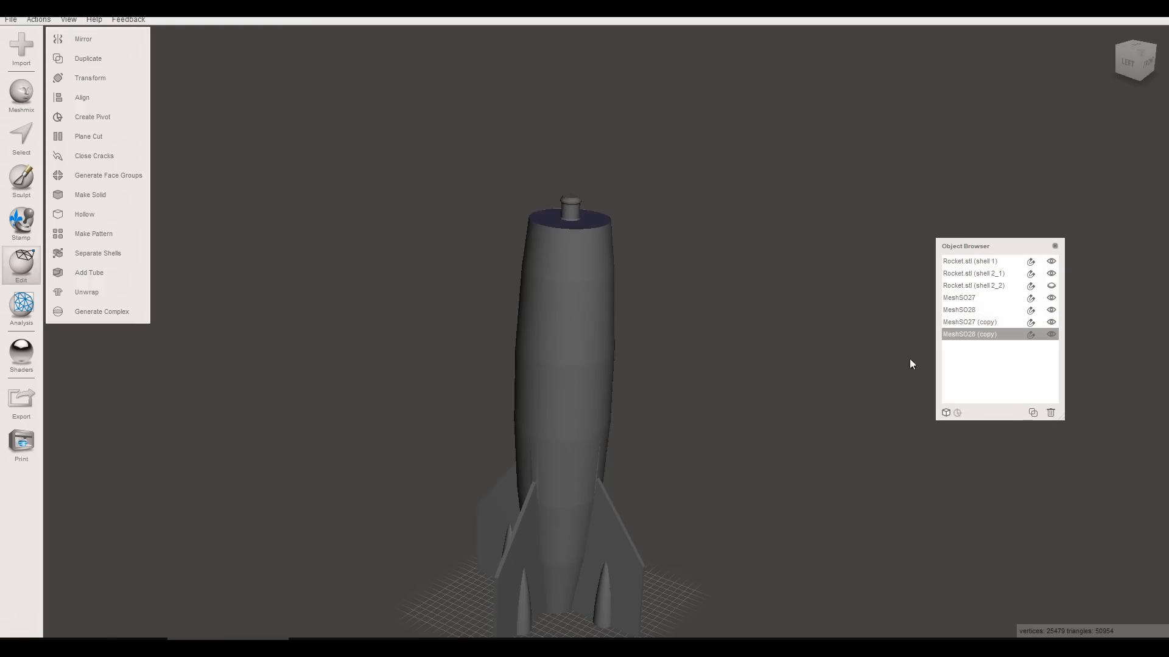
pyautogui.moveTo(878, 391)
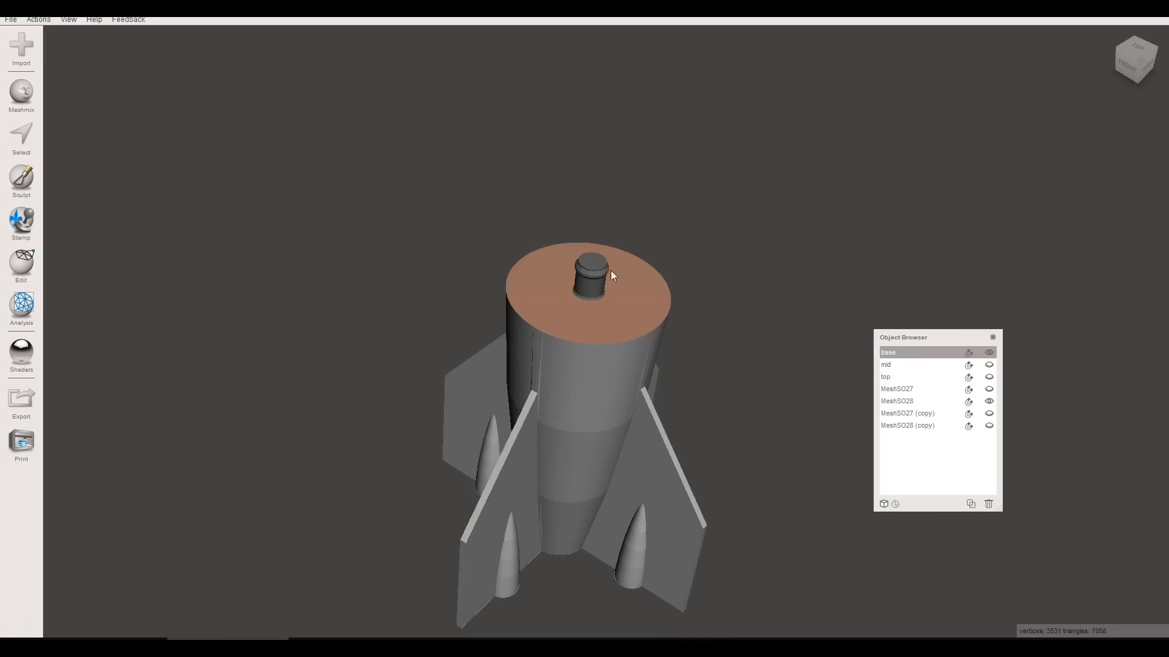
pyautogui.moveTo(758, 342)
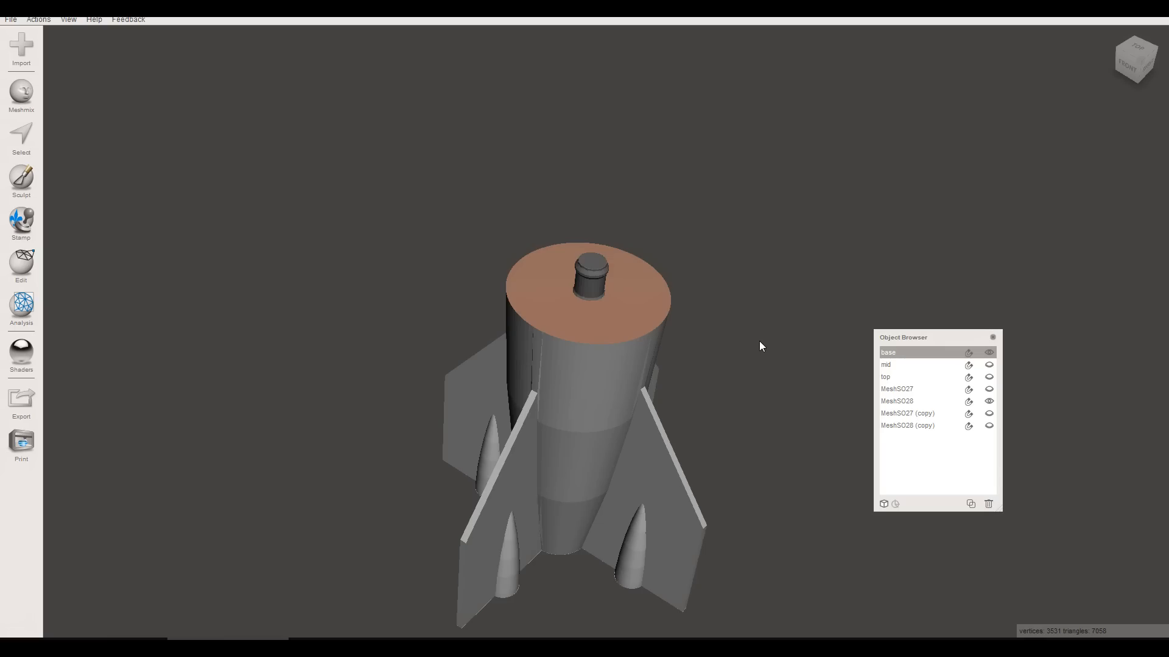
pyautogui.moveTo(769, 343)
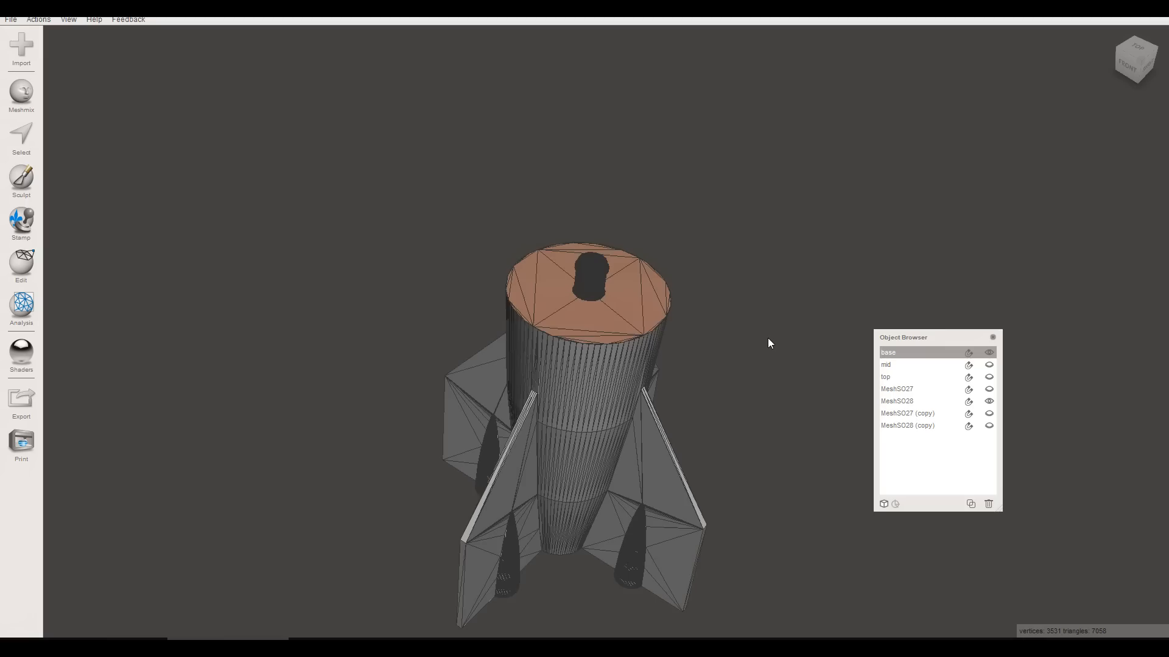
pyautogui.moveTo(555, 304)
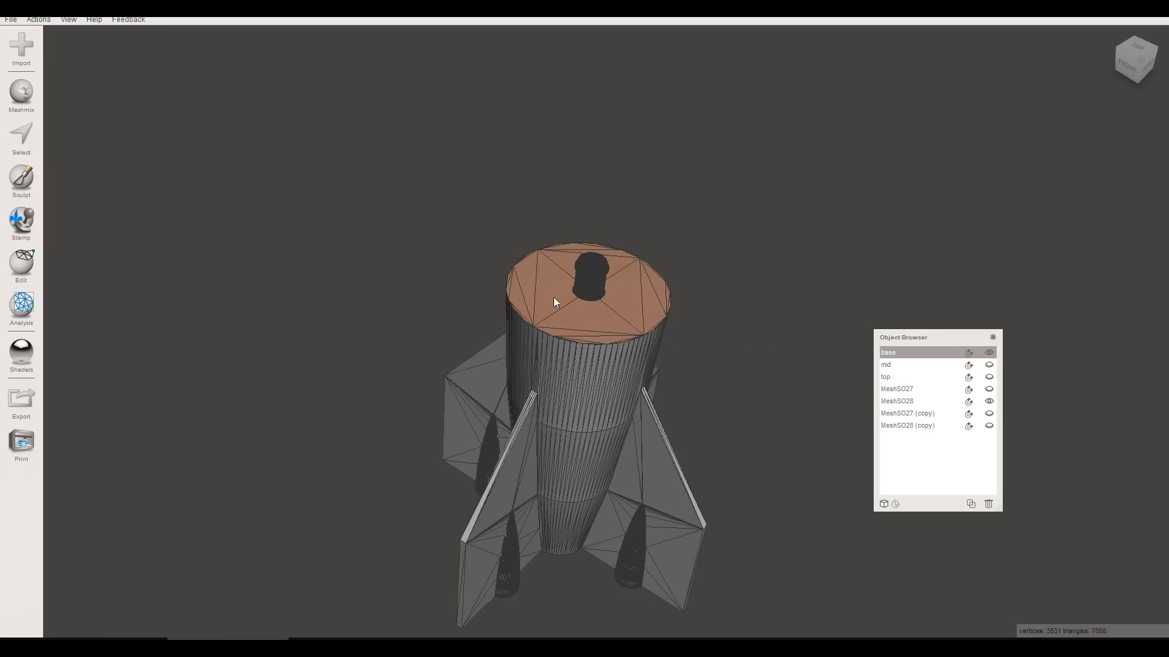
pyautogui.moveTo(600, 300)
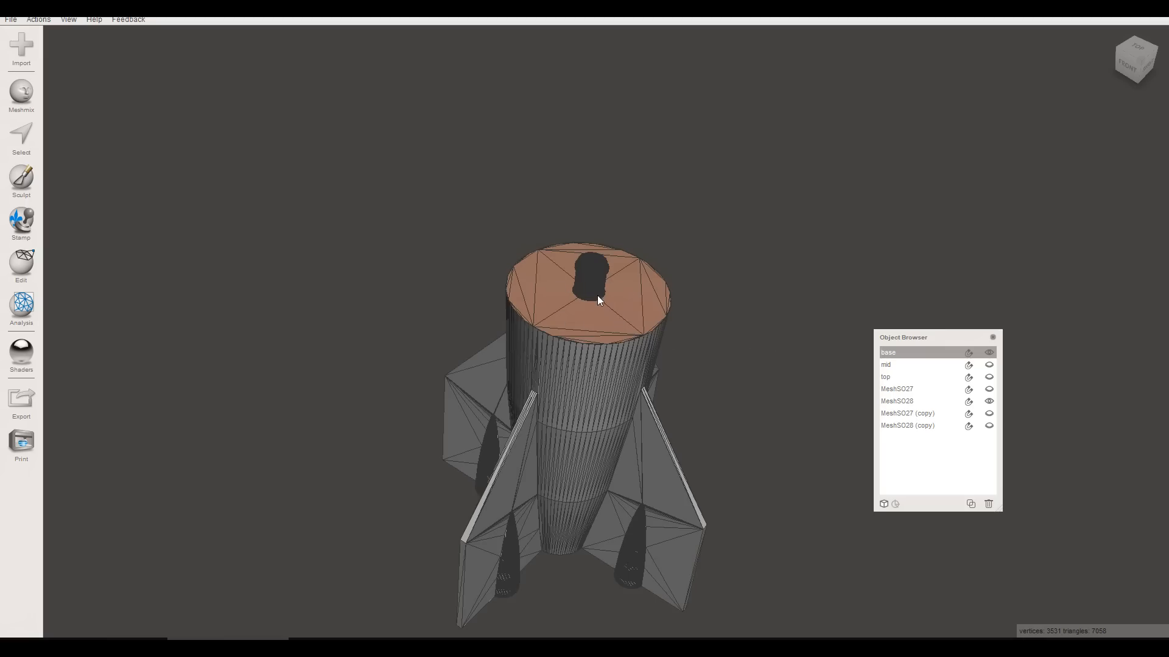
pyautogui.moveTo(743, 316)
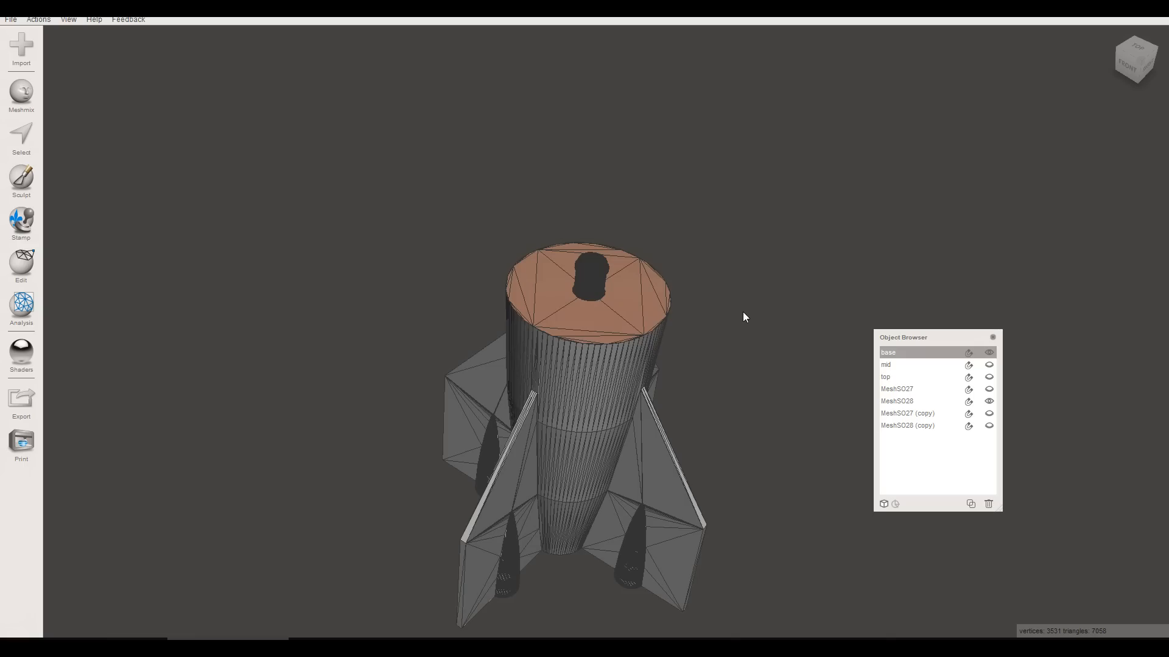
# Remesh the base's top face around the pin hole at a higher density.
pyautogui.click(20, 140)
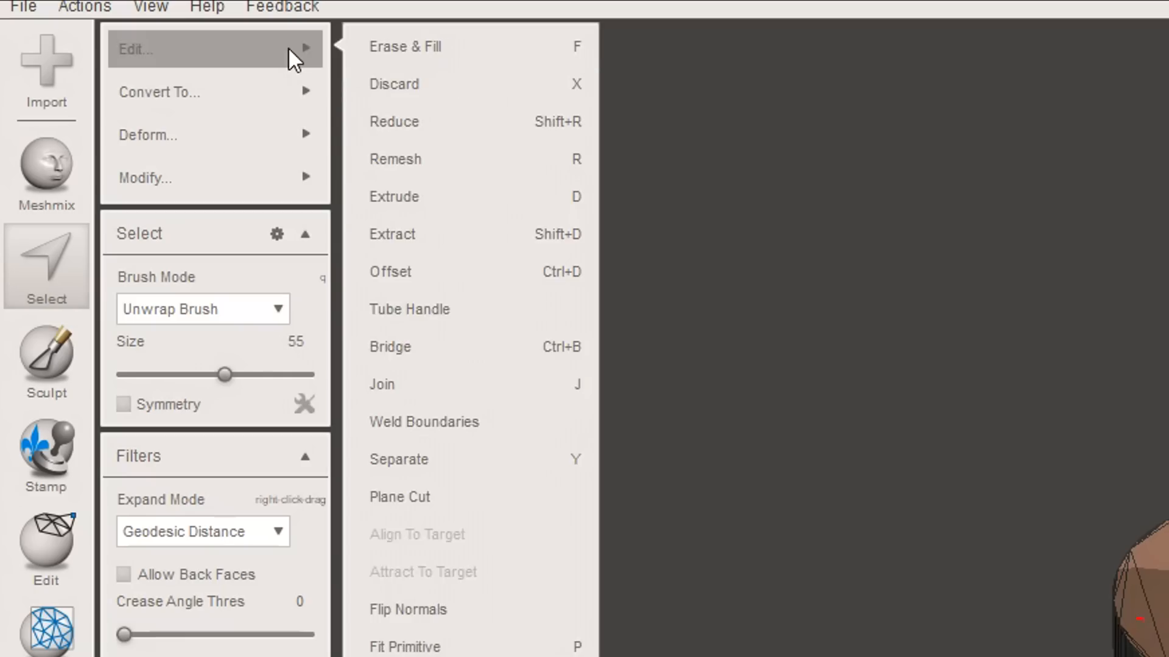
pyautogui.click(395, 159)
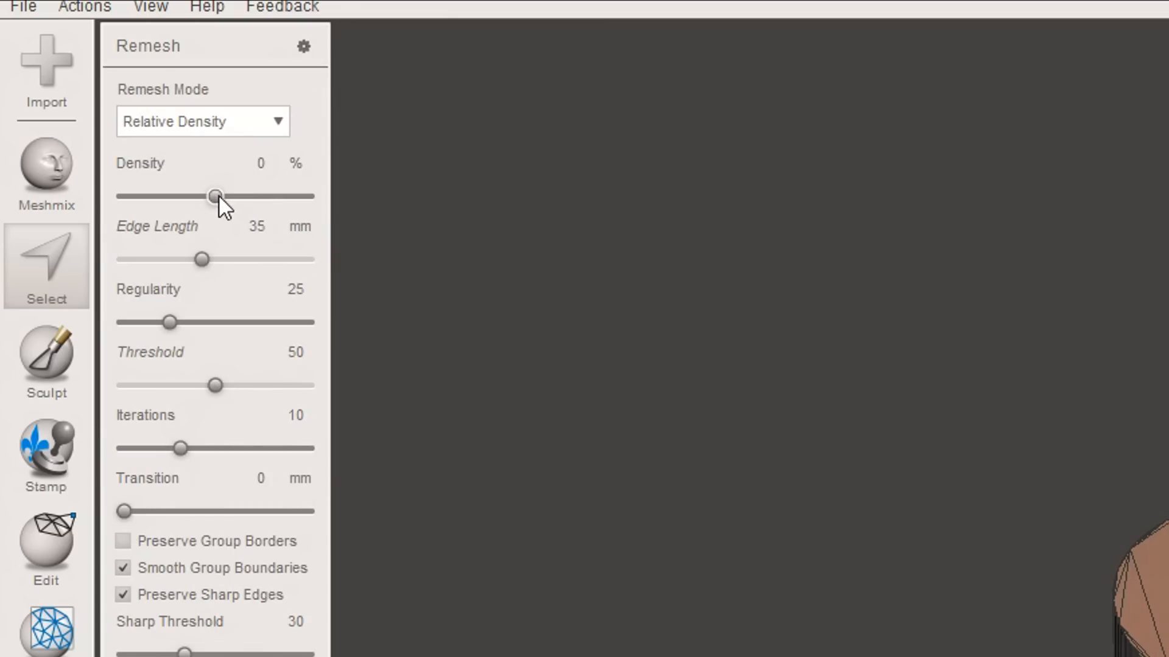
pyautogui.moveTo(214, 196); pyautogui.dragTo(305, 196)
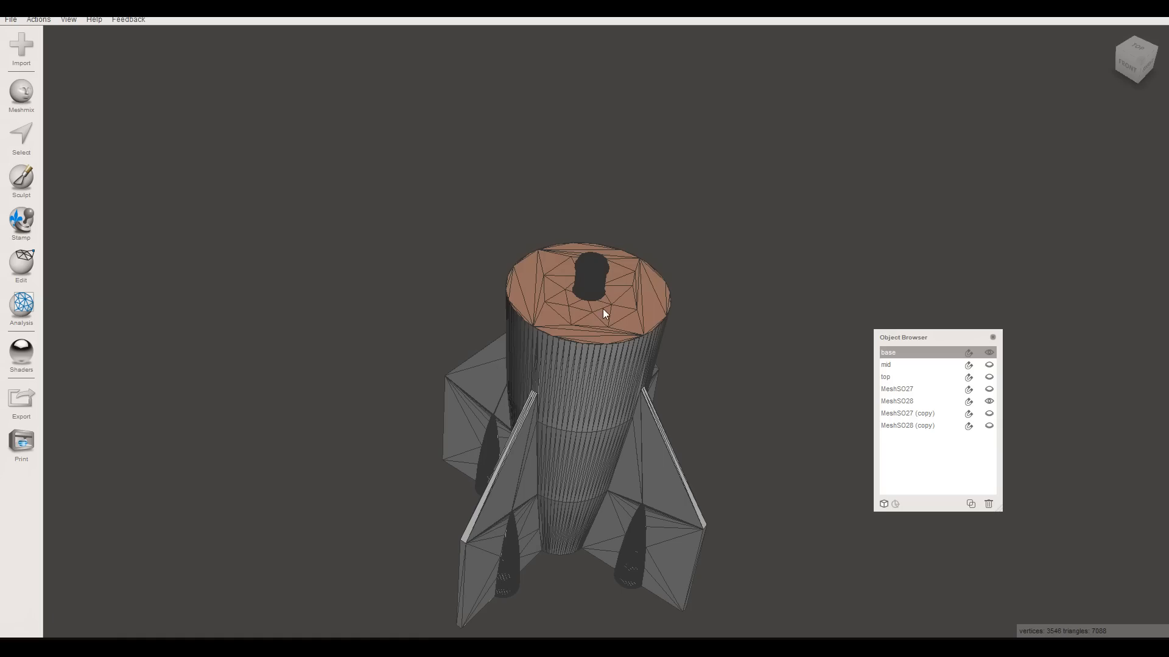
pyautogui.moveTo(605, 302)
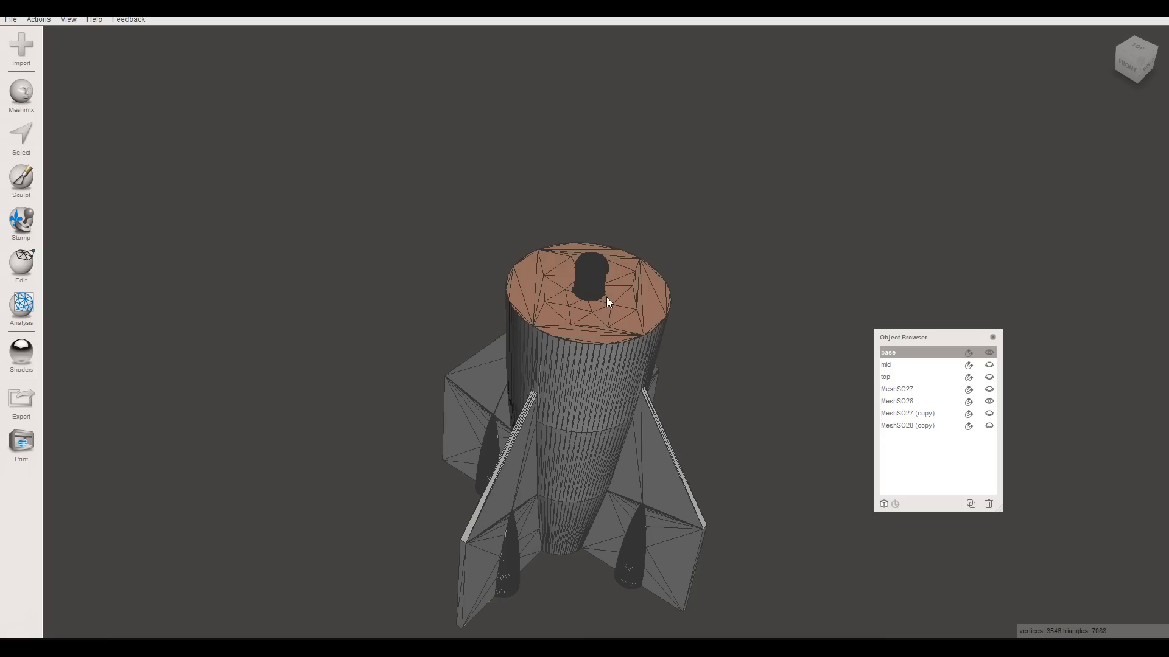
# Enlarge the selection around the hole and remesh it at 50% density.
pyautogui.click(21, 137)
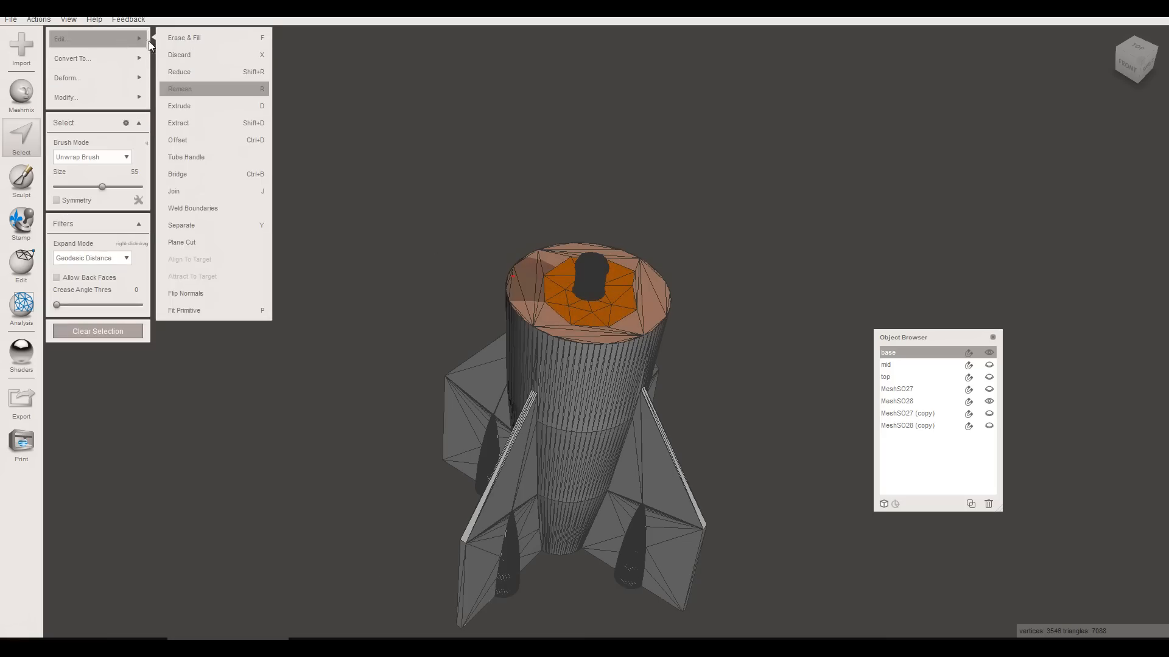
pyautogui.click(179, 89)
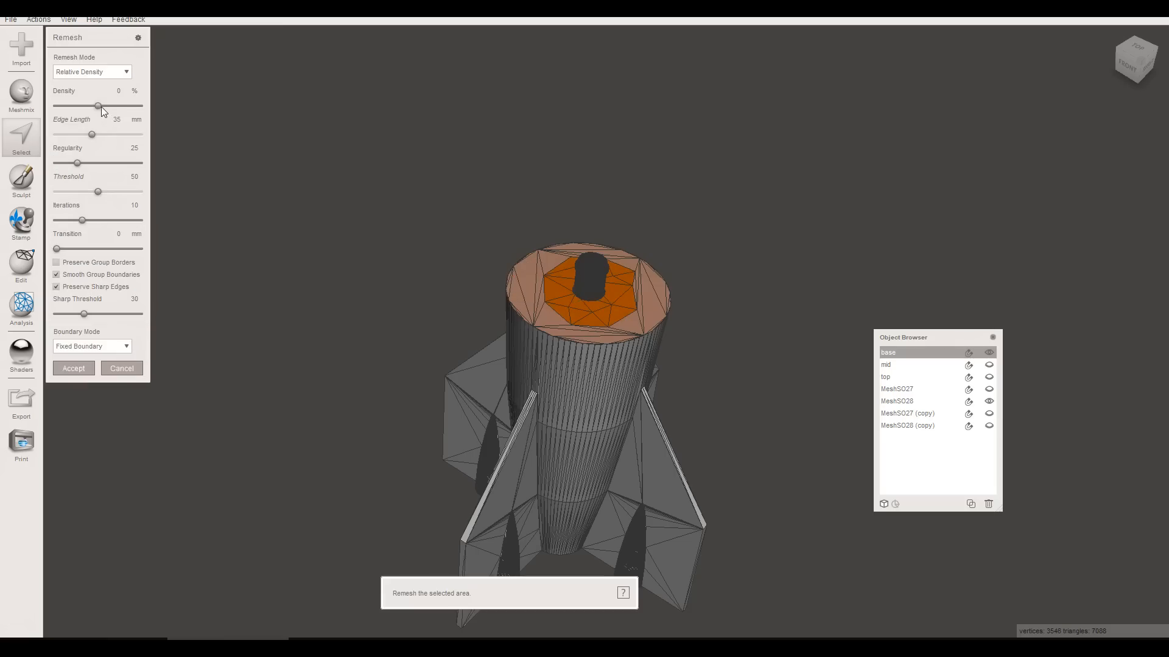
pyautogui.moveTo(99, 106); pyautogui.dragTo(139, 106)
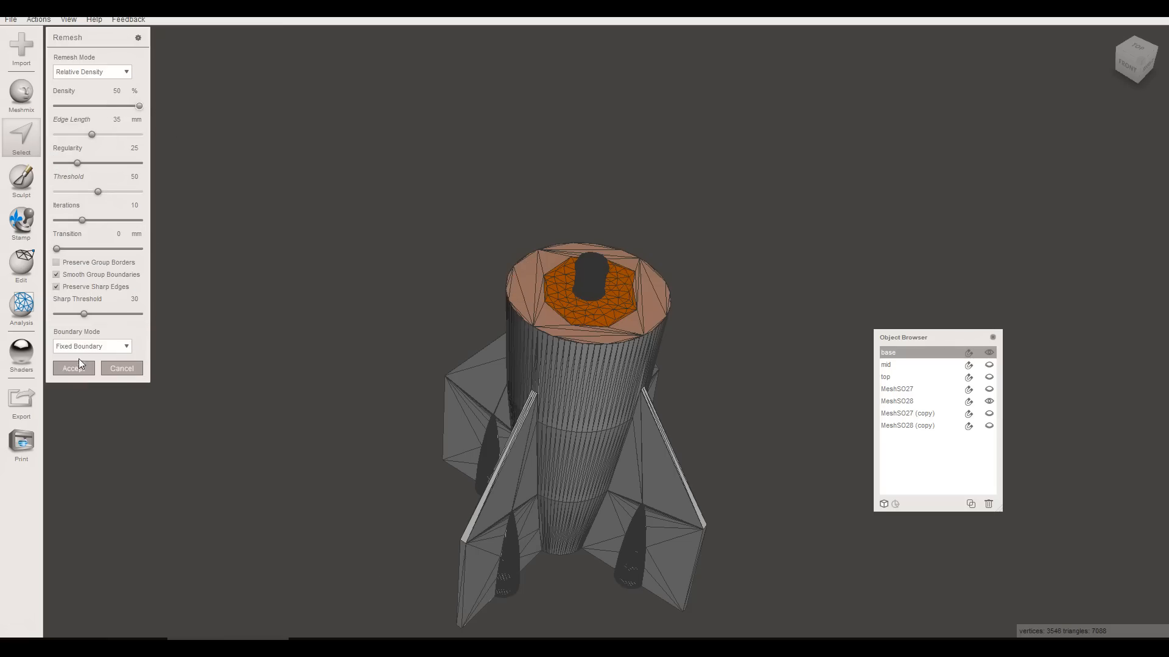
pyautogui.click(72, 368)
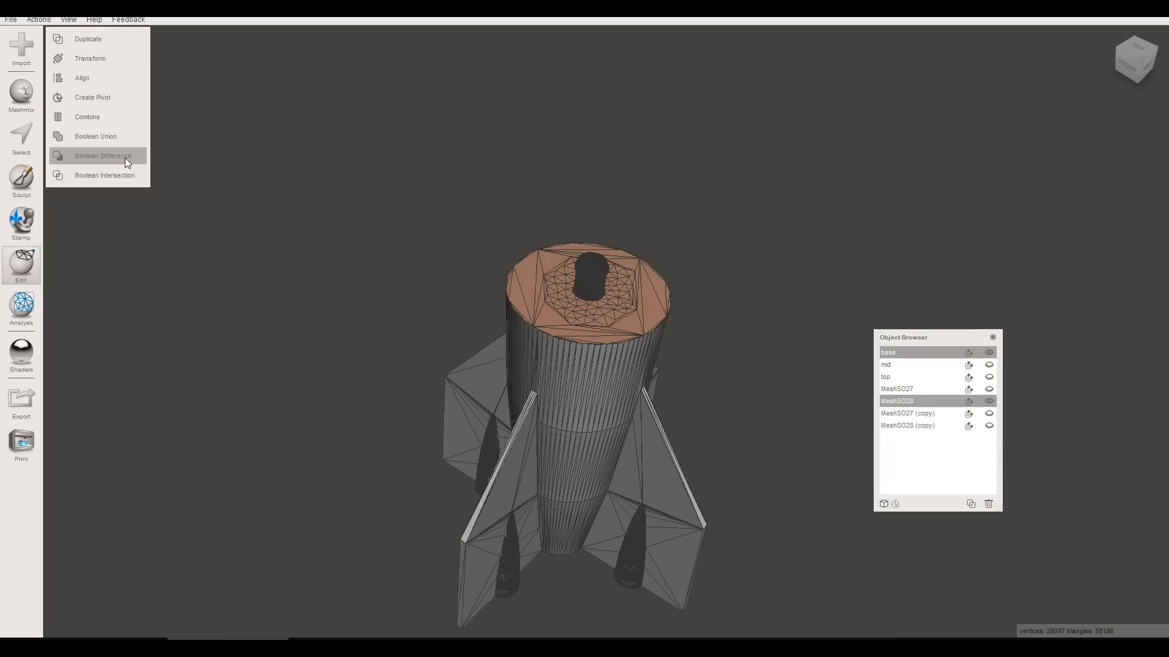
# Boolean-subtract the pin from the base, show mid and remesh its lower end face.
pyautogui.click(103, 155)
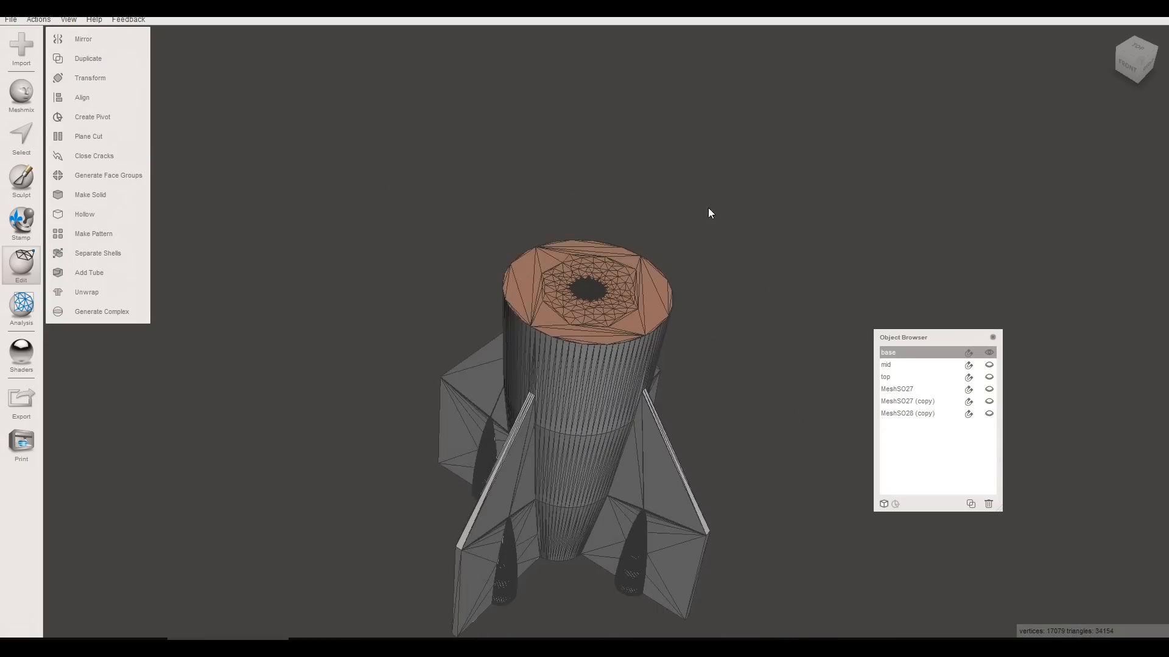
pyautogui.moveTo(746, 293)
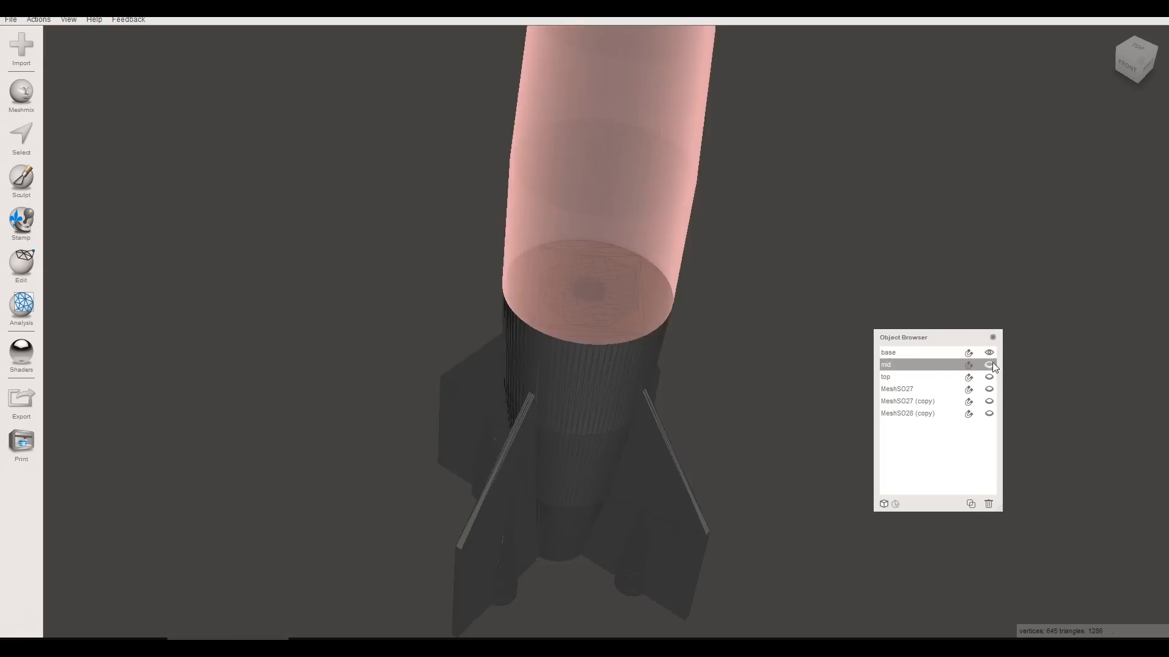
pyautogui.click(988, 352)
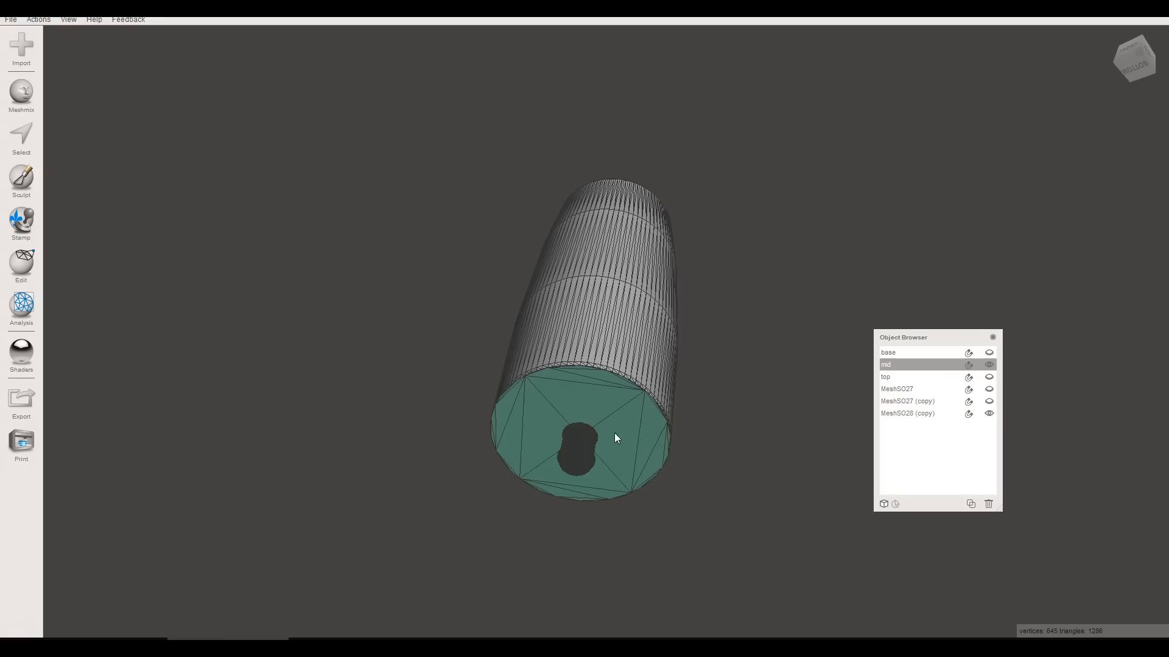
pyautogui.click(21, 138)
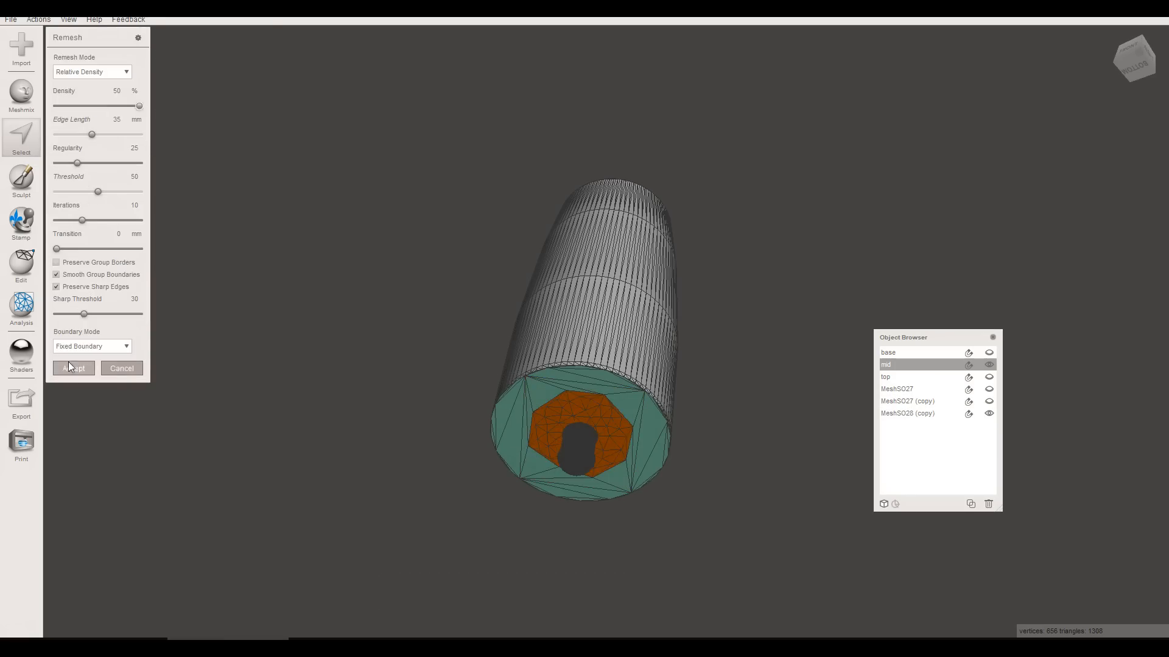
pyautogui.click(73, 368)
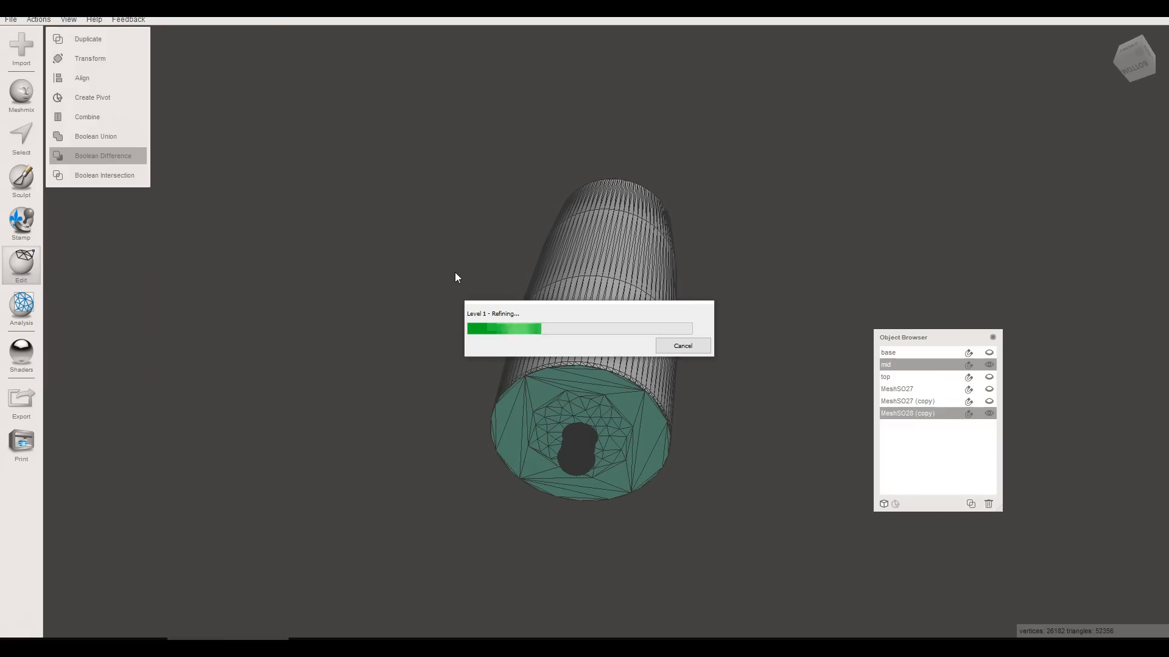
# Remesh the mid piece's top face and Boolean-cut both pin holes into it.
pyautogui.click(103, 155)
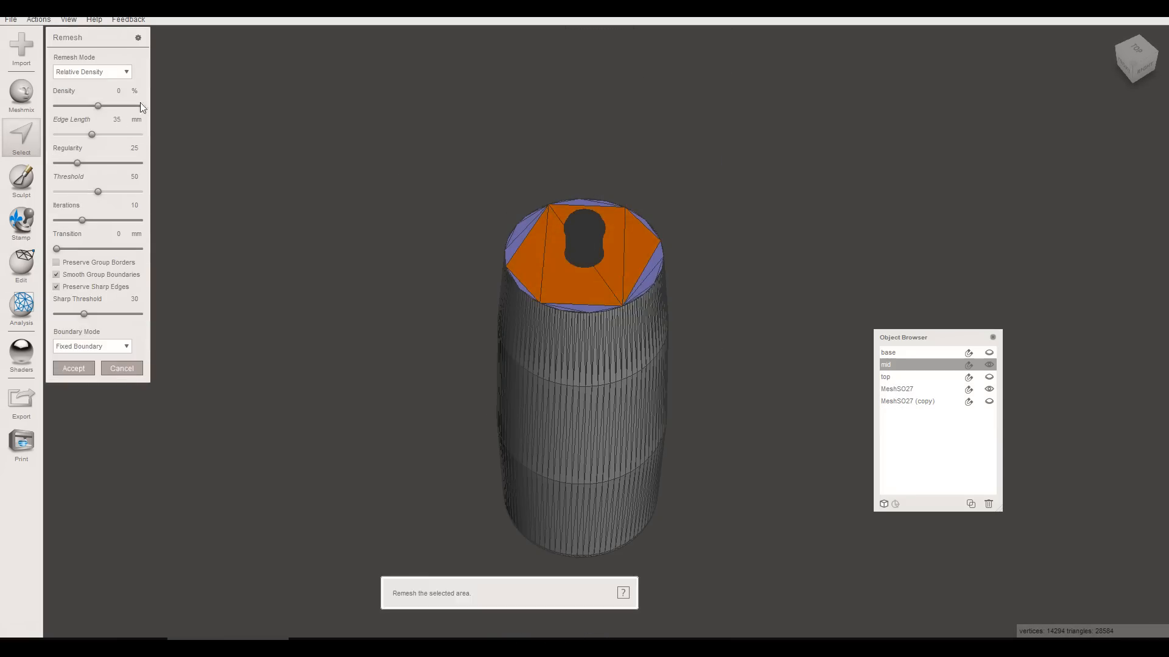
pyautogui.click(74, 368)
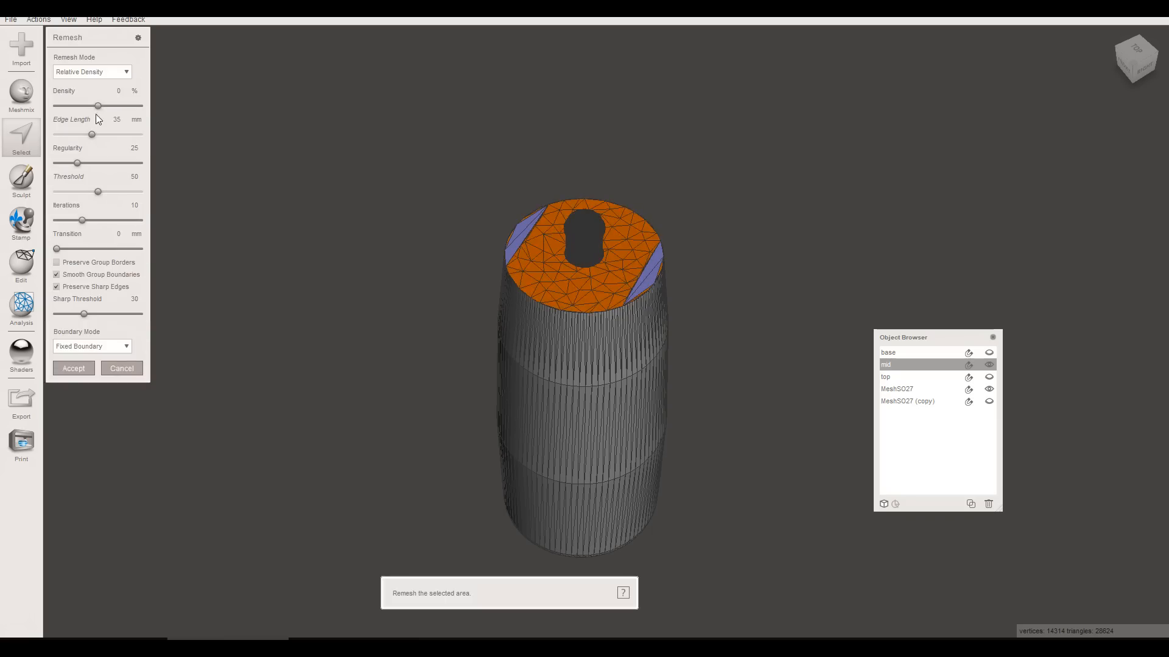
pyautogui.click(102, 154)
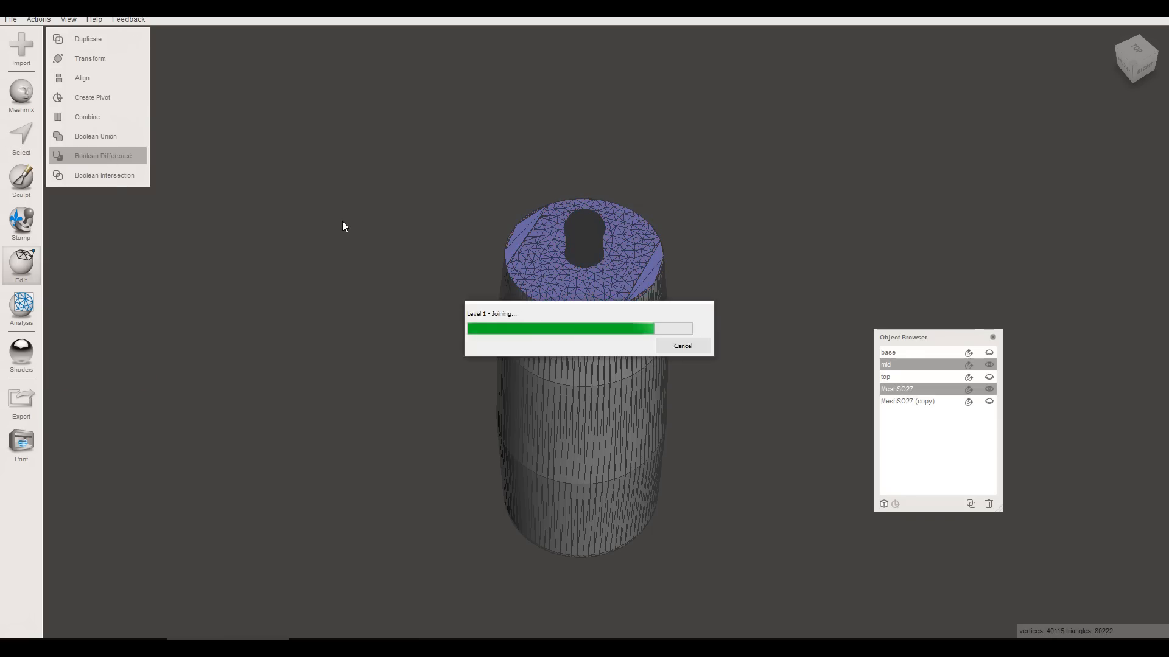
pyautogui.click(102, 156)
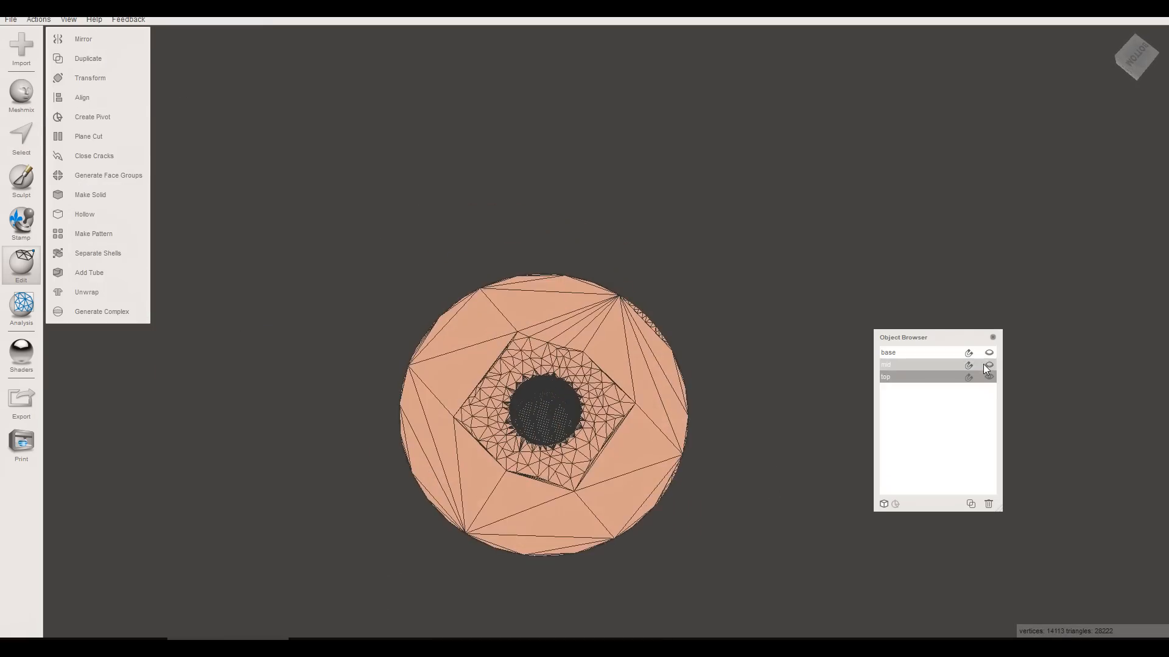
# Make the base, mid and top pieces visible together as the whole rocket.
pyautogui.click(988, 364)
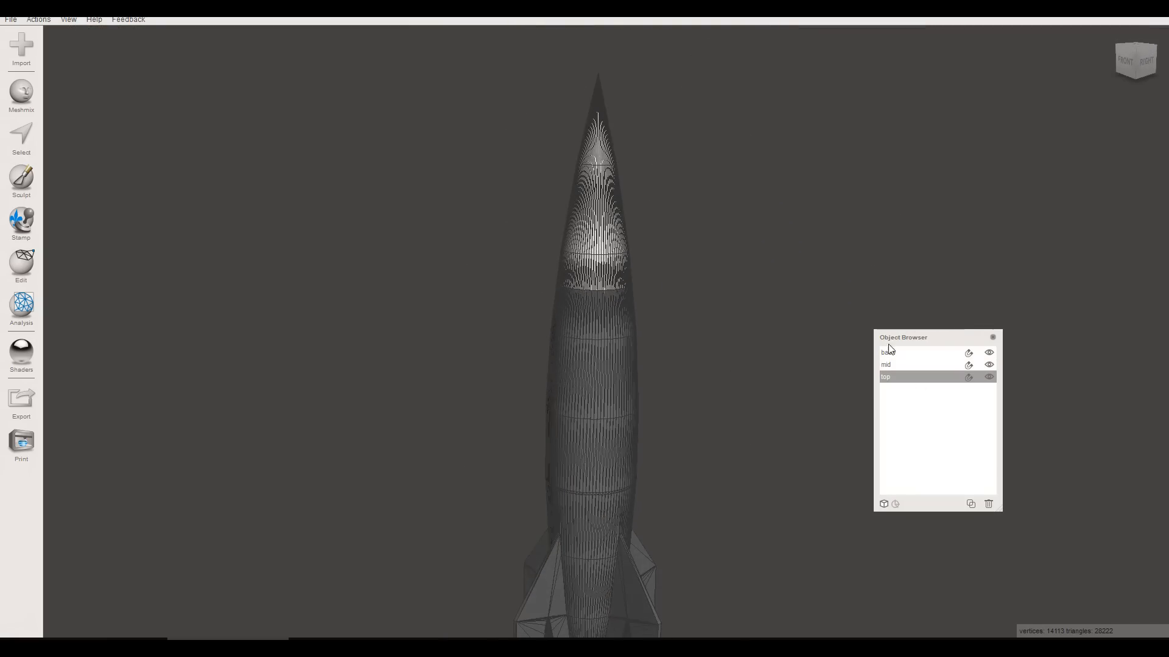
pyautogui.click(11, 18)
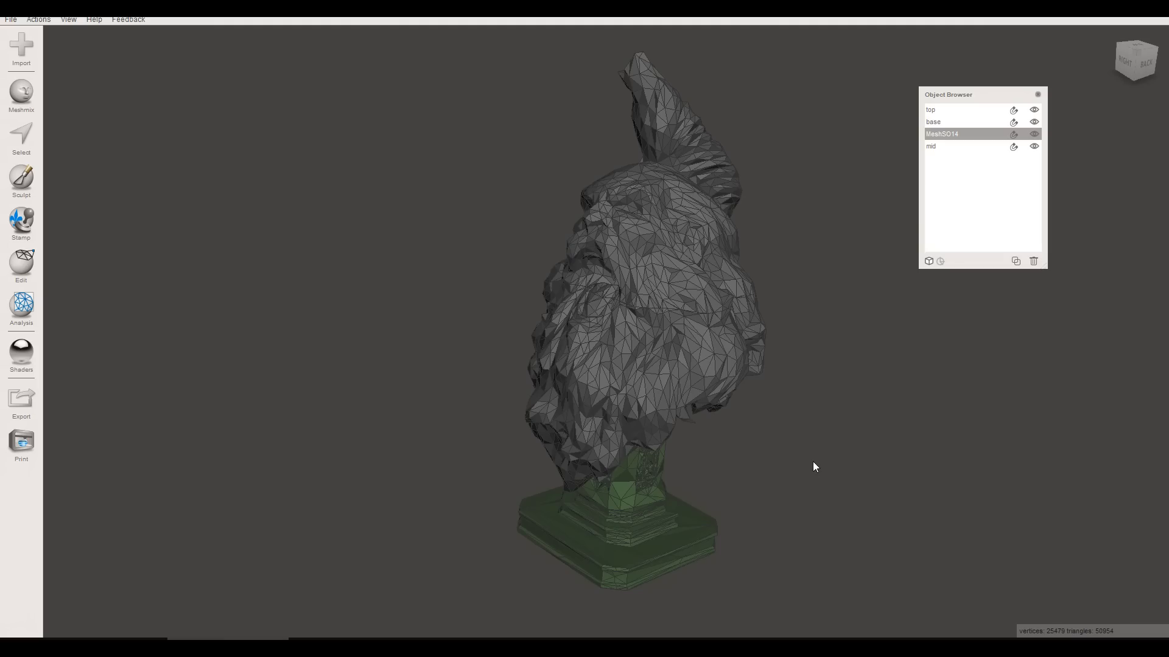
pyautogui.moveTo(847, 279)
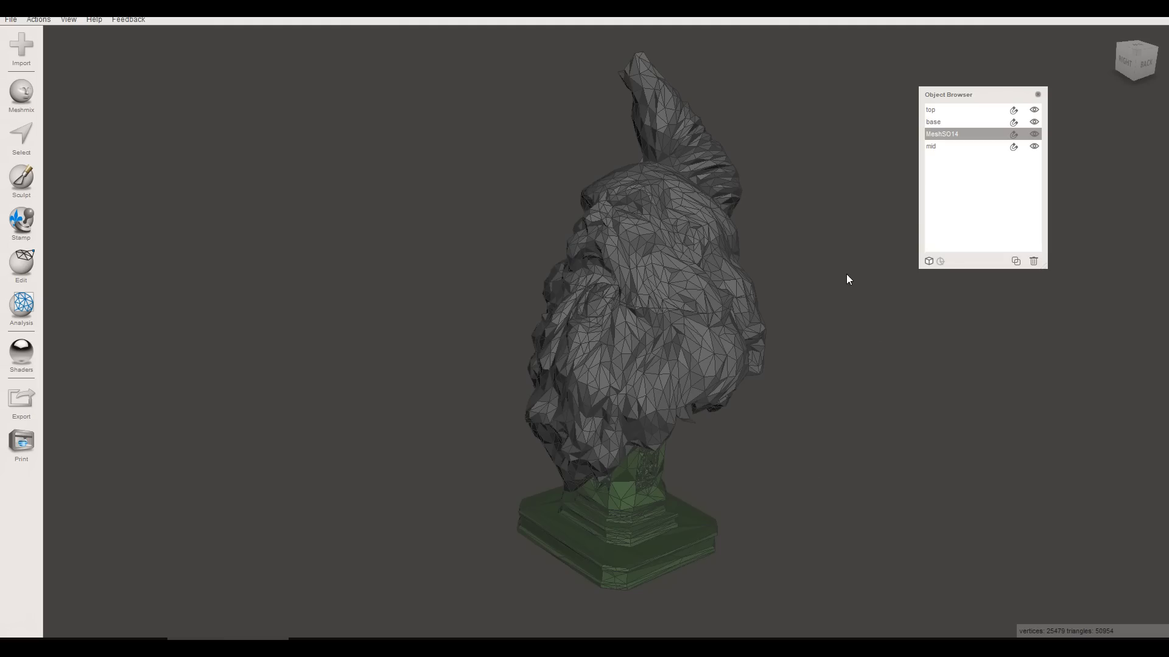
# Hide the bust's other sections and the green pin so only the pedestal shows.
pyautogui.click(1033, 122)
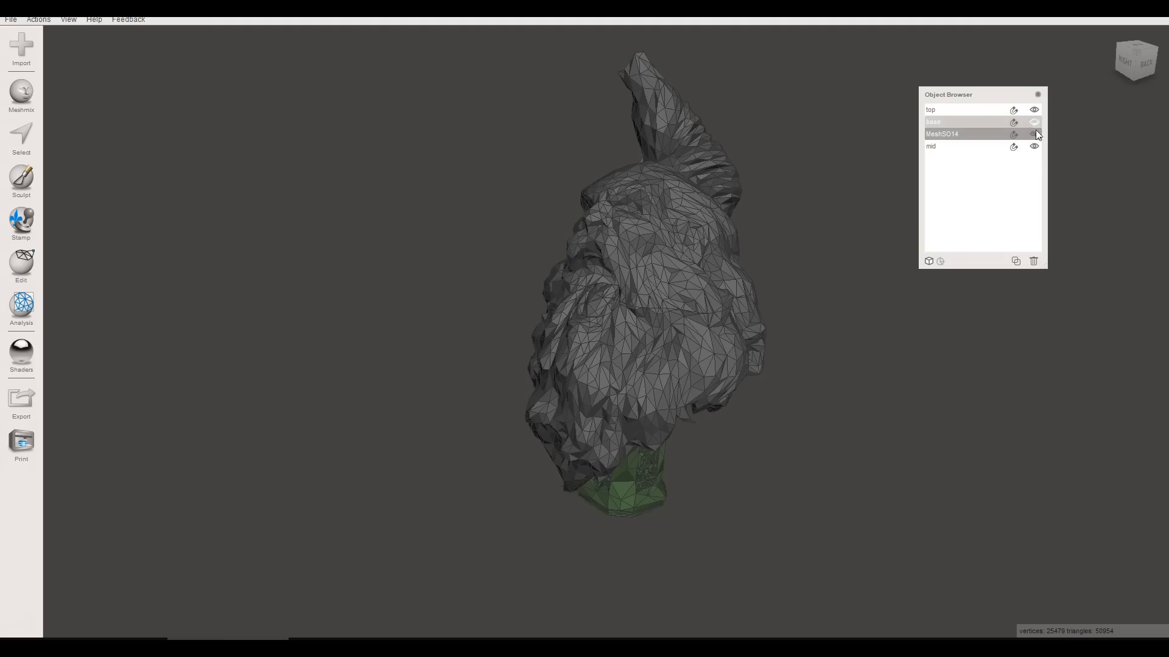
pyautogui.click(1034, 134)
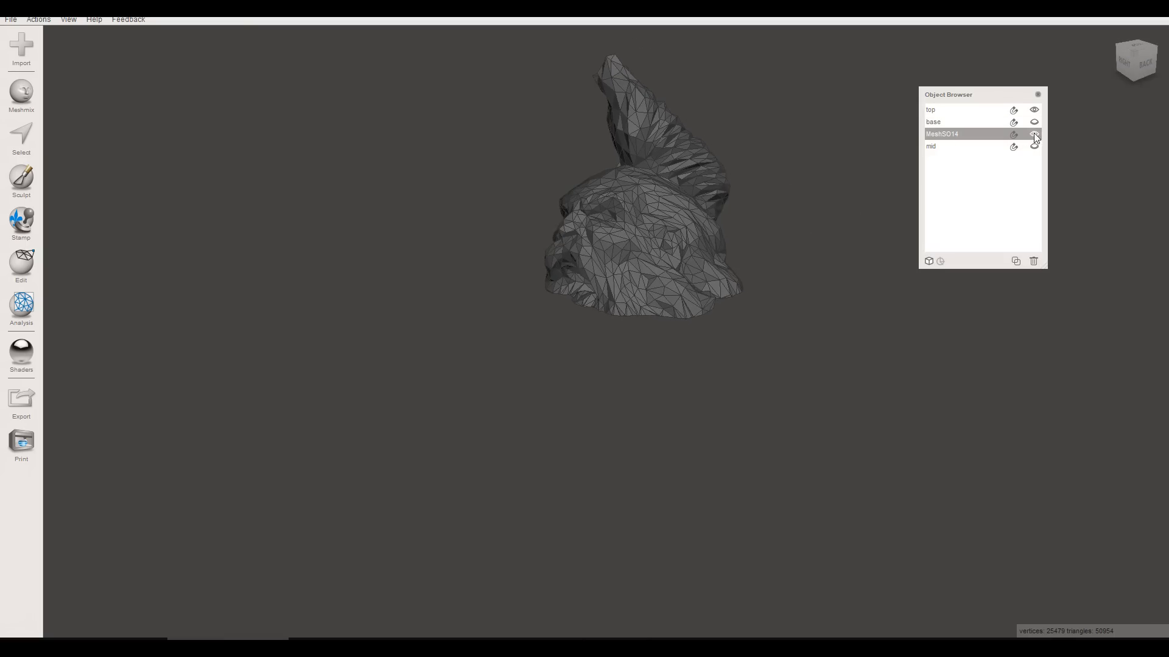
pyautogui.click(1033, 110)
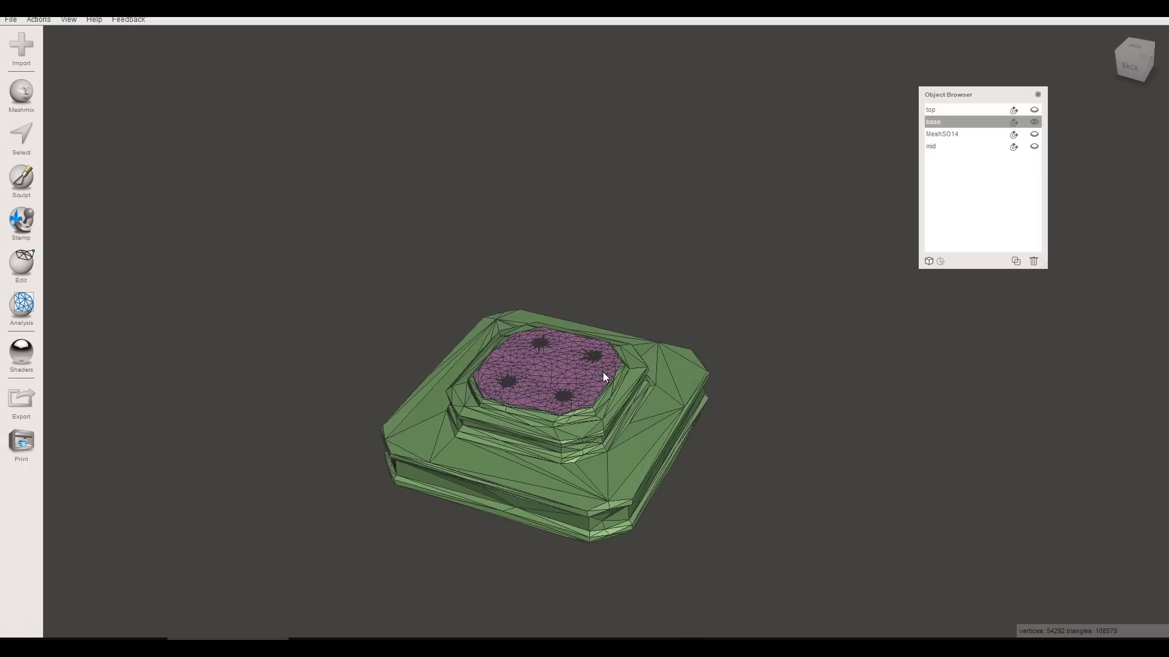
pyautogui.moveTo(715, 351)
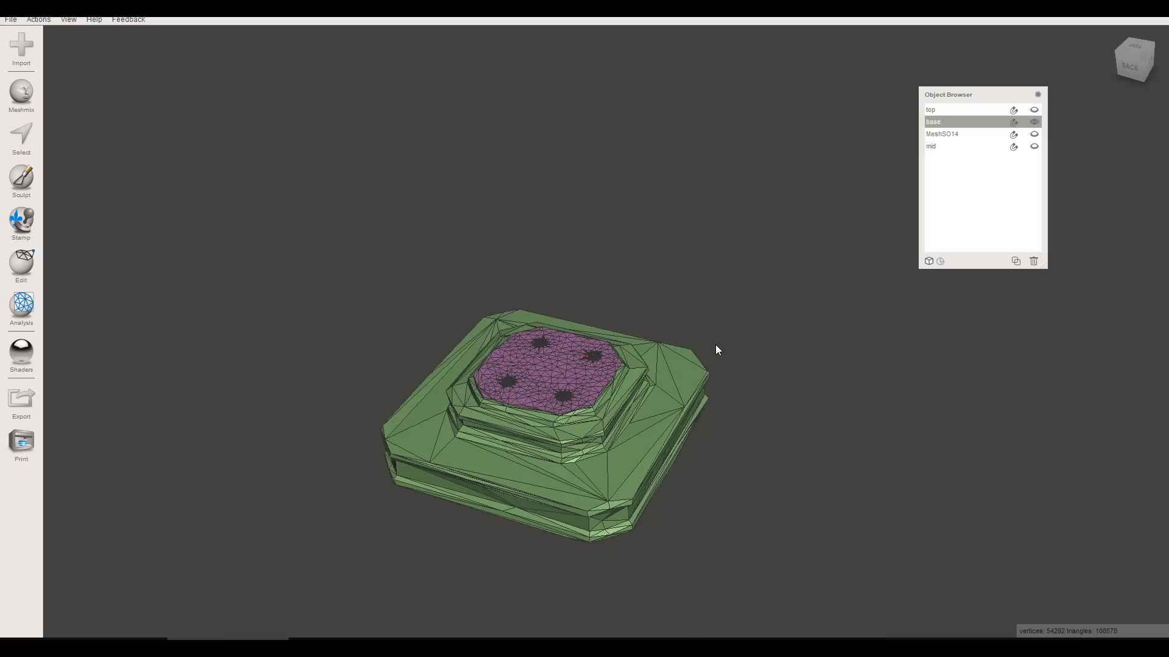